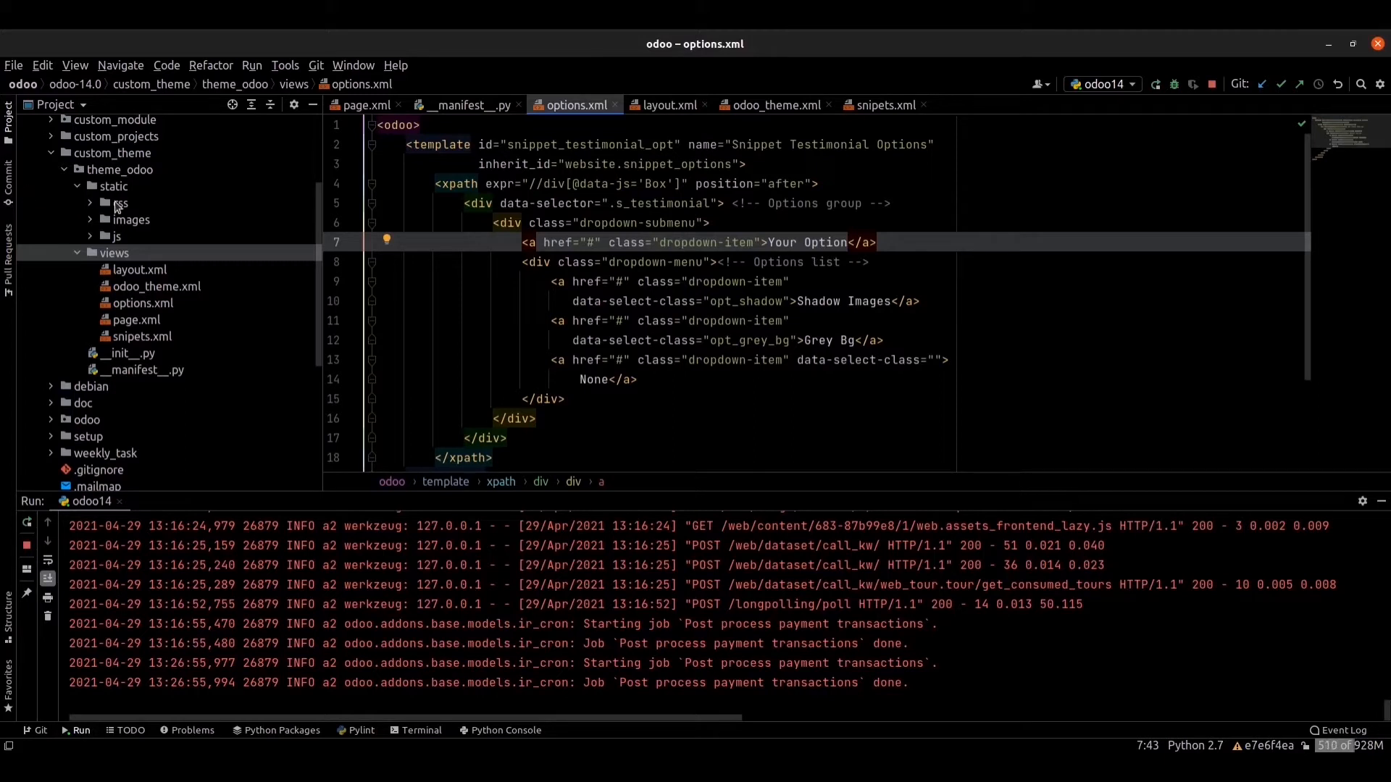
Create a new directory named scss under the theme_odoo static folder.
{"action": "right_click", "coordinate": [113, 186]}
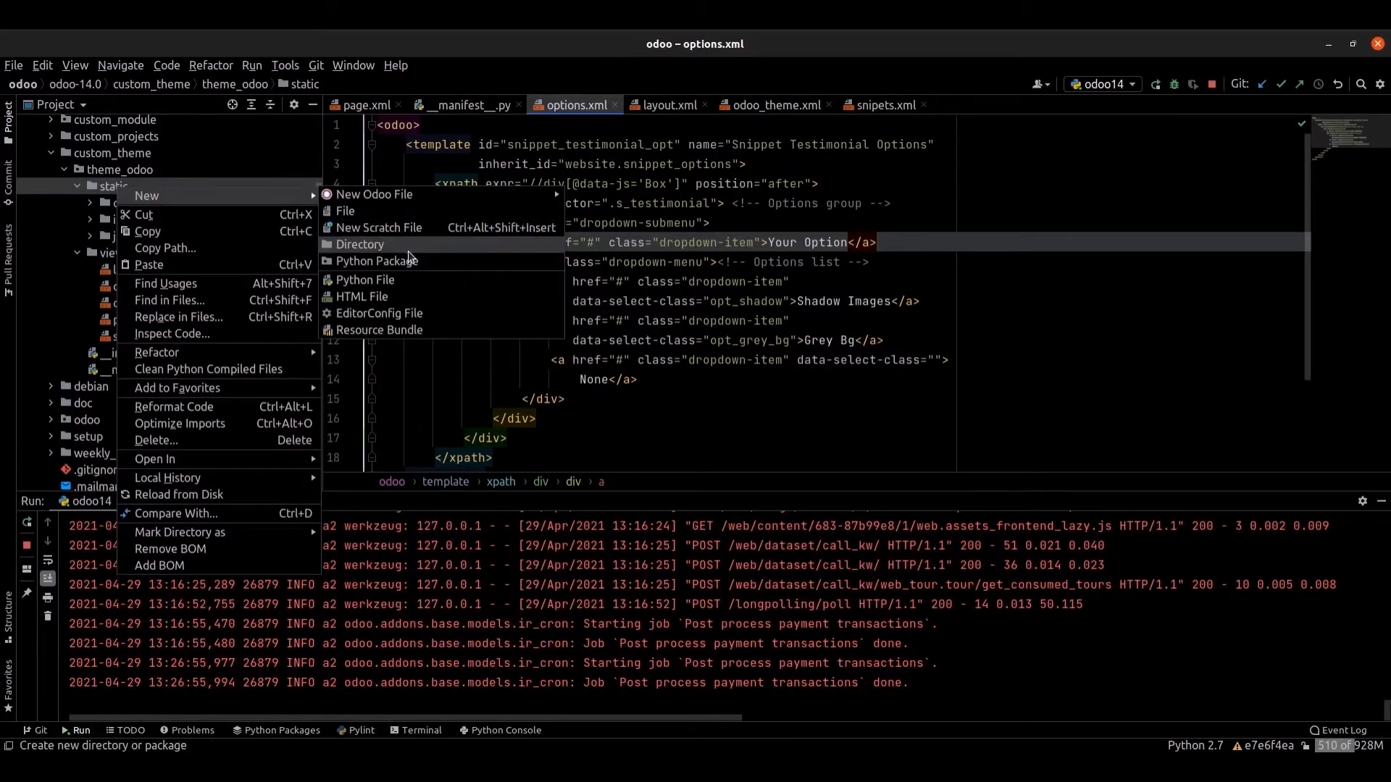
{"action": "left_click", "coordinate": [360, 244]}
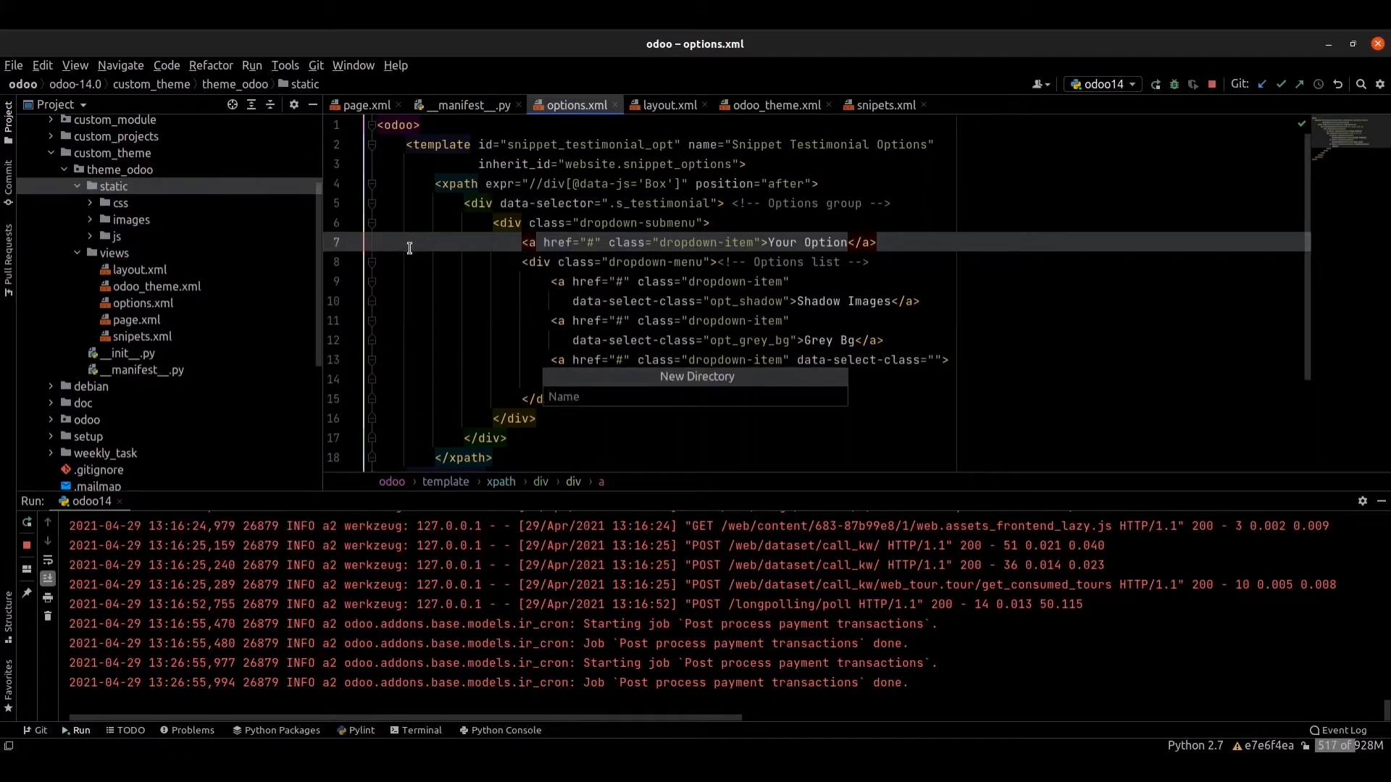
{"action": "type", "text": "scss"}
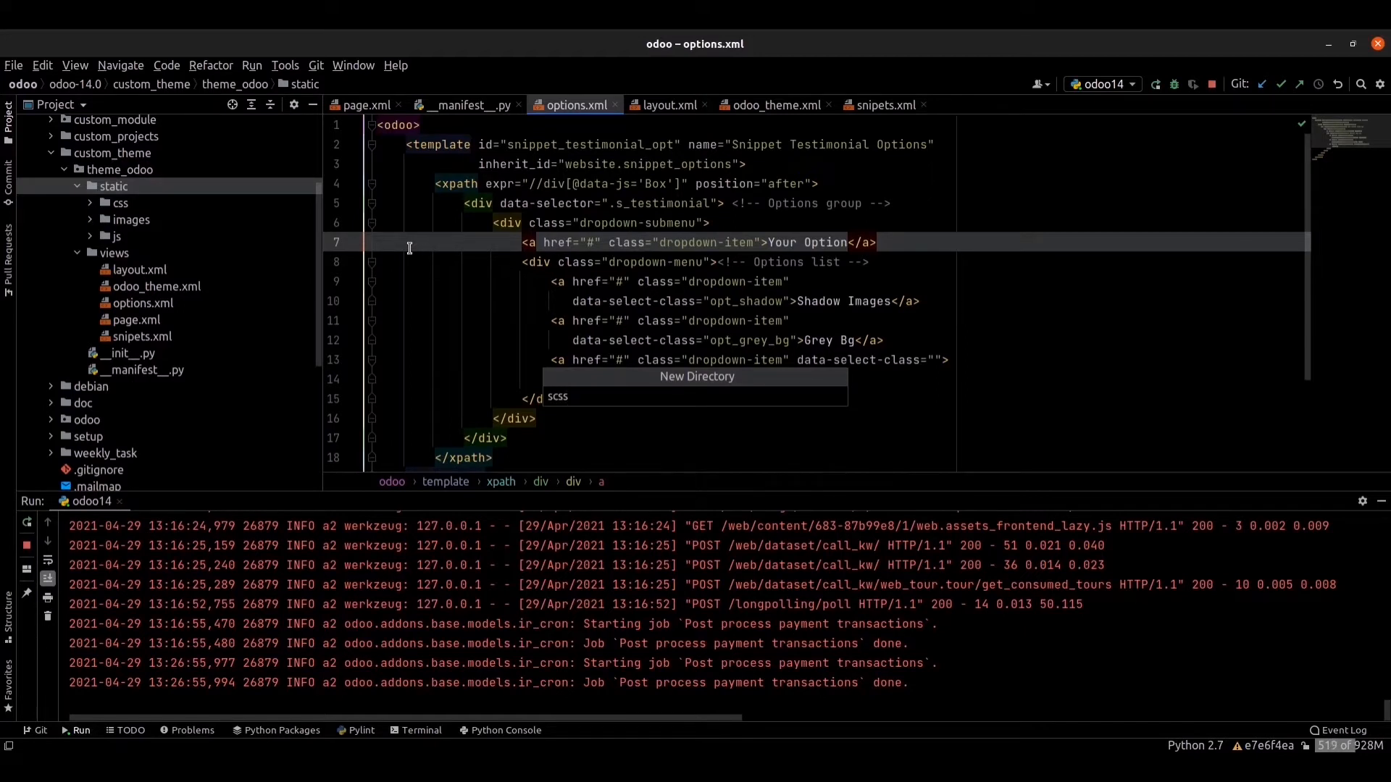
Add a new empty style.scss file inside the scss folder.
{"action": "right_click", "coordinate": [122, 303]}
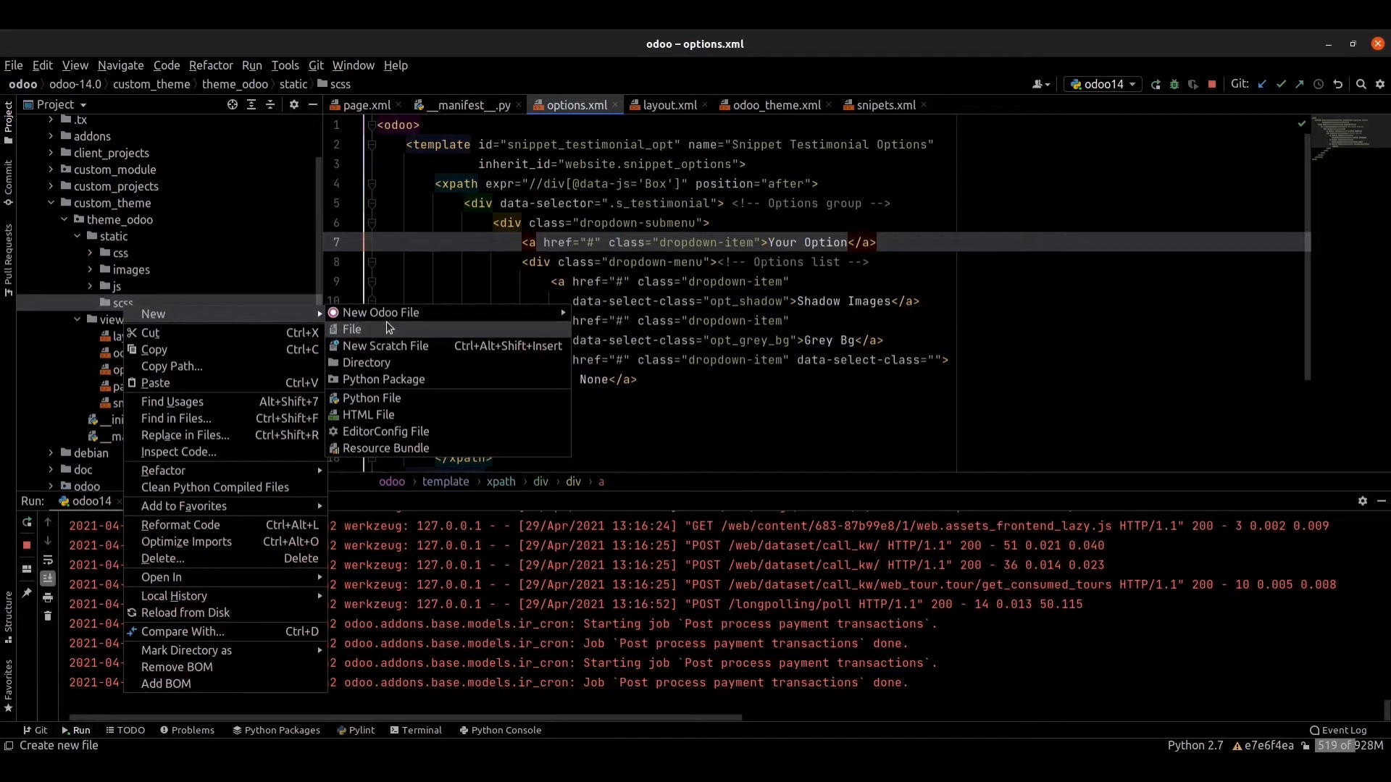
{"action": "left_click", "coordinate": [351, 329]}
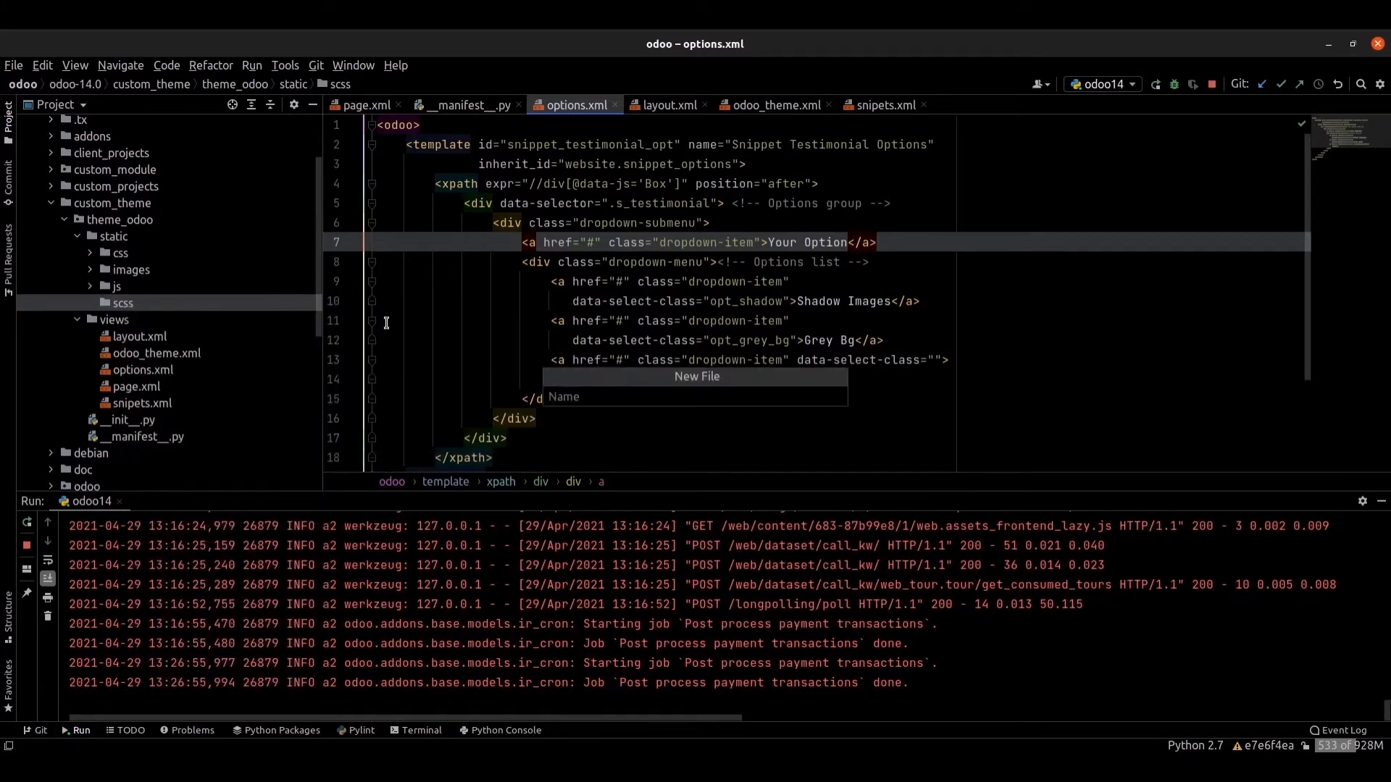
{"action": "type", "text": "style"}
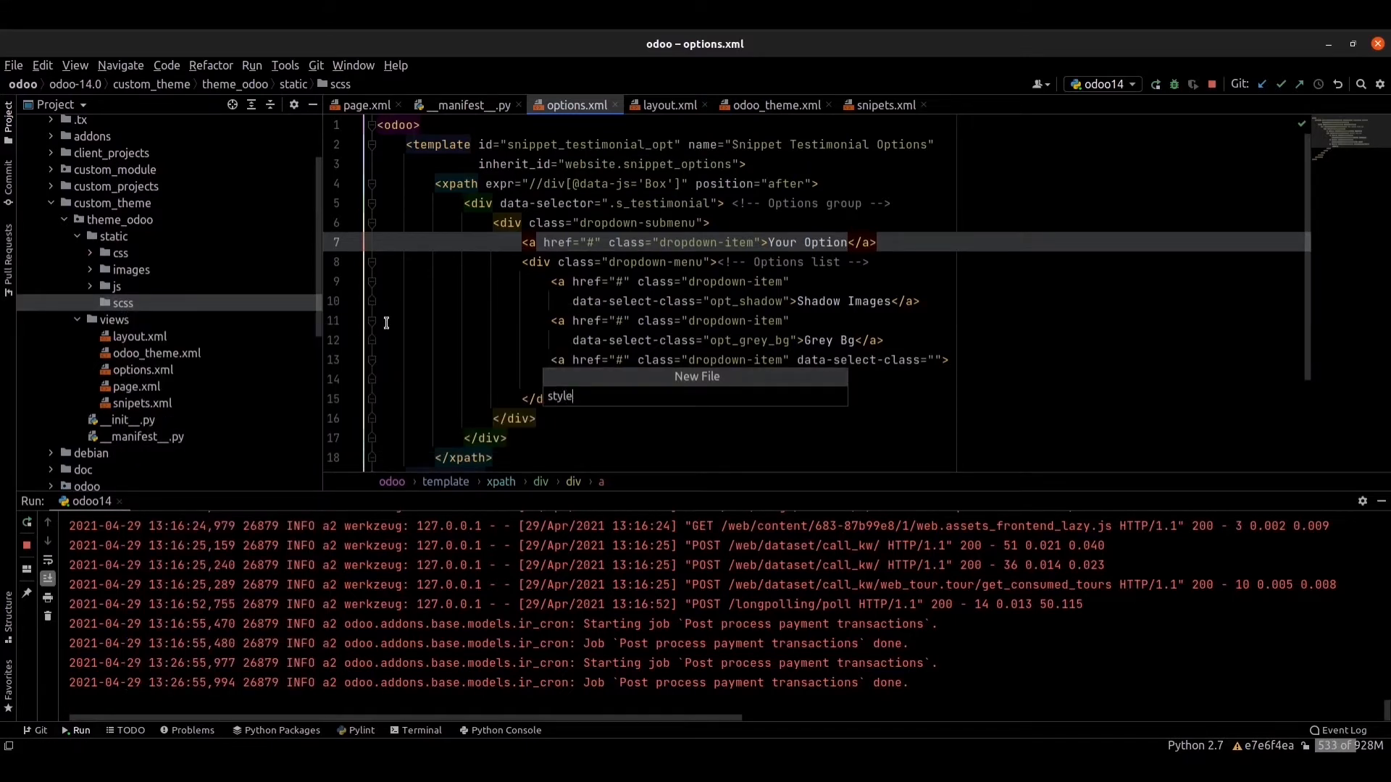
{"action": "type", "text": ".d"}
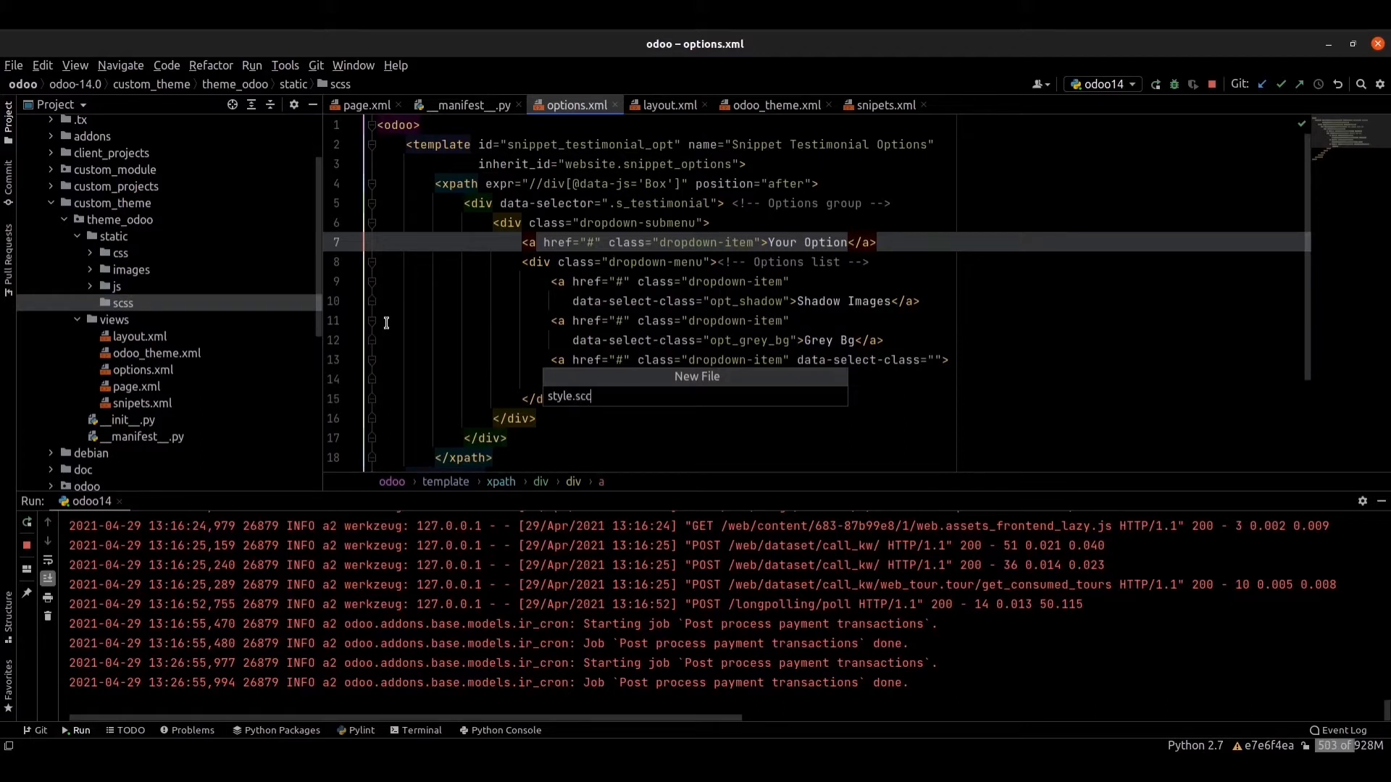
{"action": "type", "text": "s"}
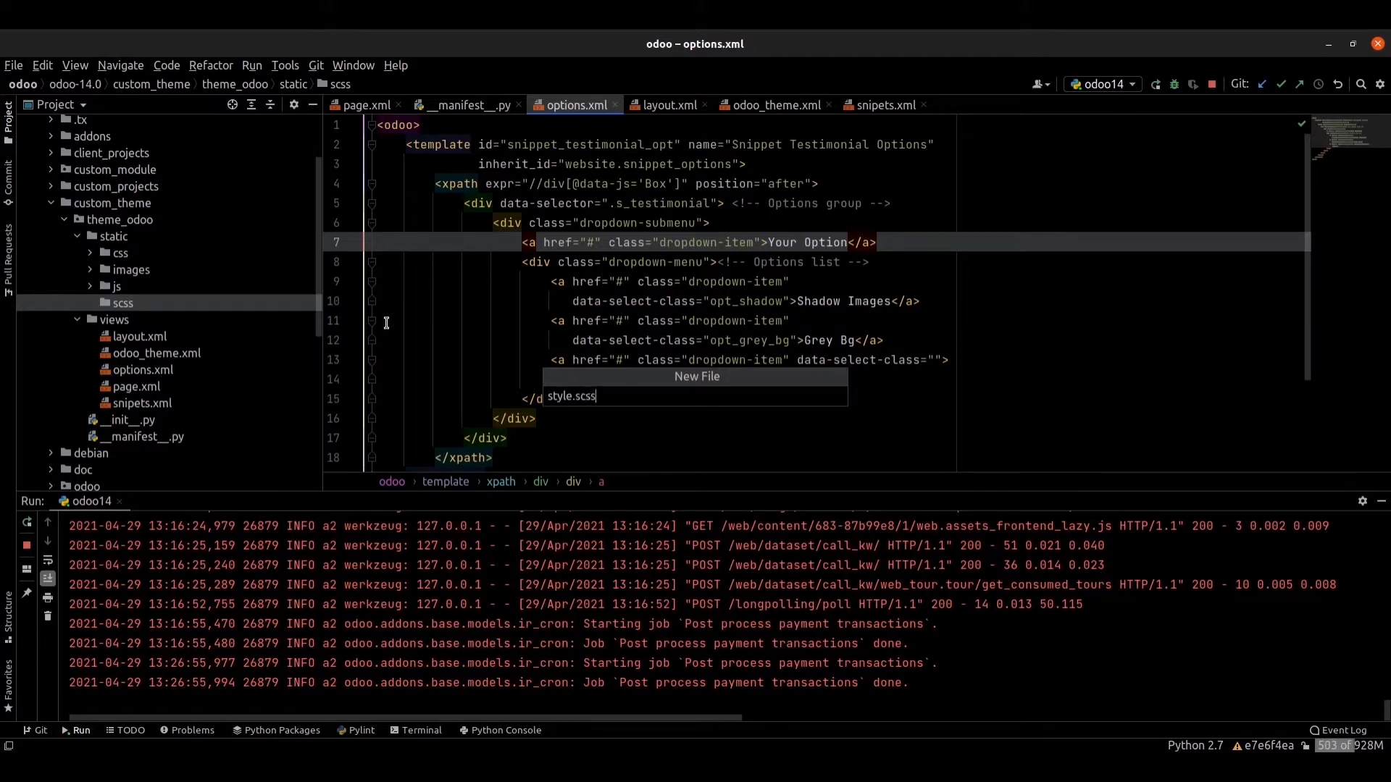
{"action": "key", "text": "Return"}
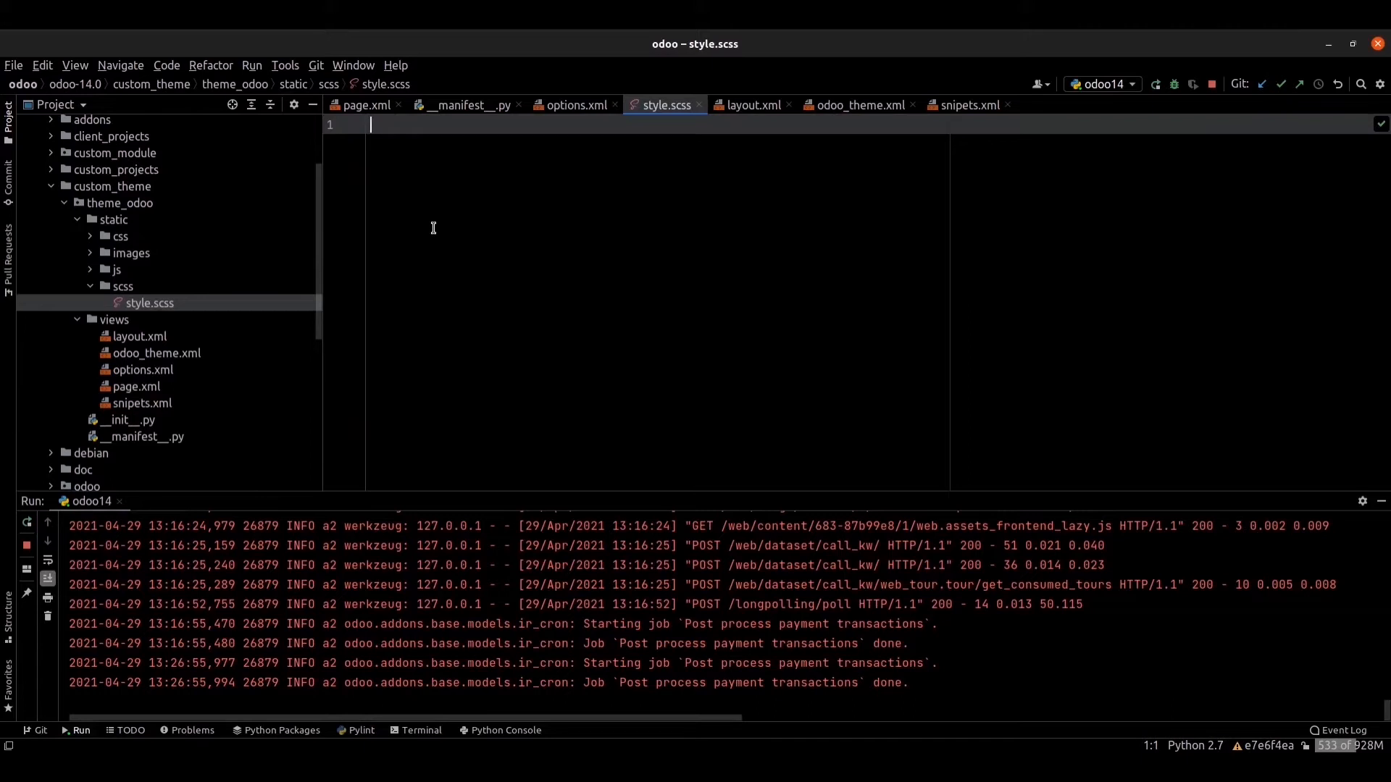
Start a footer rule in style.scss with an empty body line.
{"action": "type", "text": "fo"}
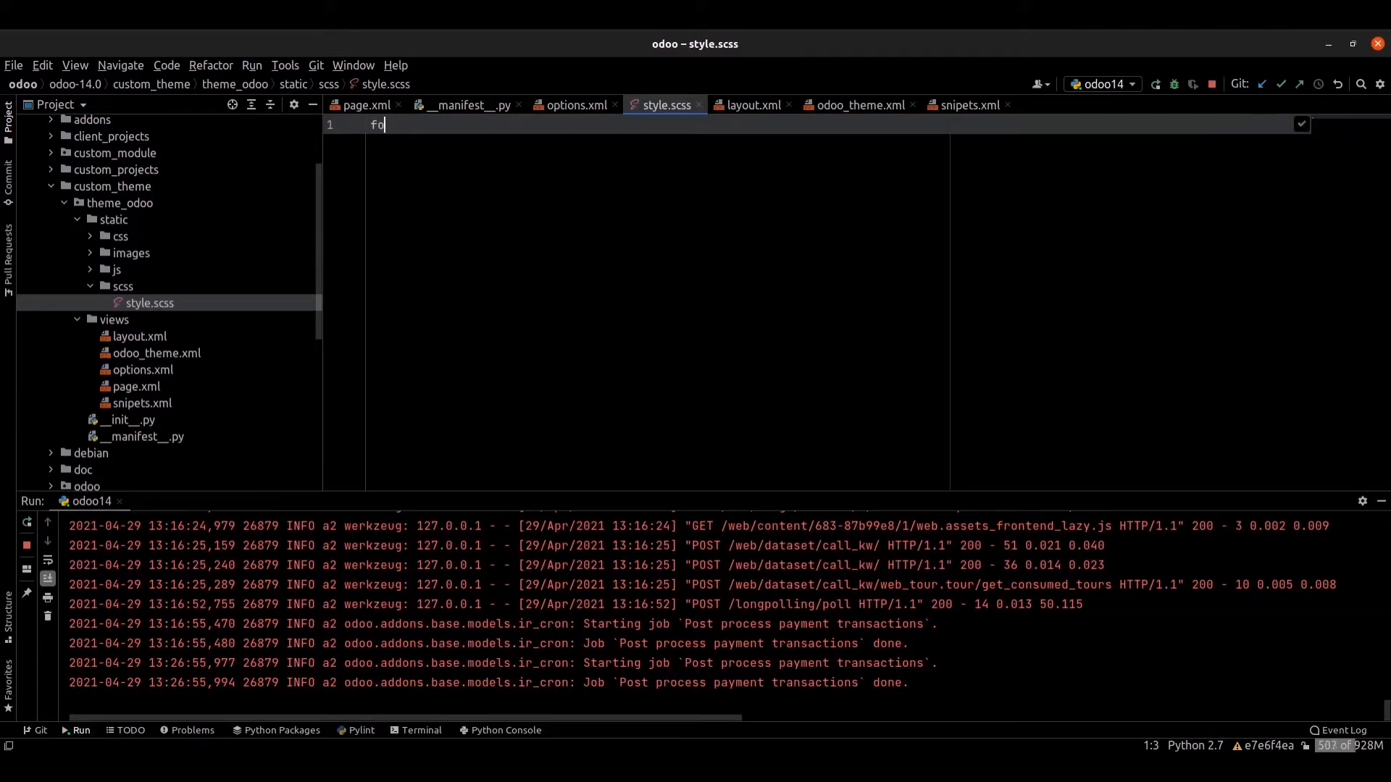
{"action": "type", "text": "oter"}
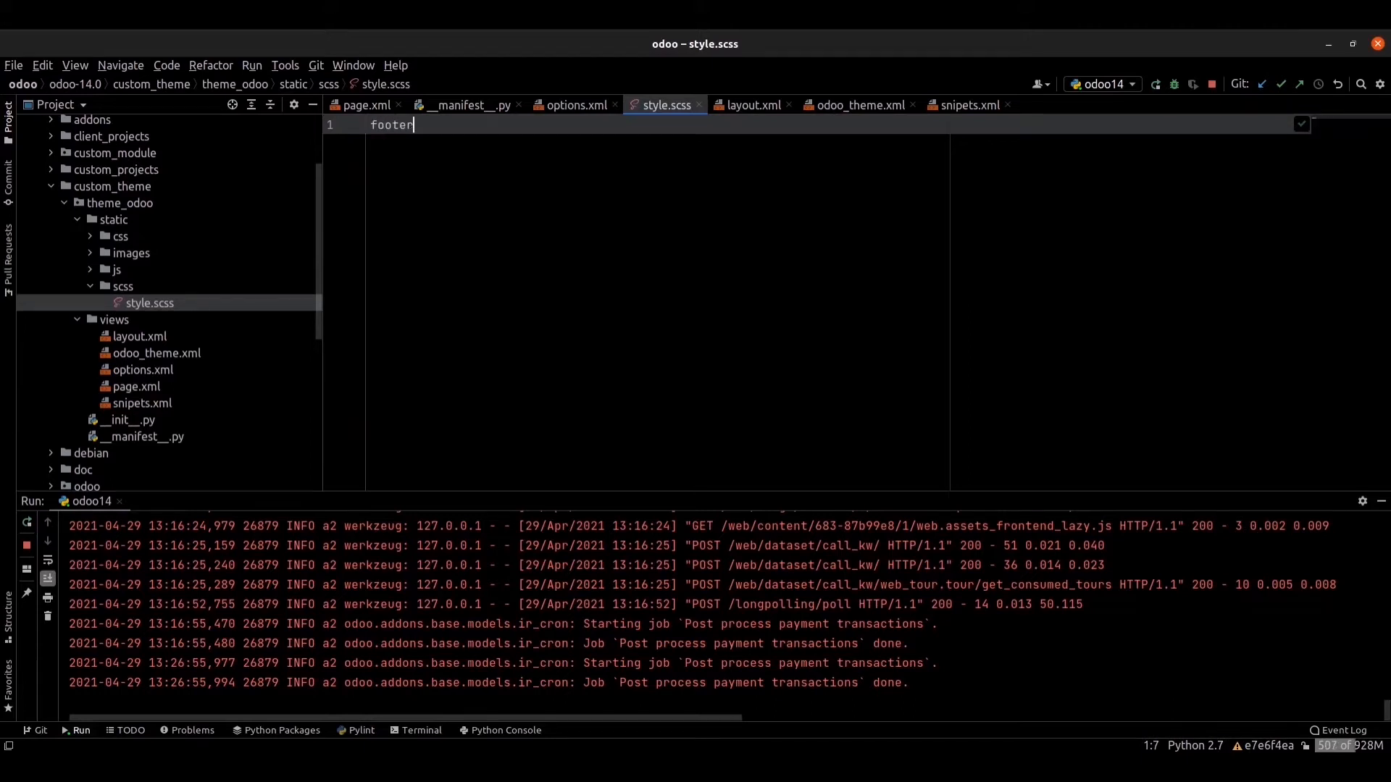
{"action": "type", "text": "{"}
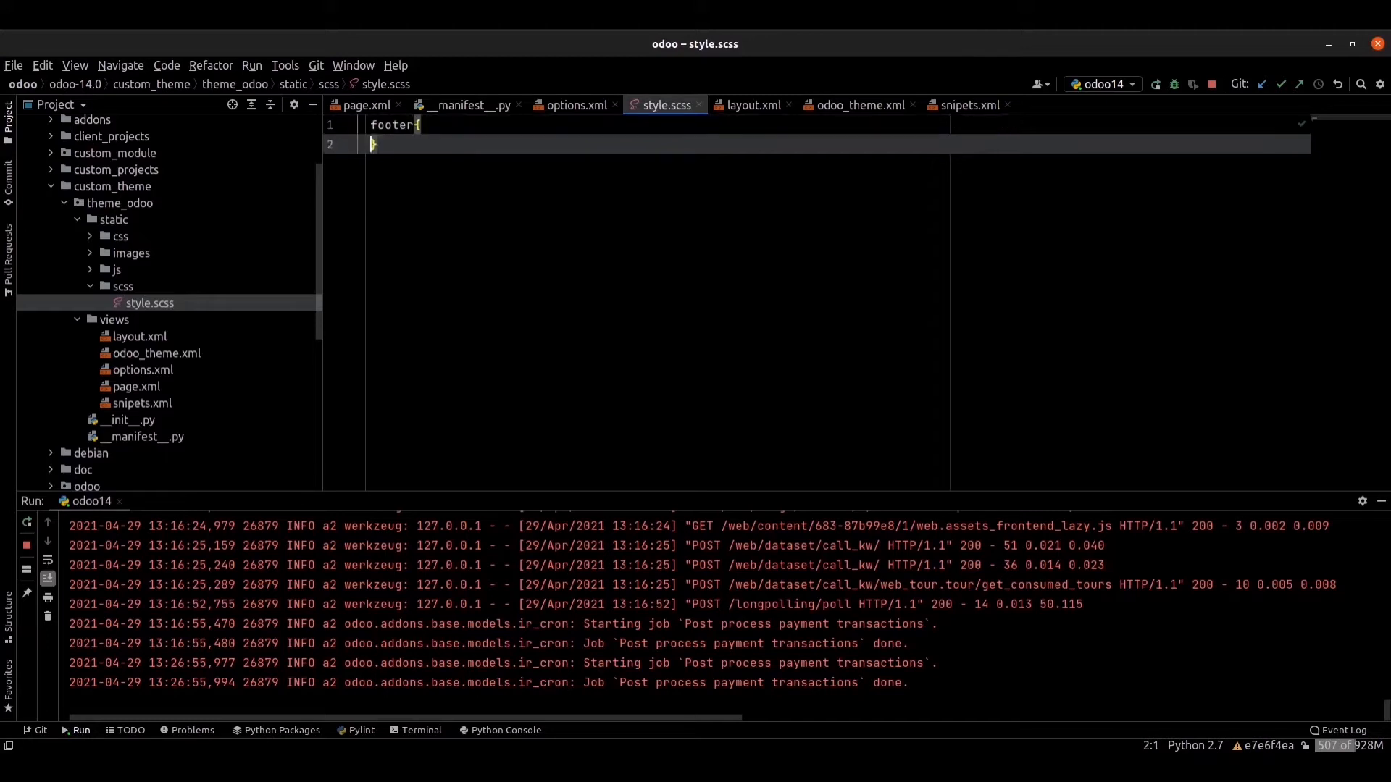
{"action": "key", "text": "enter"}
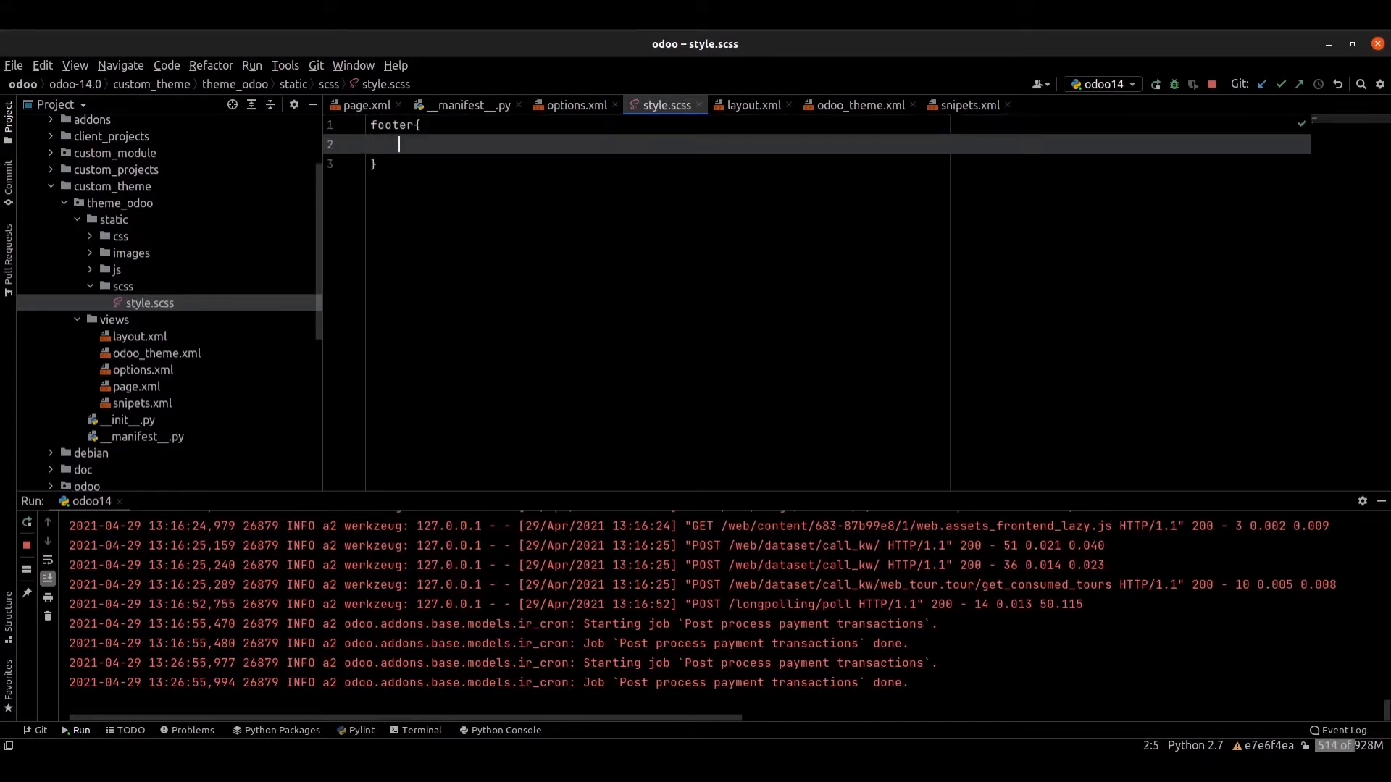
Set border-top: 5px solid theme-color('primary') inside the footer rule.
{"action": "type", "text": "border"}
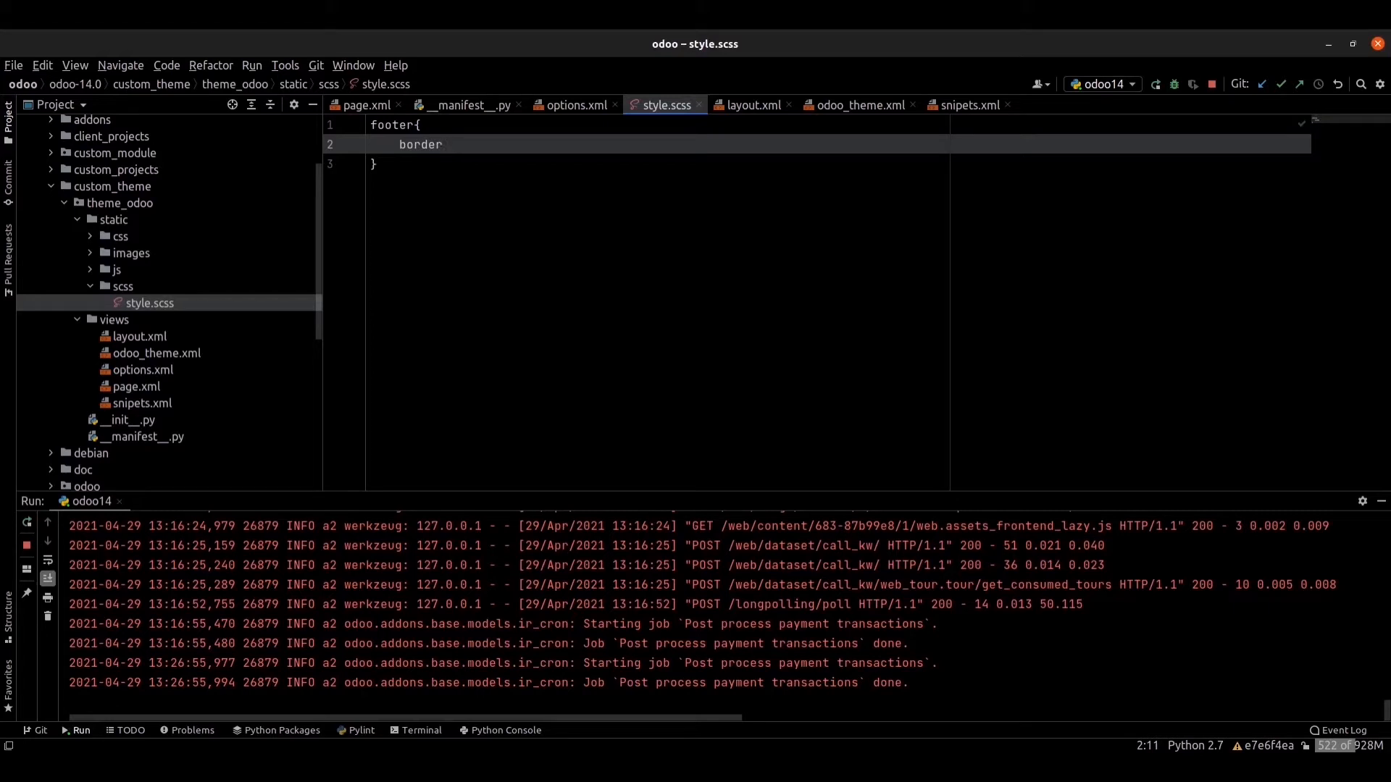
{"action": "type", "text": "-tp"}
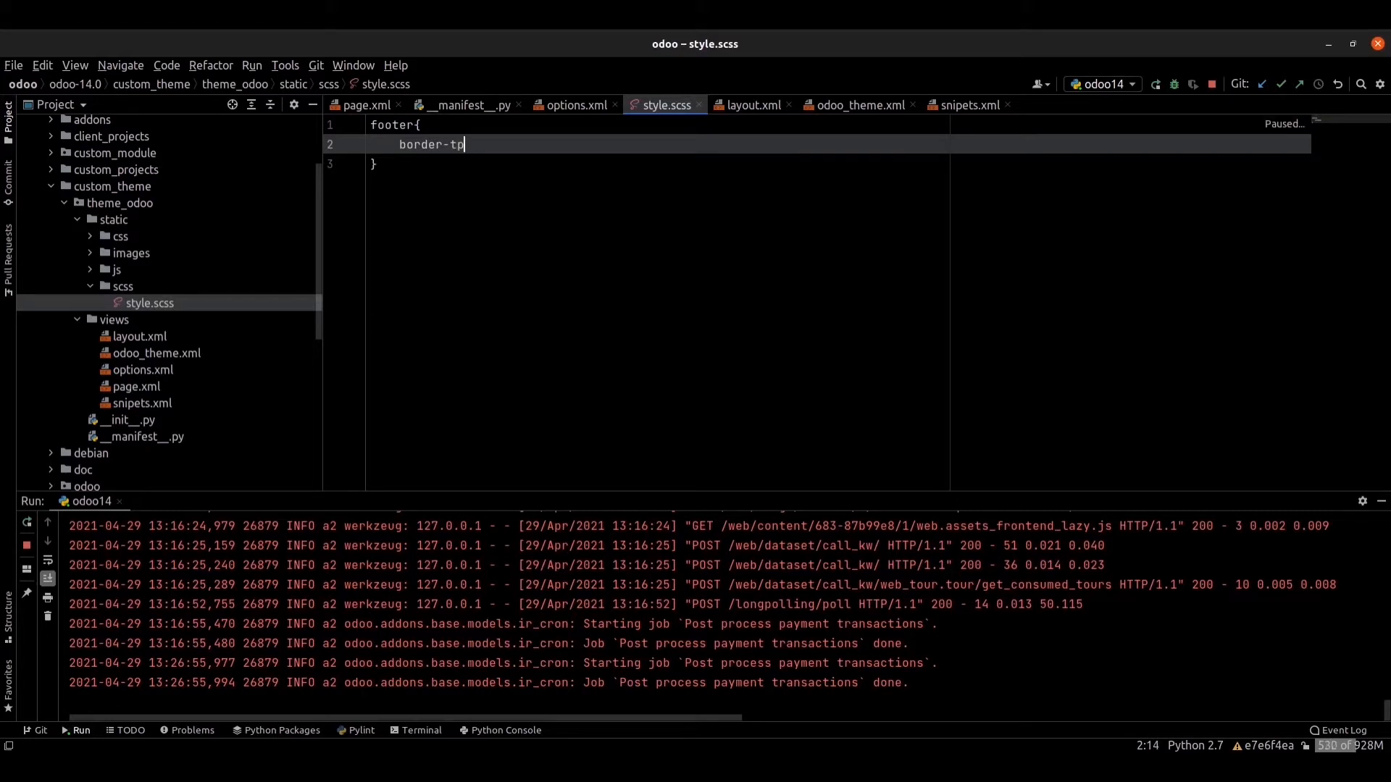
{"action": "type", "text": "o"}
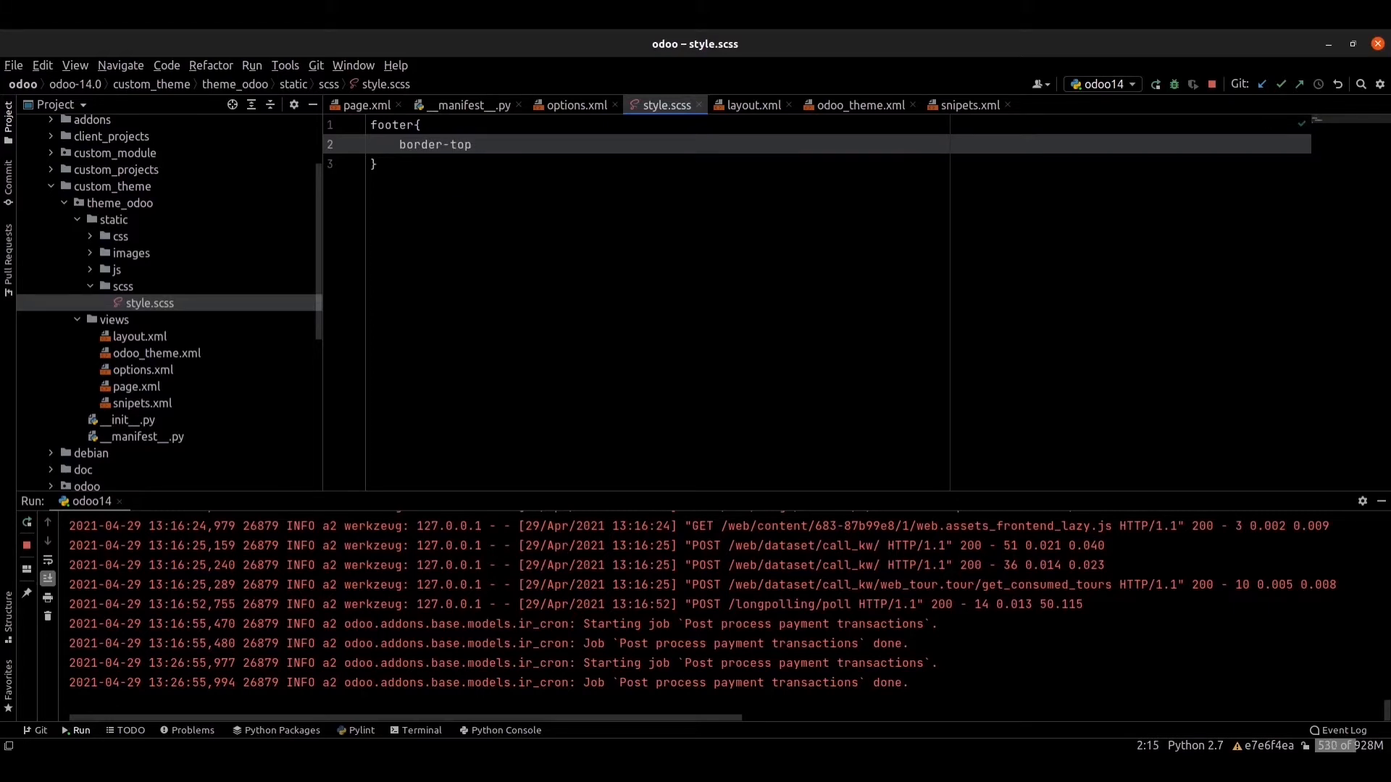
{"action": "type", "text": ":"}
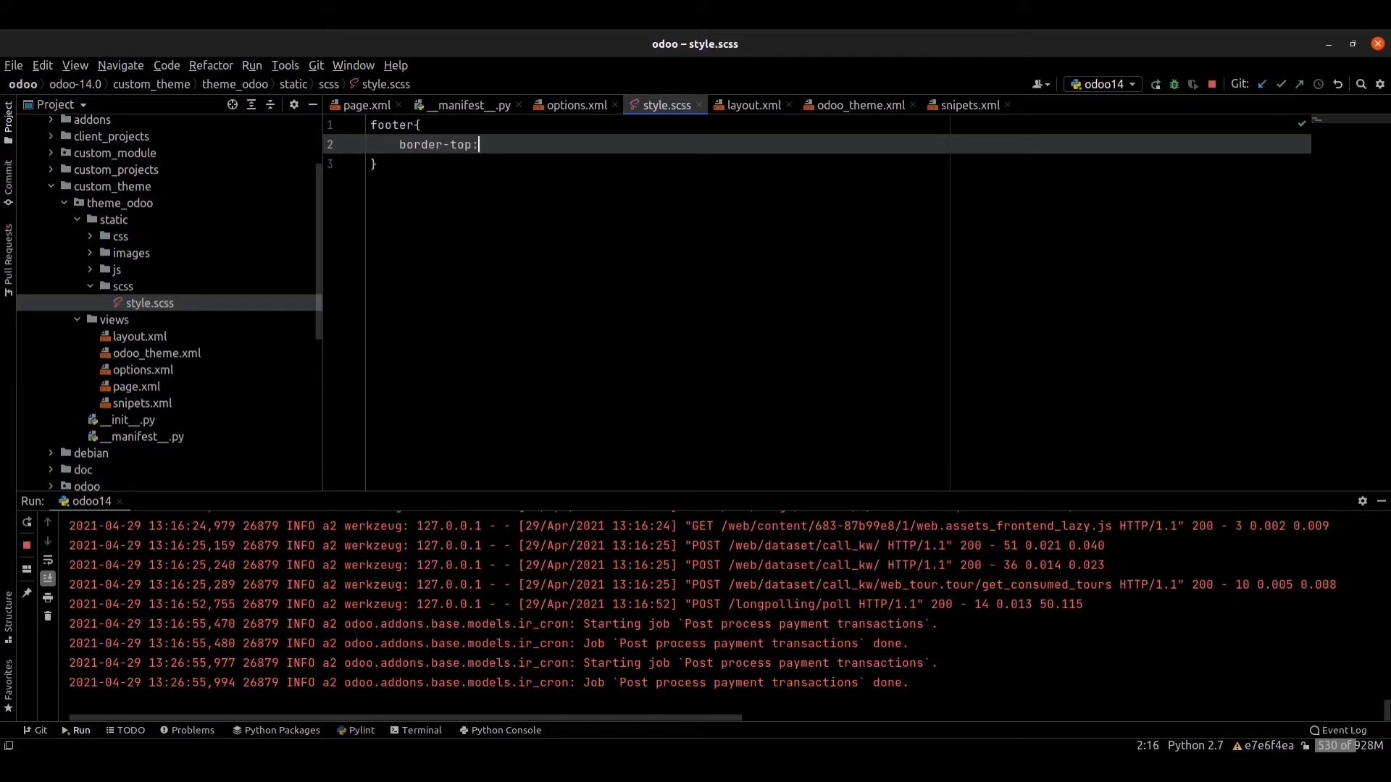
{"action": "type", "text": "5px"}
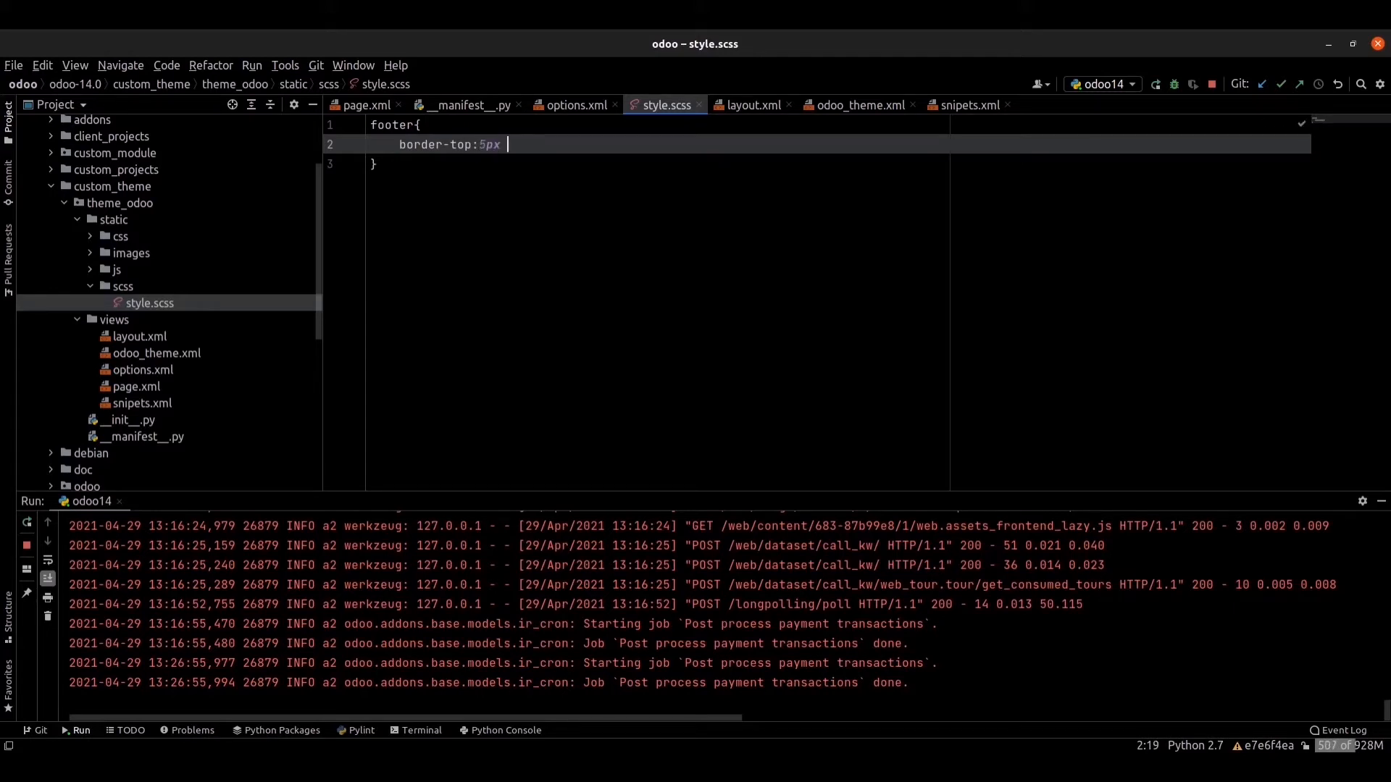
{"action": "type", "text": "solid"}
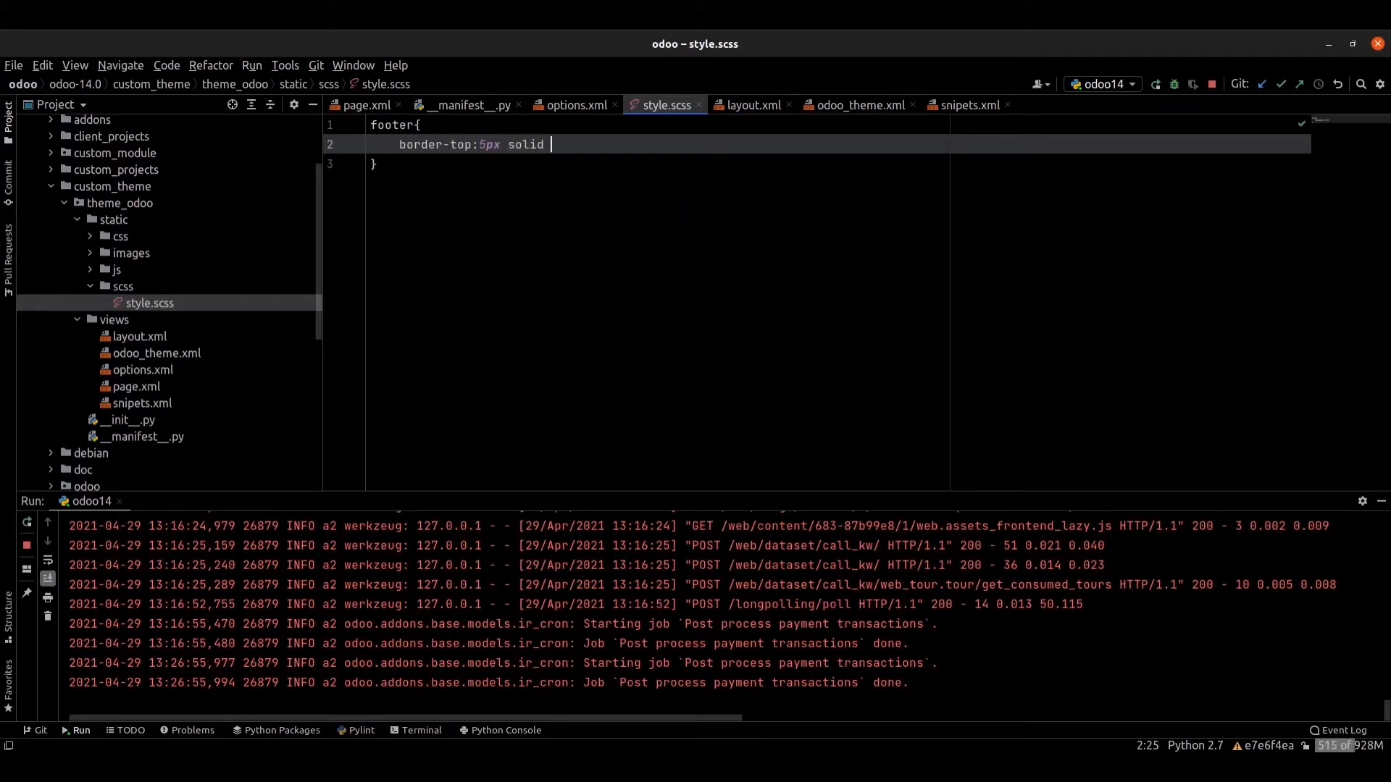
{"action": "type", "text": "then"}
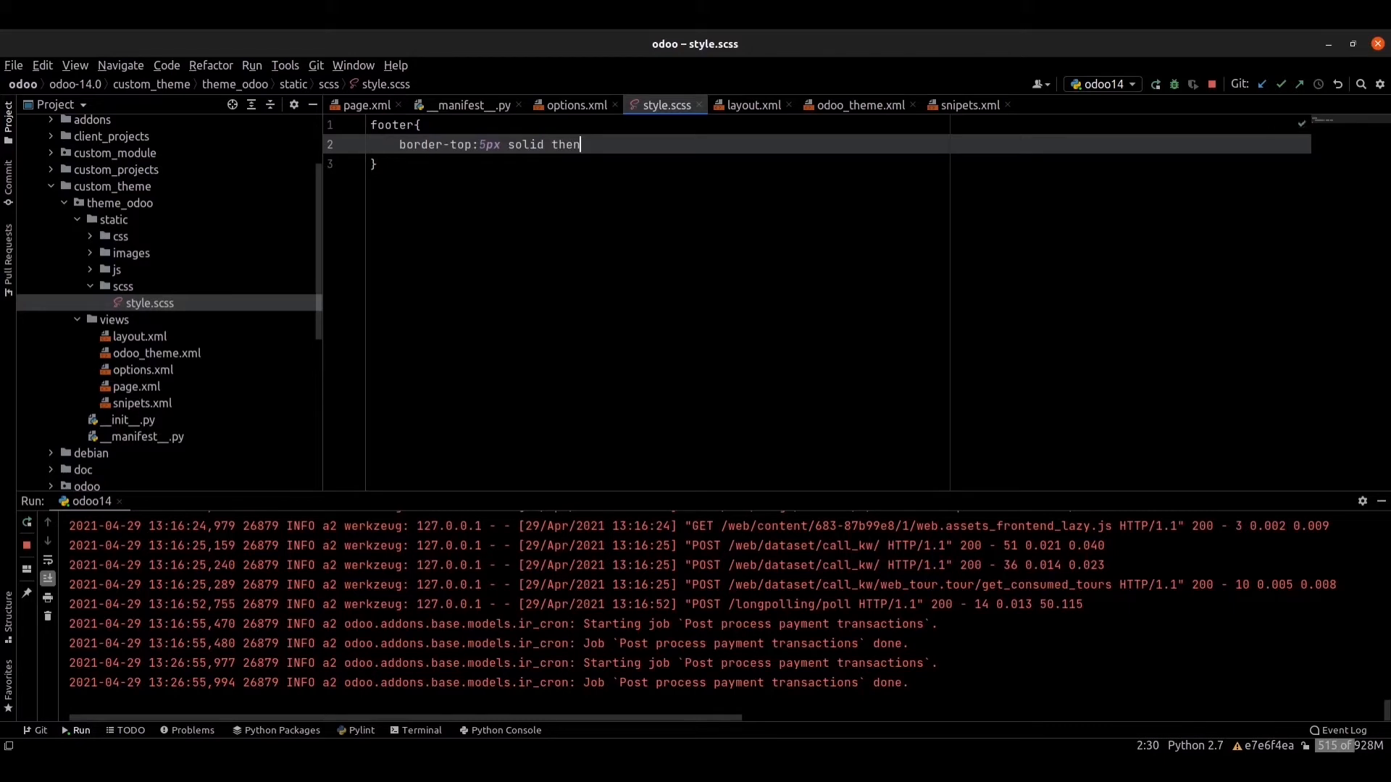
{"action": "type", "text": "me"}
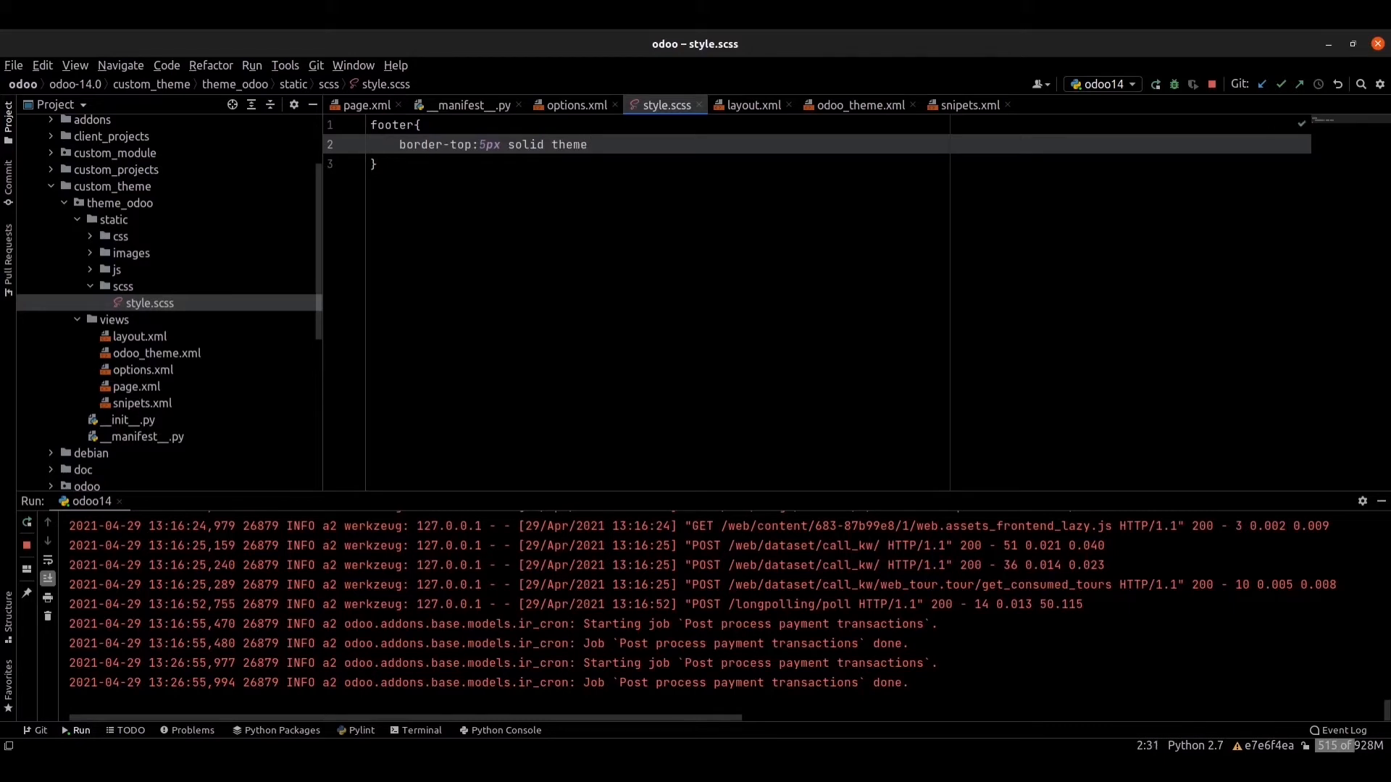
{"action": "type", "text": "-colo"}
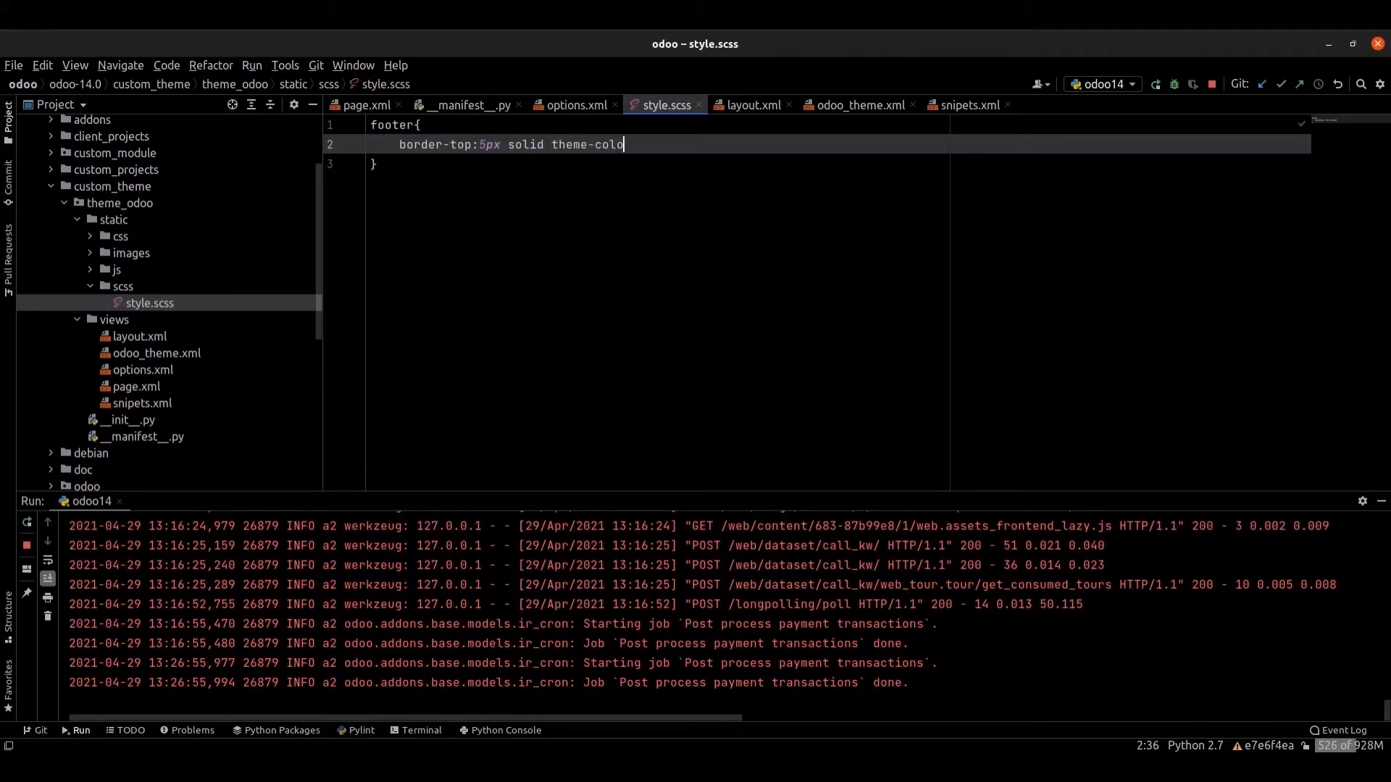
{"action": "type", "text": "()"}
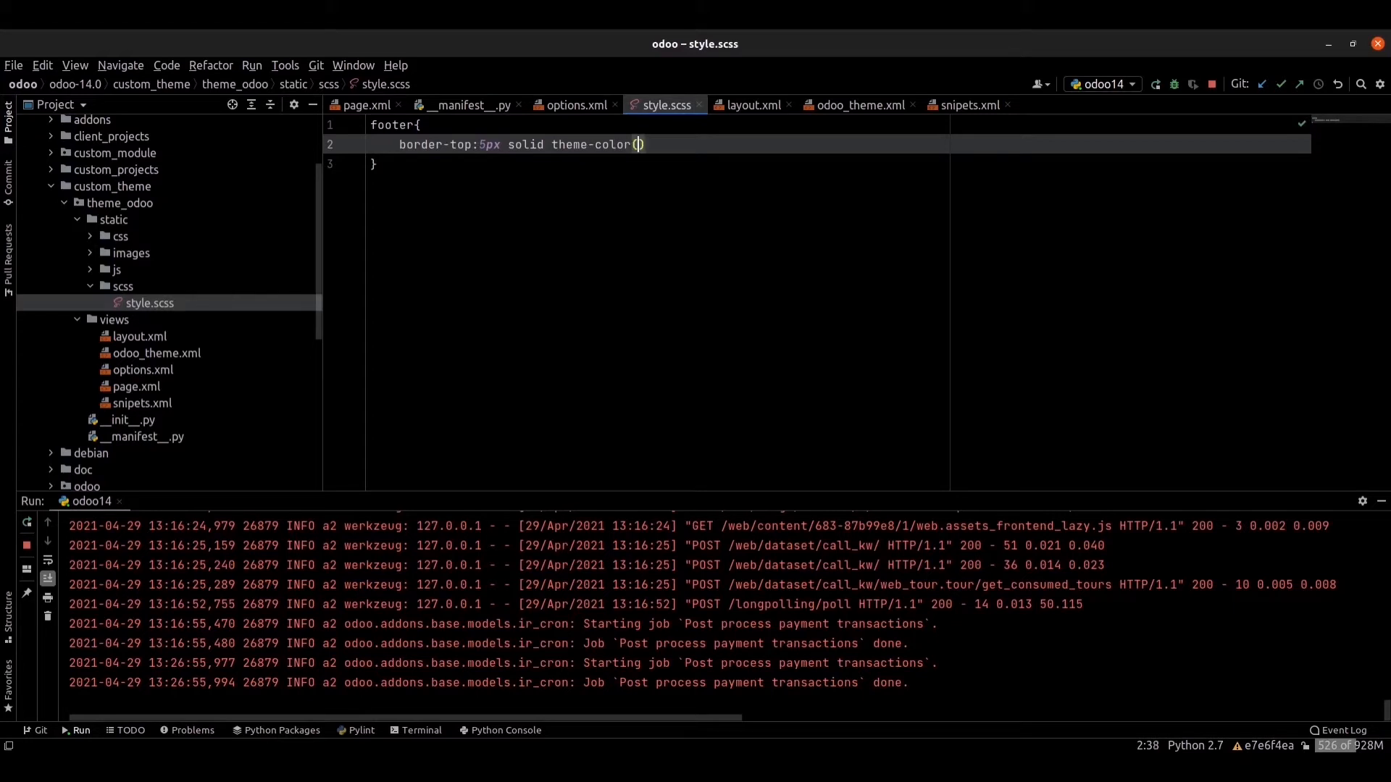
{"action": "type", "text": "'pr'"}
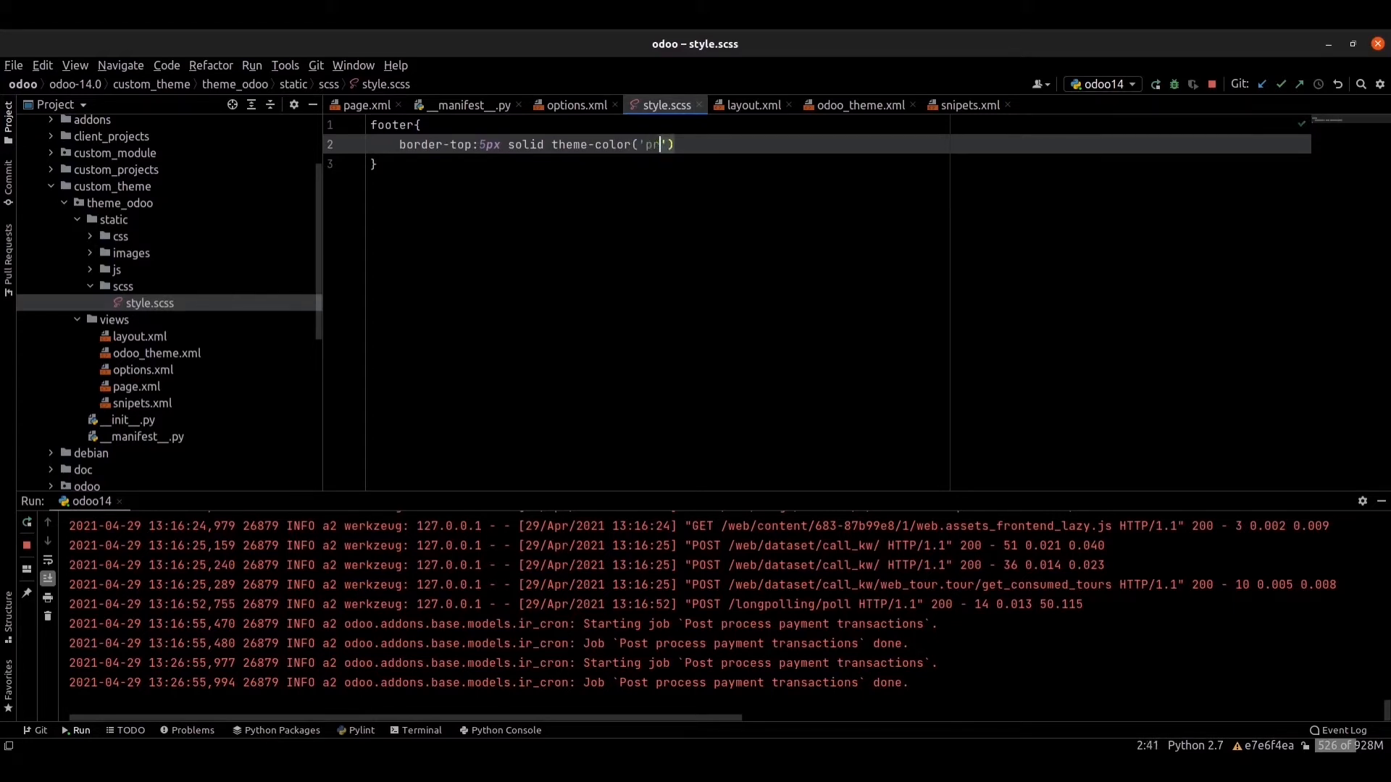
{"action": "type", "text": "im"}
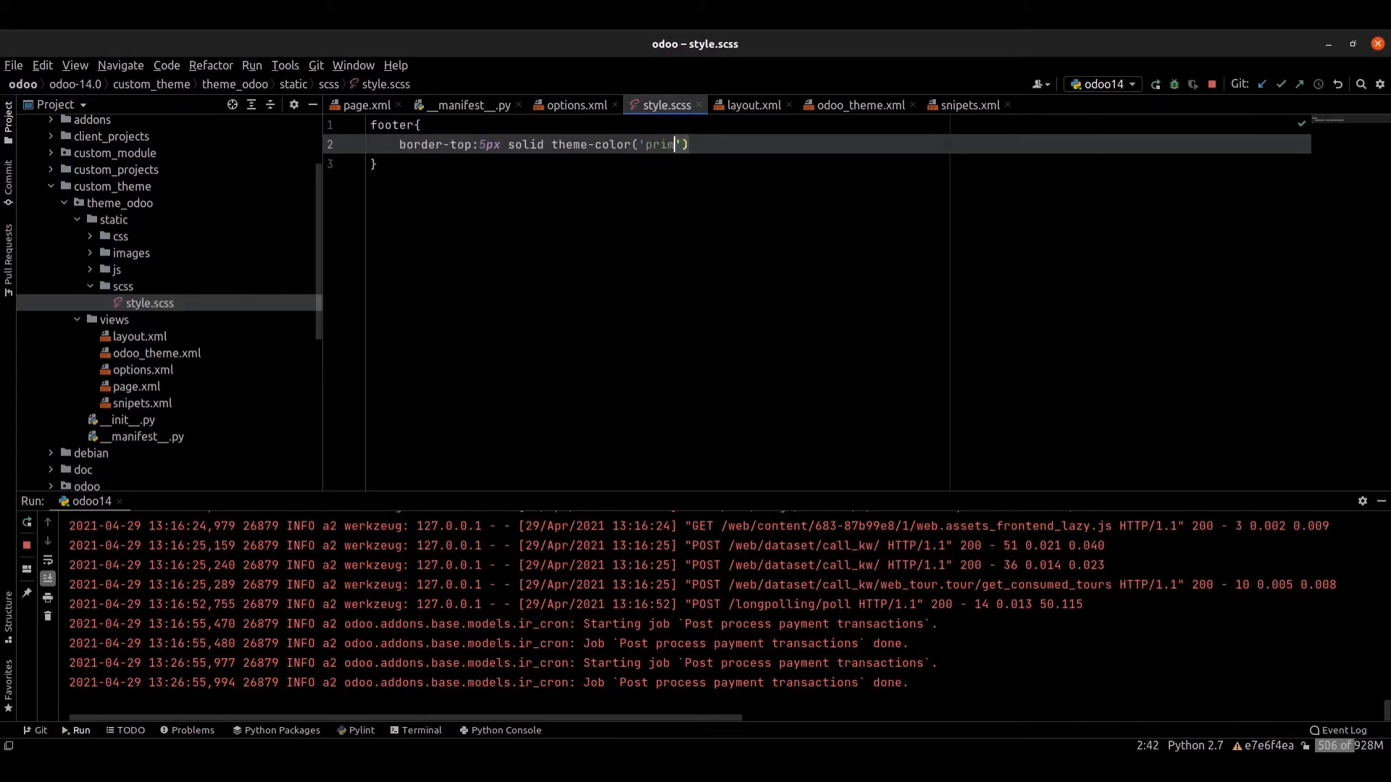
{"action": "type", "text": "ary"}
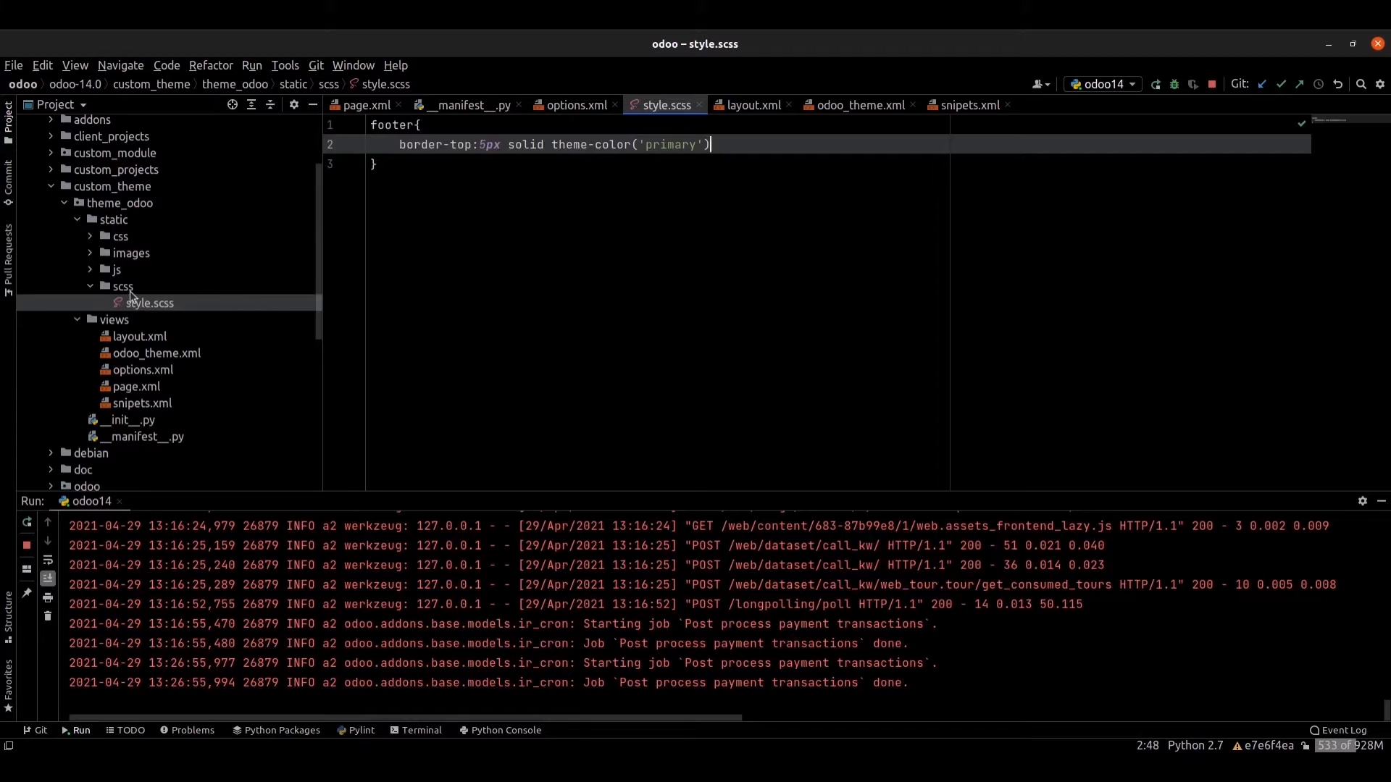
{"action": "mouse_move", "coordinate": [124, 343]}
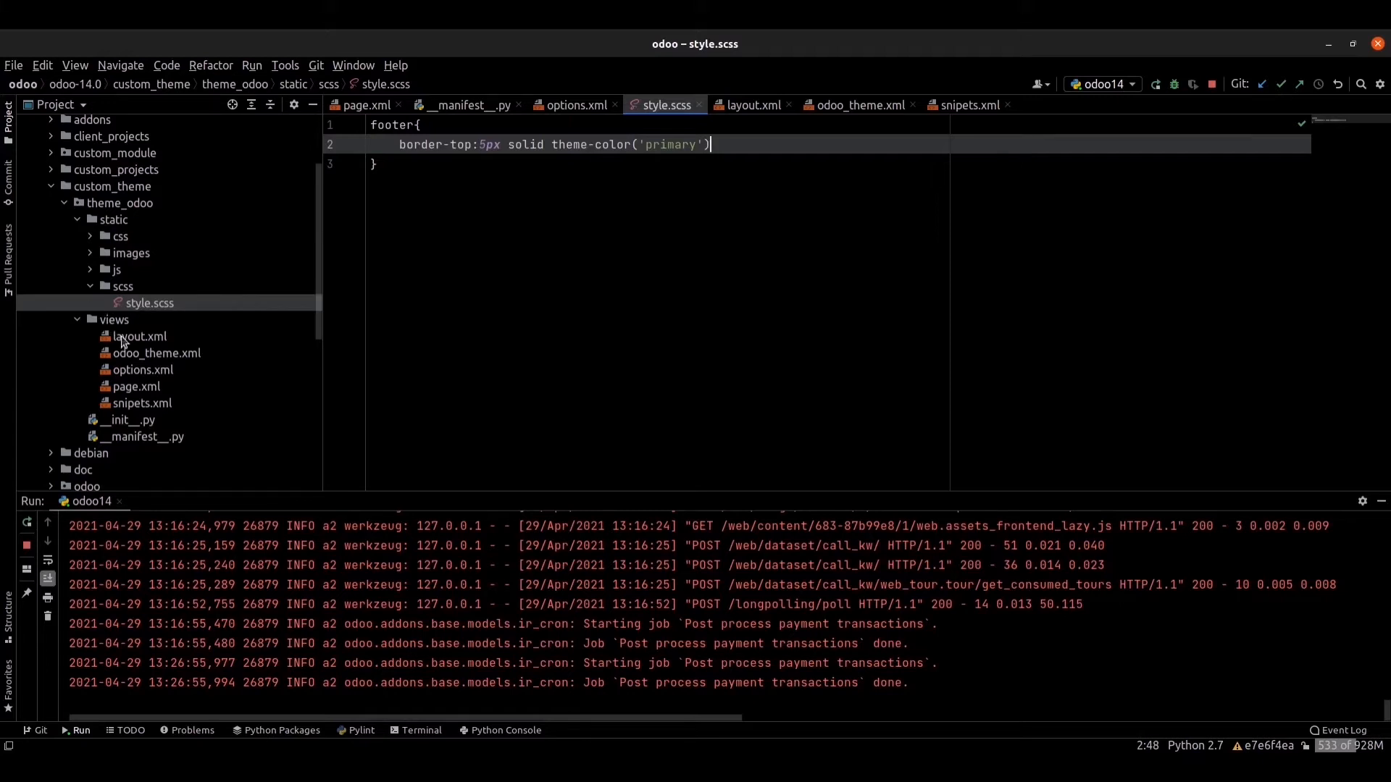
Create a new assets.xml file in the theme's views folder.
{"action": "right_click", "coordinate": [113, 320]}
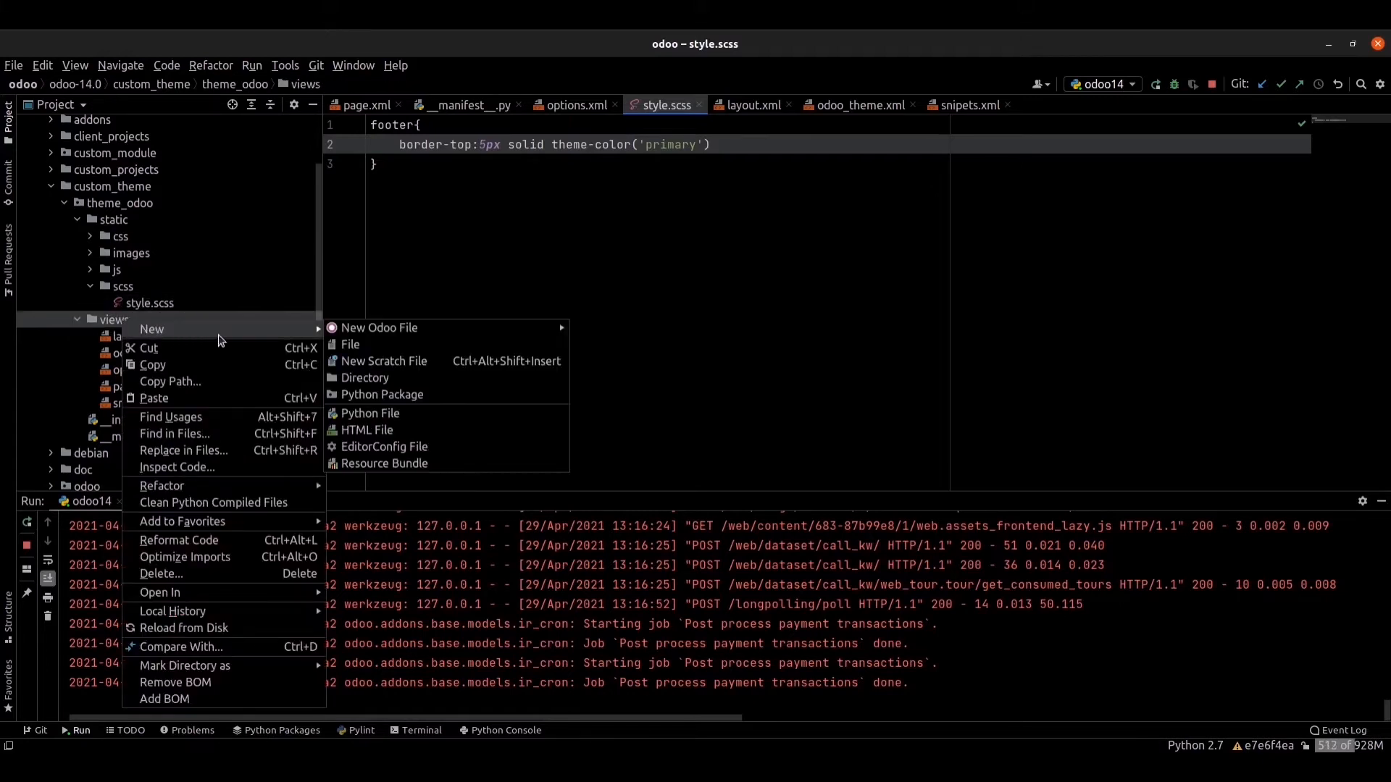
{"action": "mouse_move", "coordinate": [349, 344]}
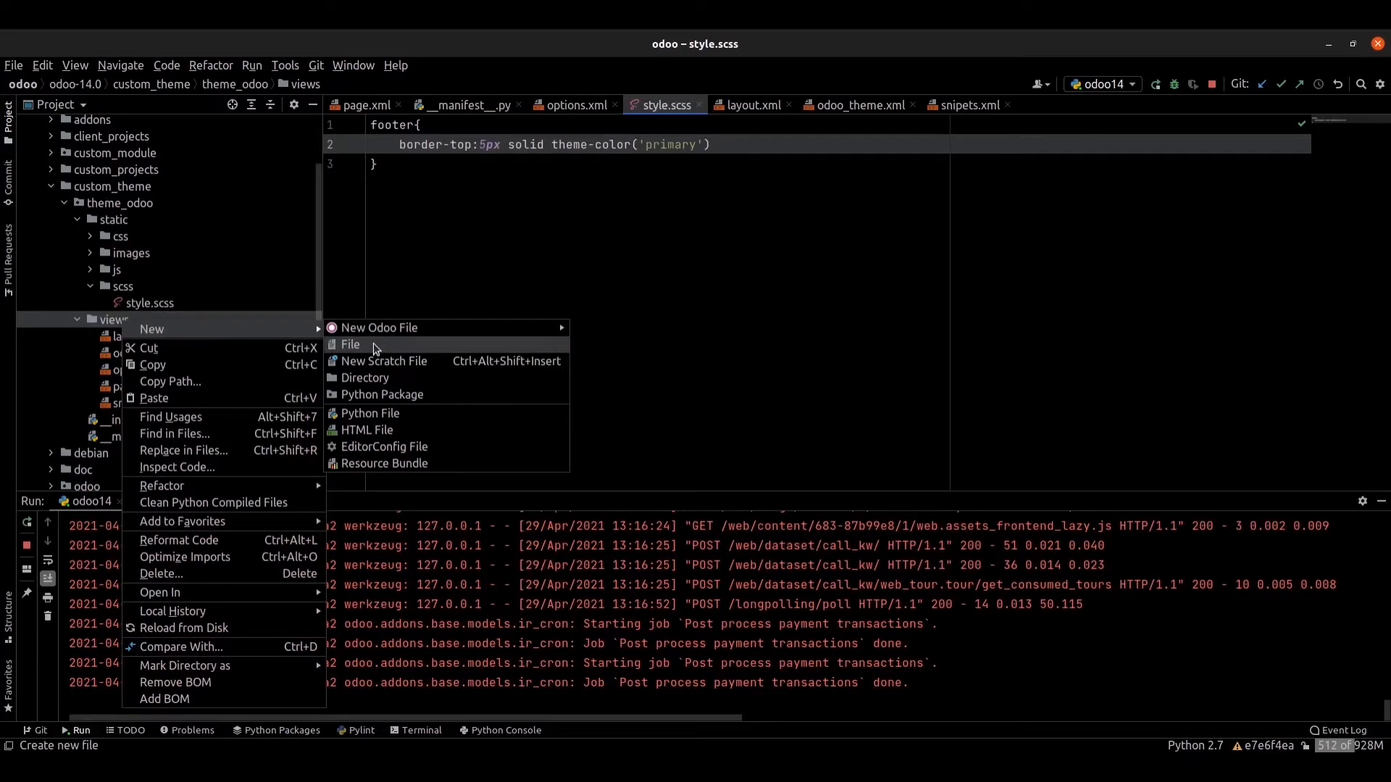
{"action": "left_click", "coordinate": [349, 345]}
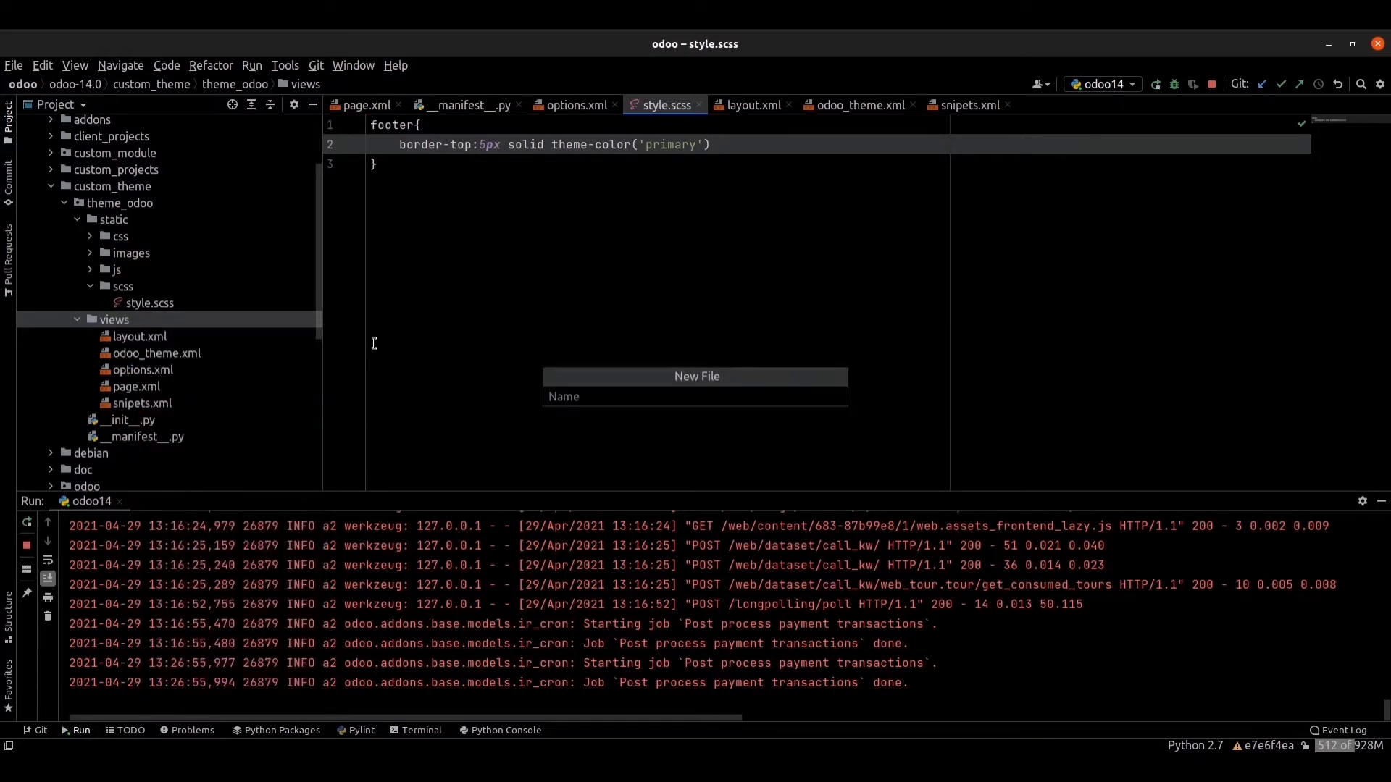
{"action": "type", "text": "assets.x"}
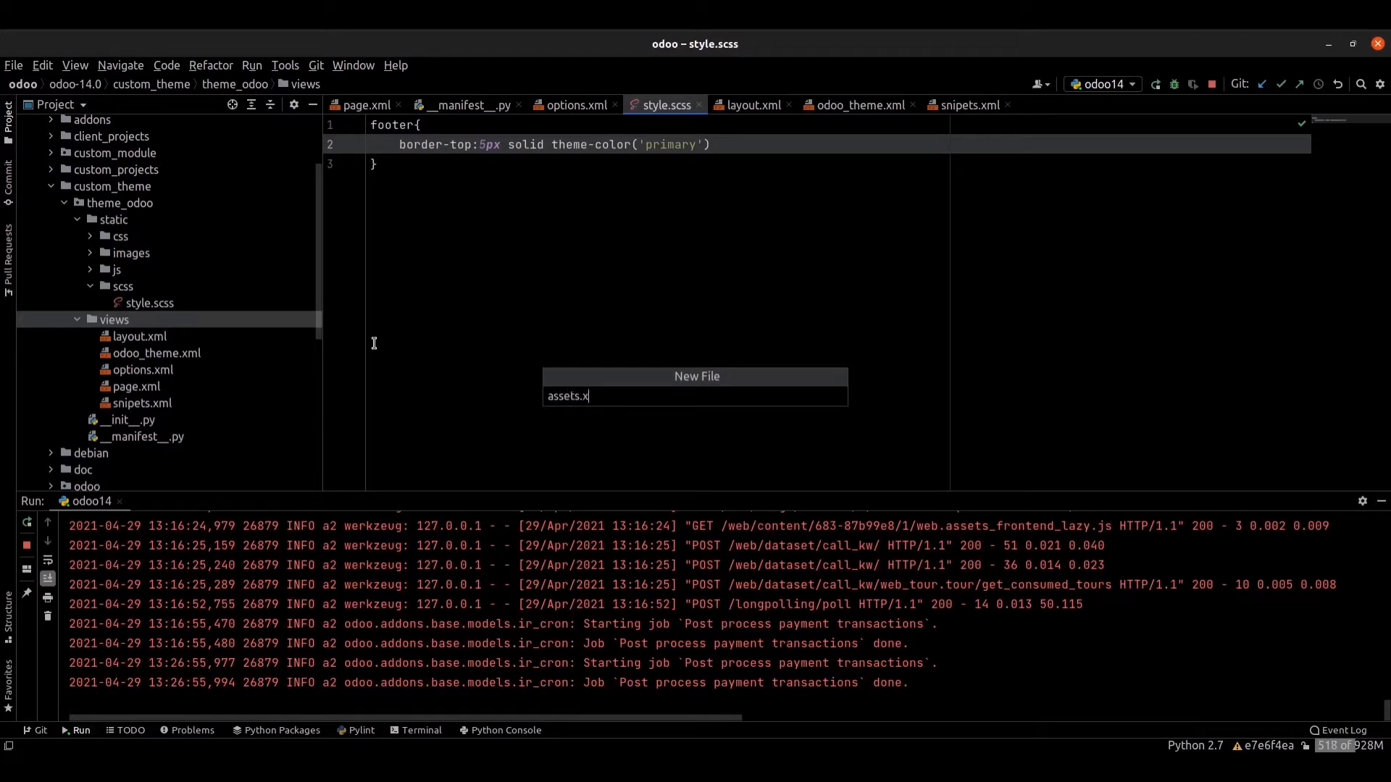
{"action": "key", "text": "Return"}
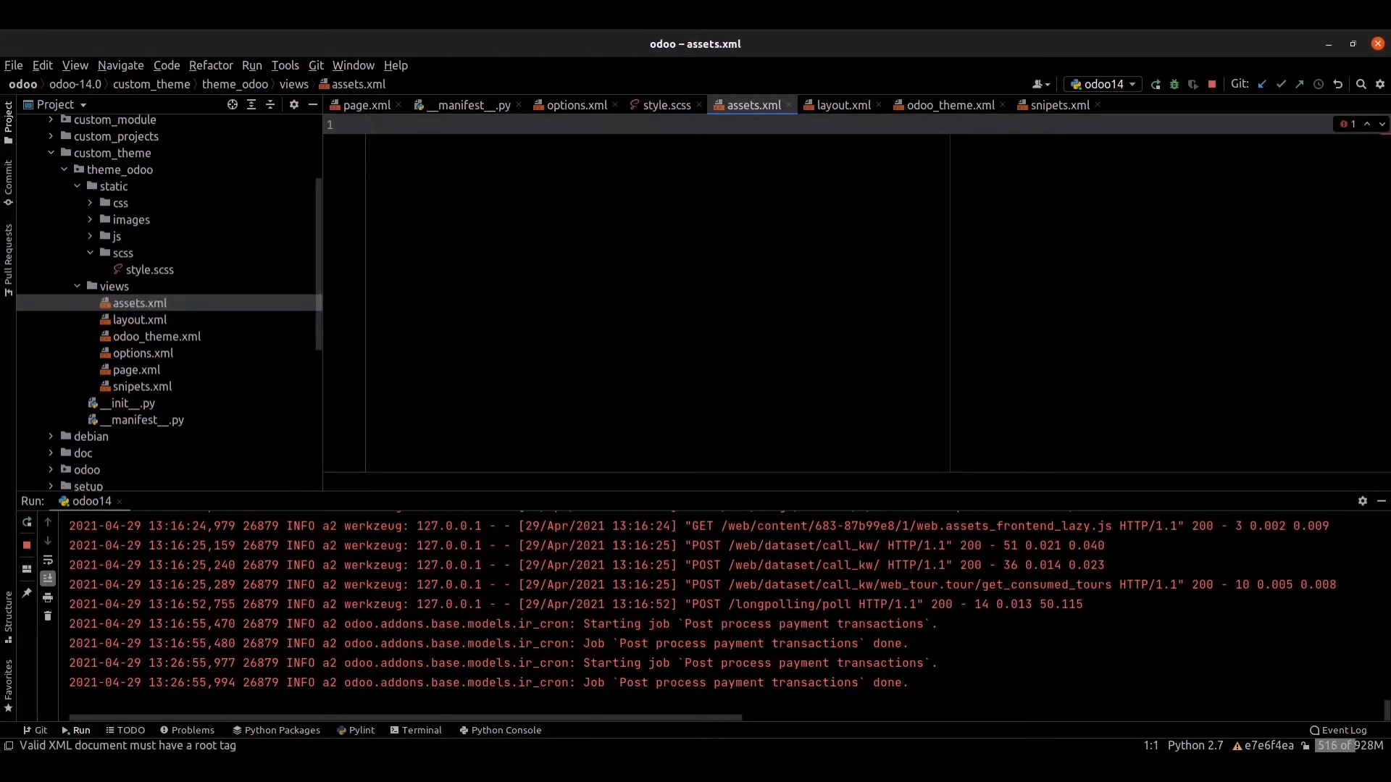
Write an <odoo> template with id assets_frontend, name style, inheriting website.assets_frontend.
{"action": "type", "text": "<o"}
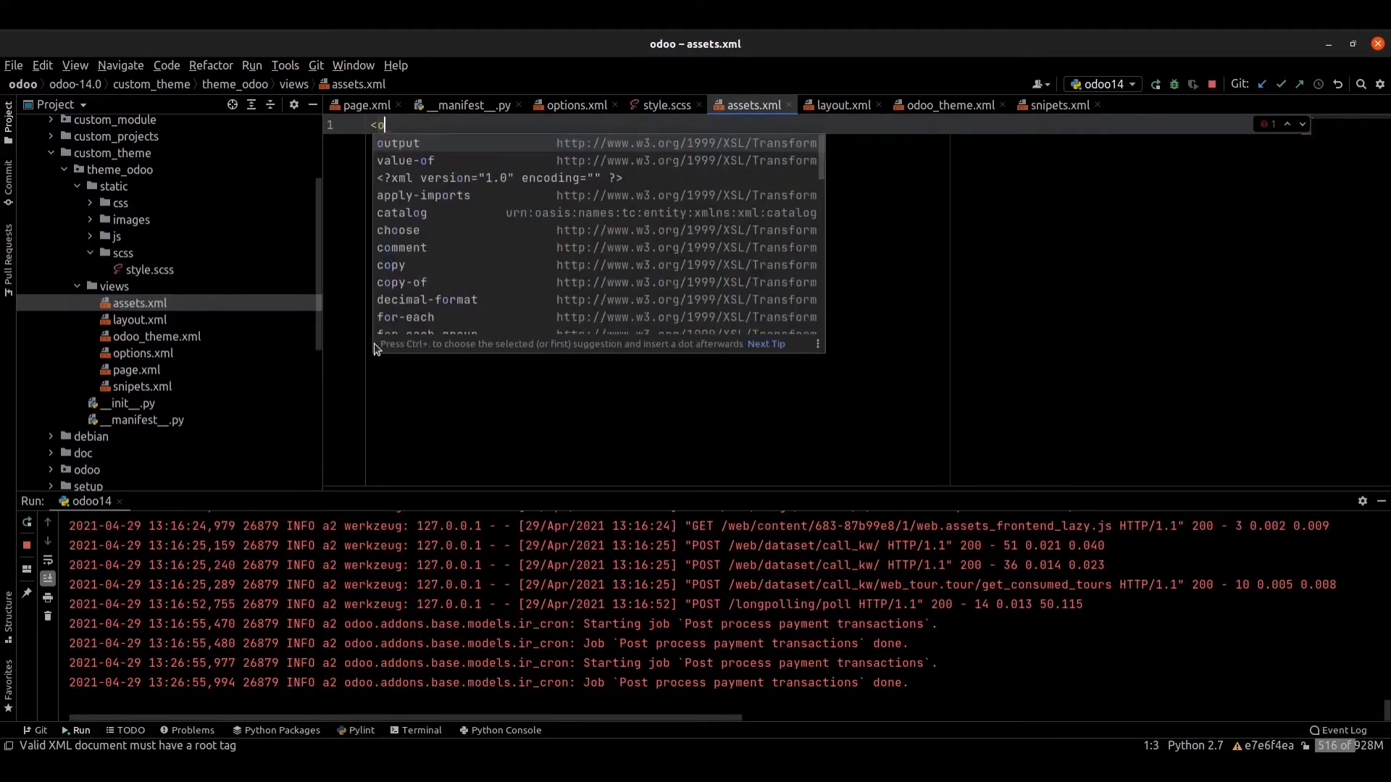
{"action": "type", "text": "doo>"}
{"action": "type", "text": "<"}
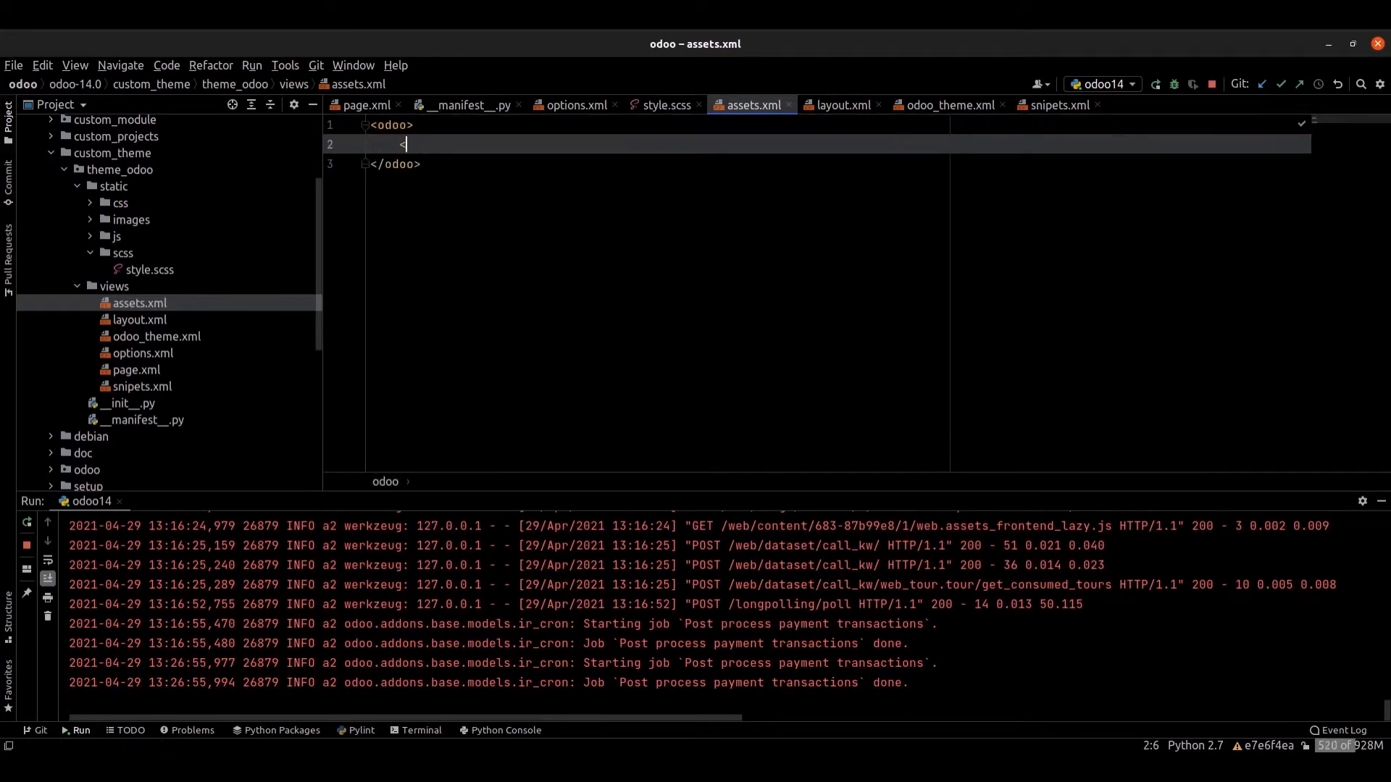
{"action": "type", "text": "templa"}
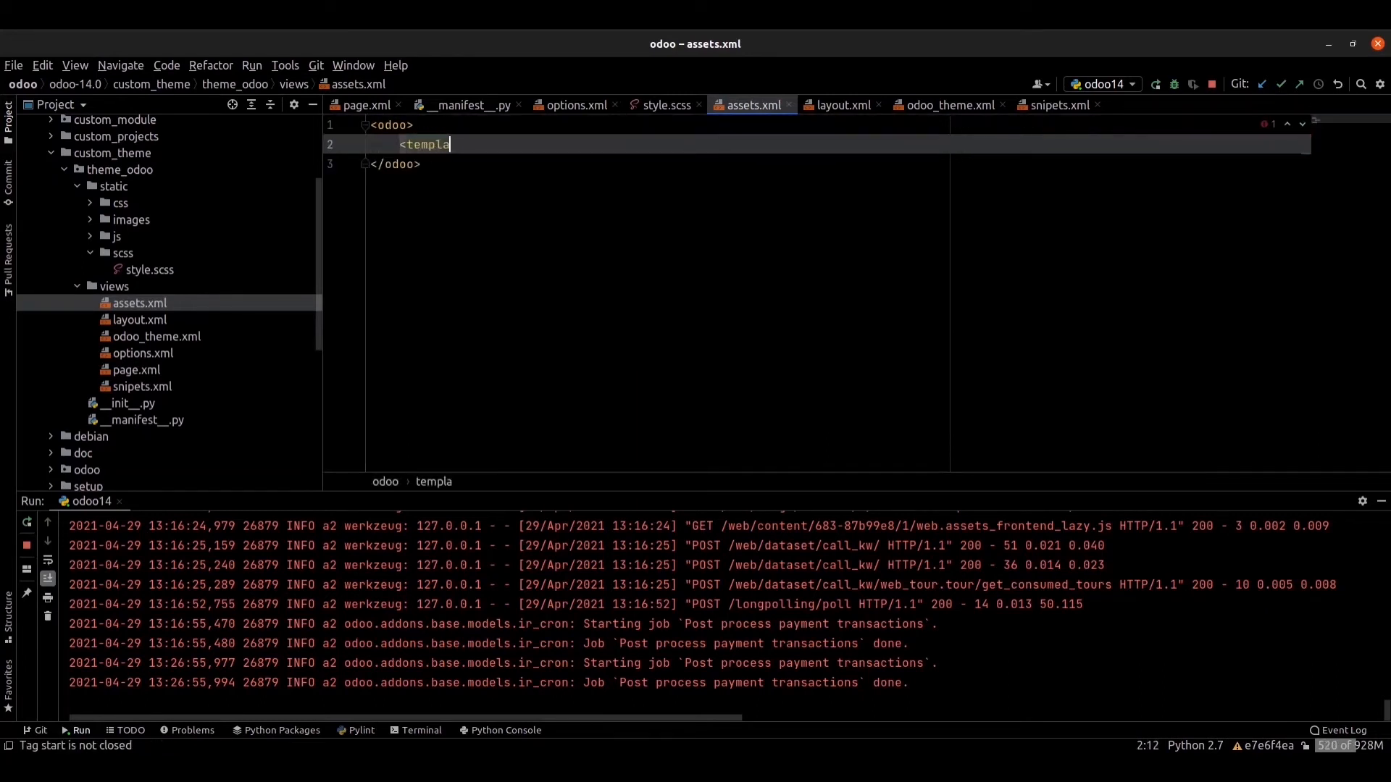
{"action": "type", "text": "te id=\""}
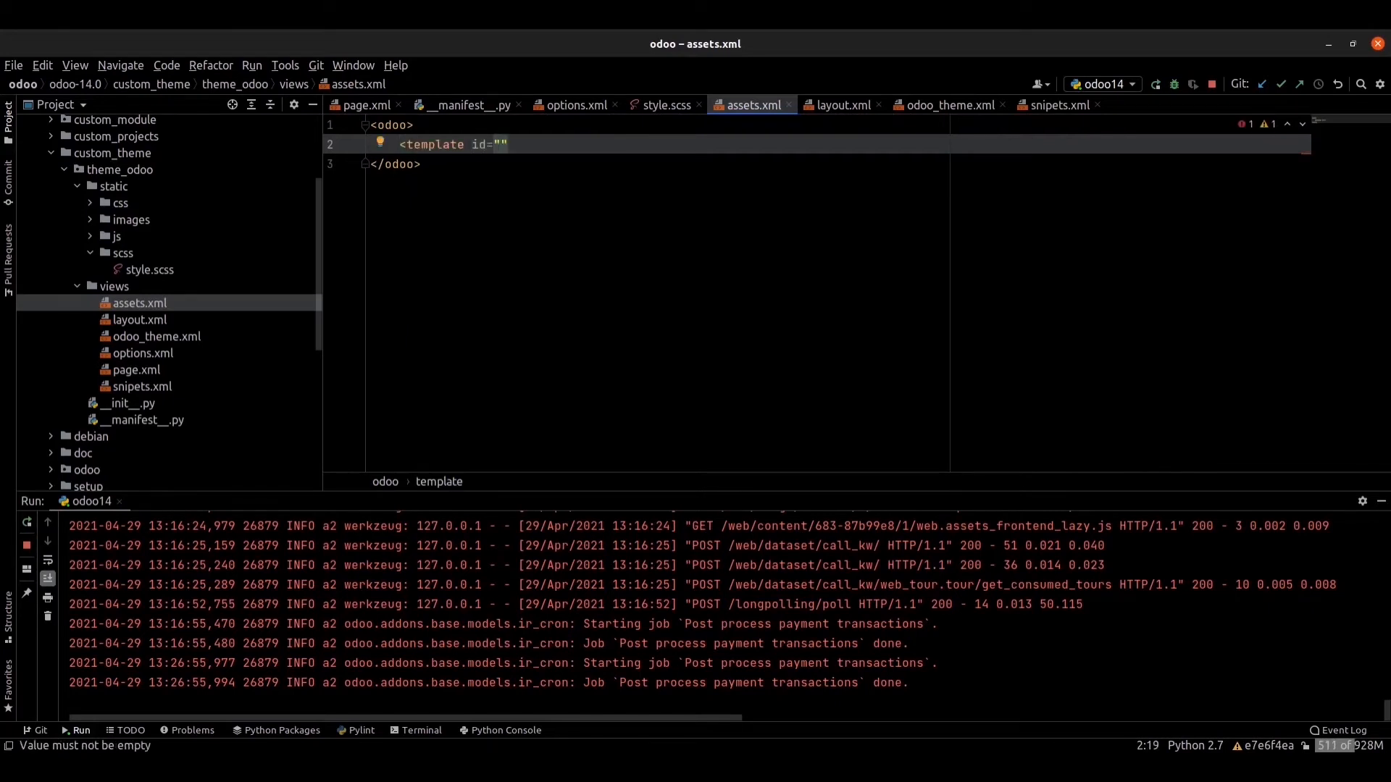
{"action": "type", "text": "assets_front"}
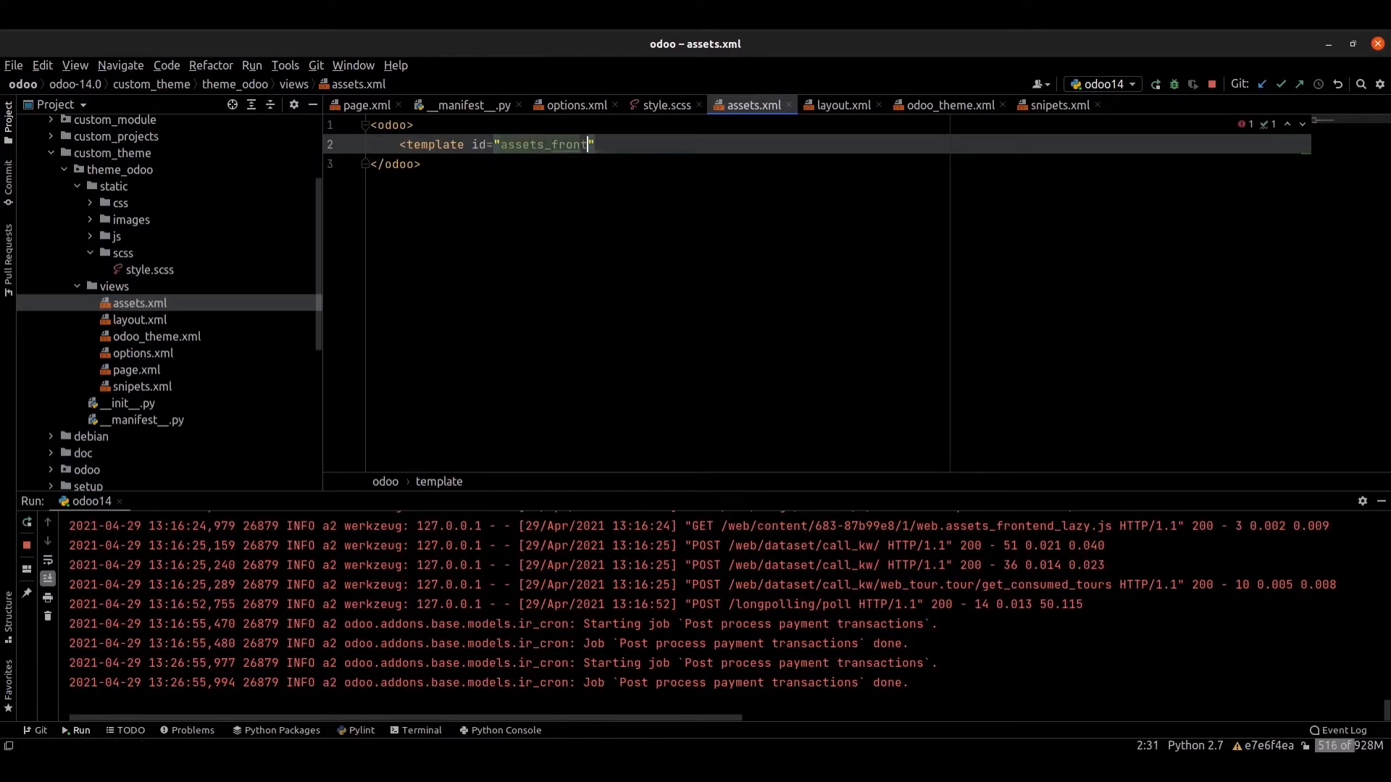
{"action": "type", "text": "end"}
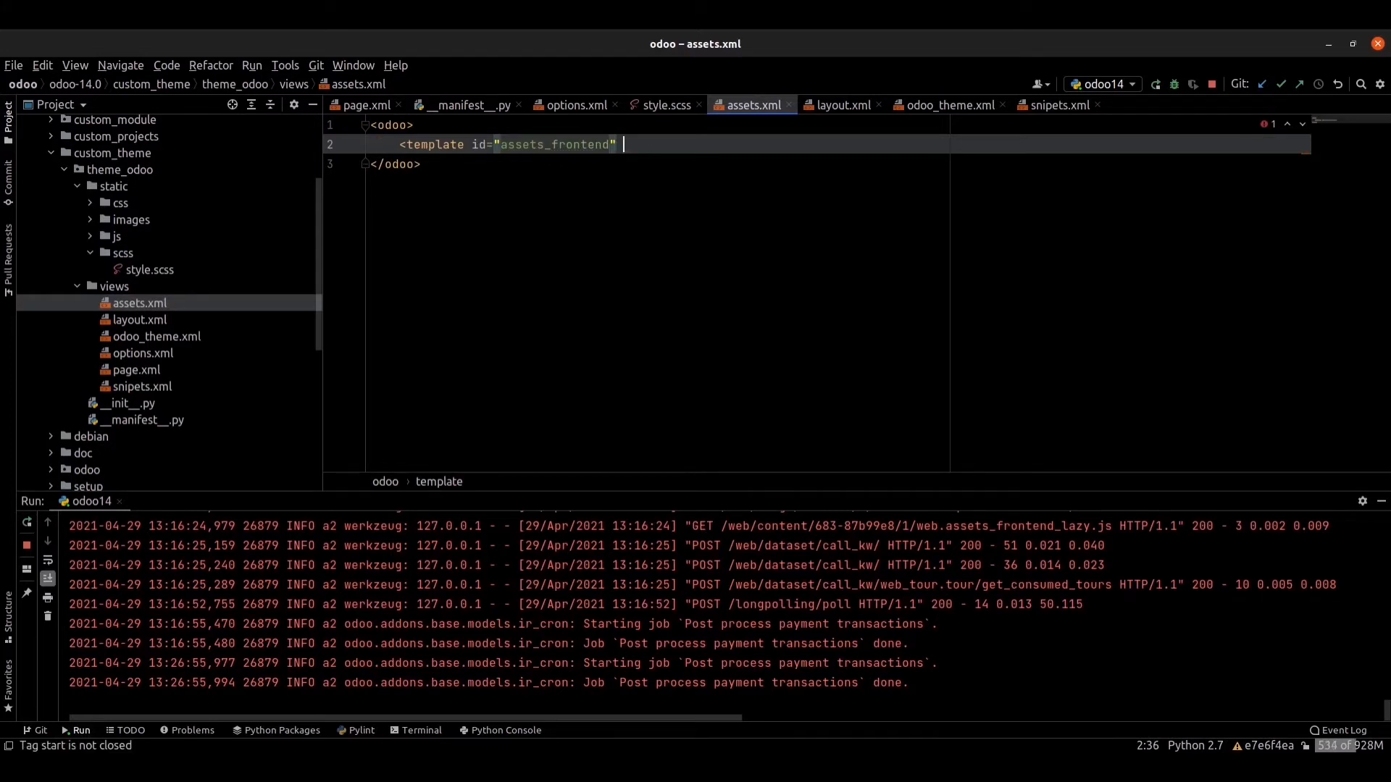
{"action": "type", "text": "name=\"\""}
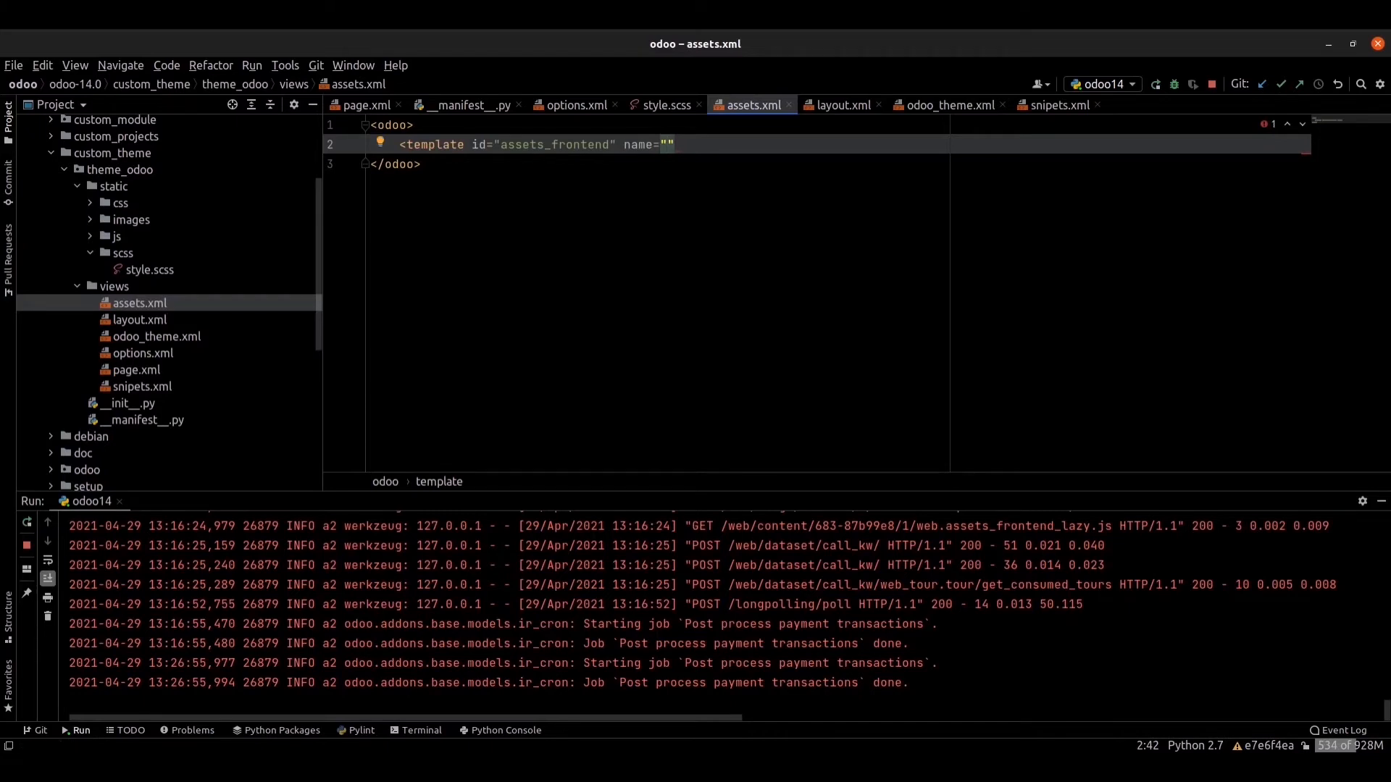
{"action": "type", "text": "style"}
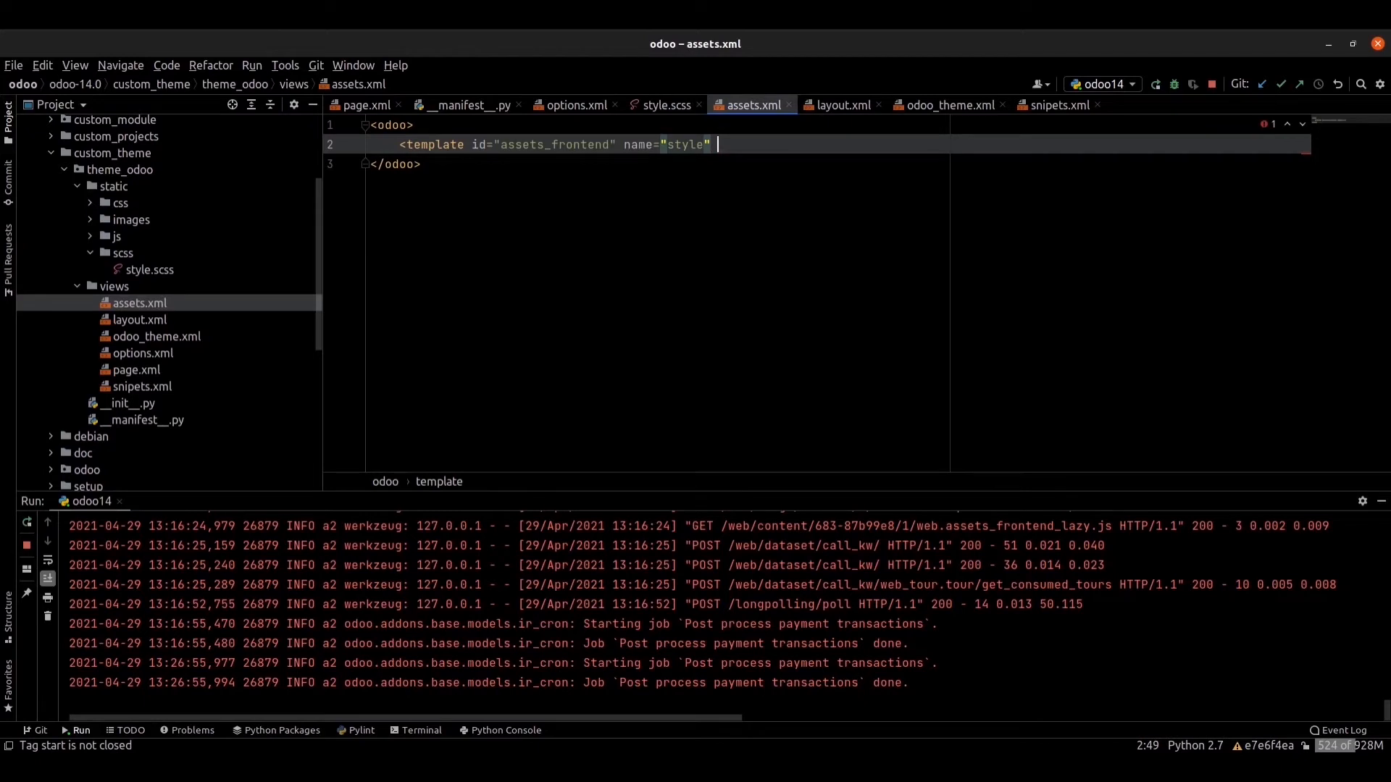
{"action": "type", "text": "inherit"}
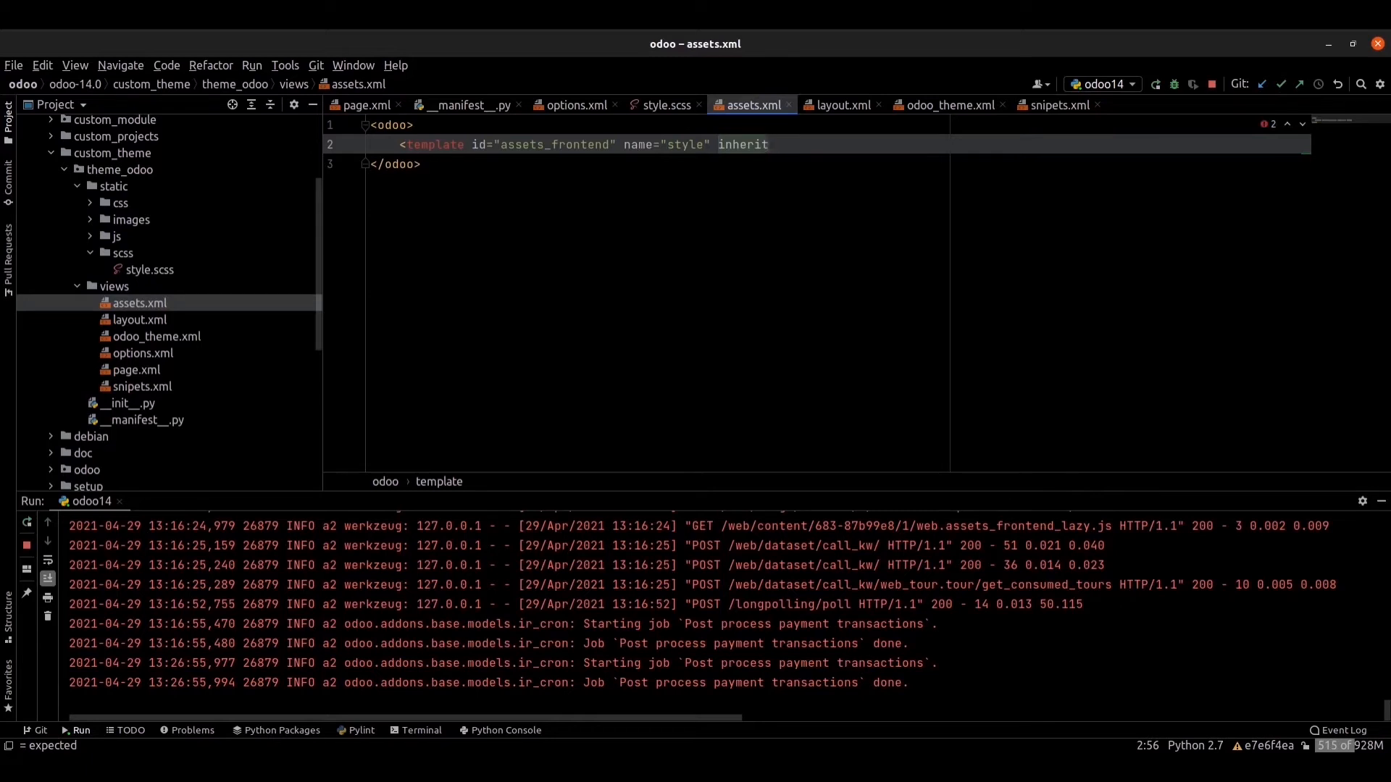
{"action": "type", "text": "_id"}
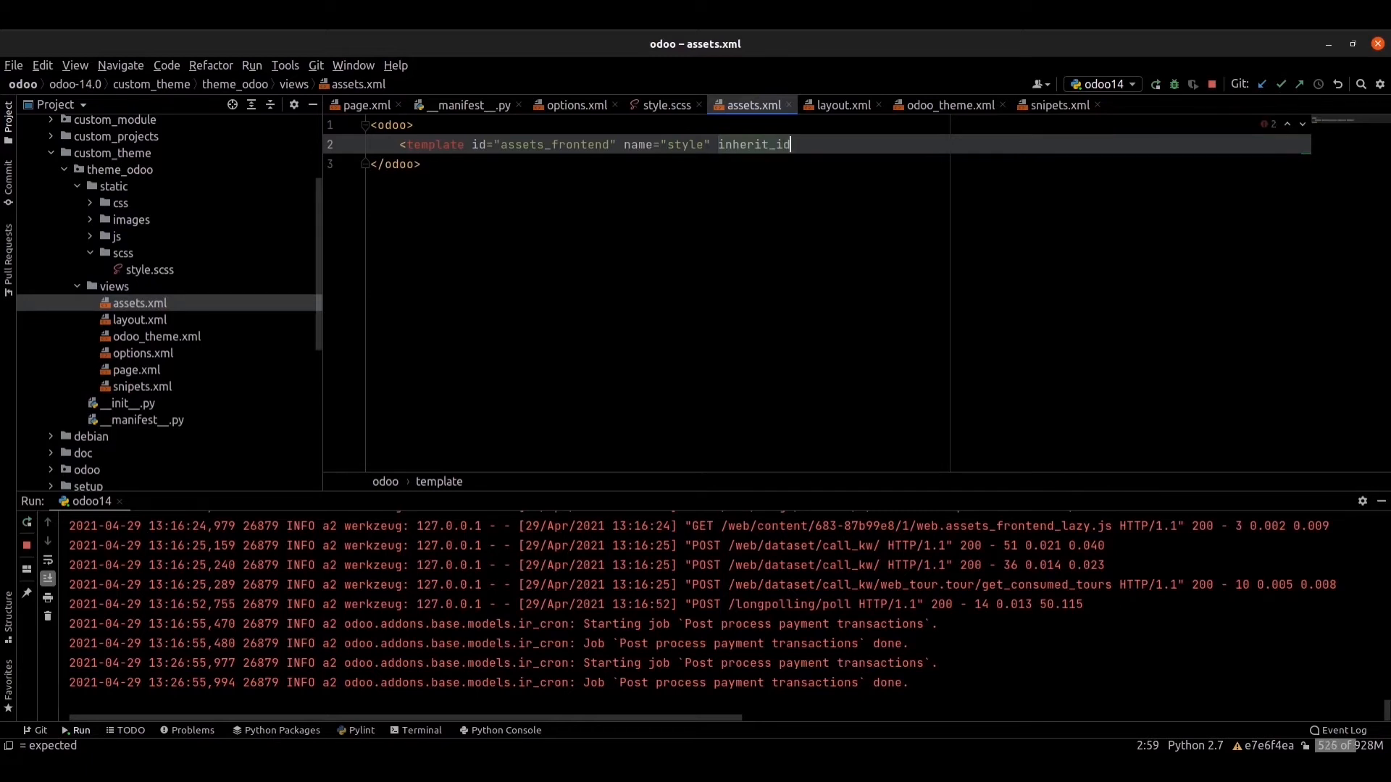
{"action": "type", "text": "=\"\""}
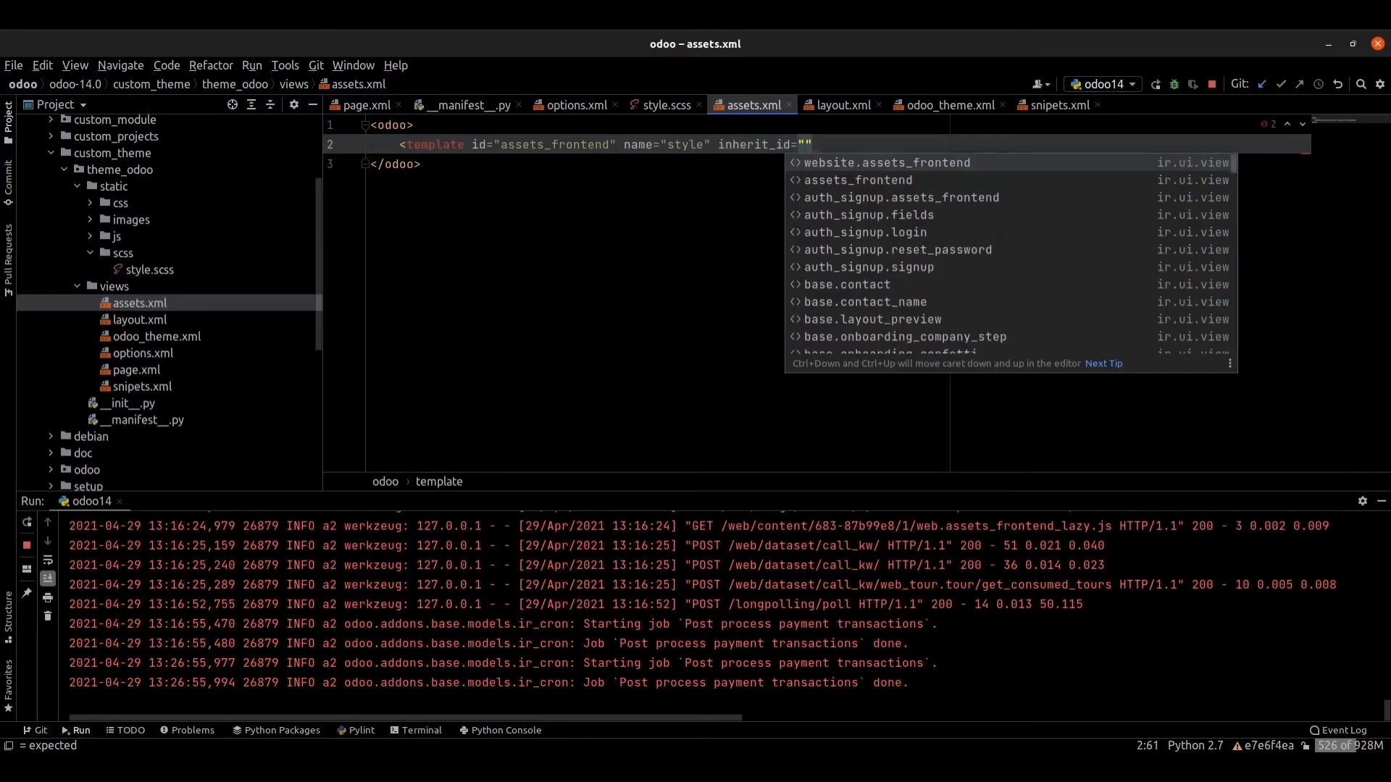
{"action": "type", "text": "website"}
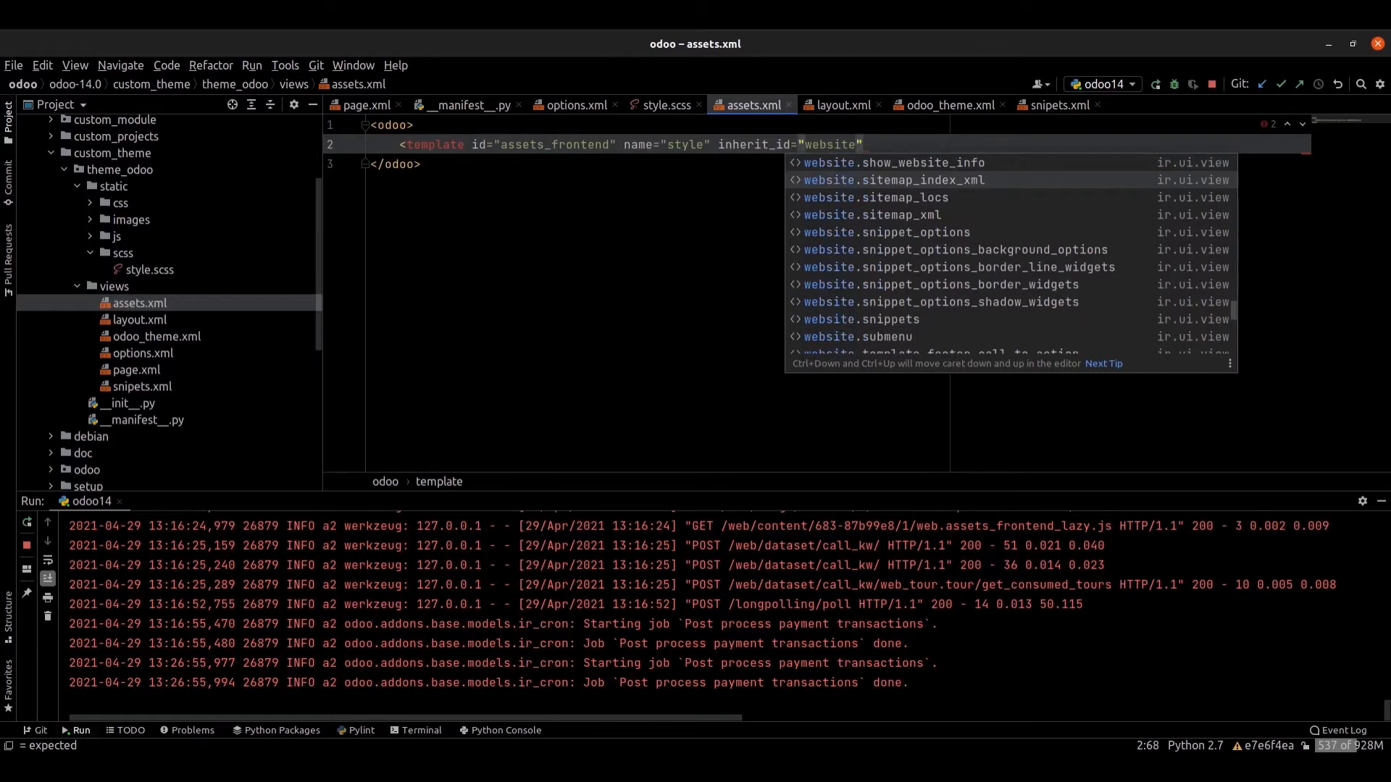
{"action": "type", "text": ".assets_frontend"}
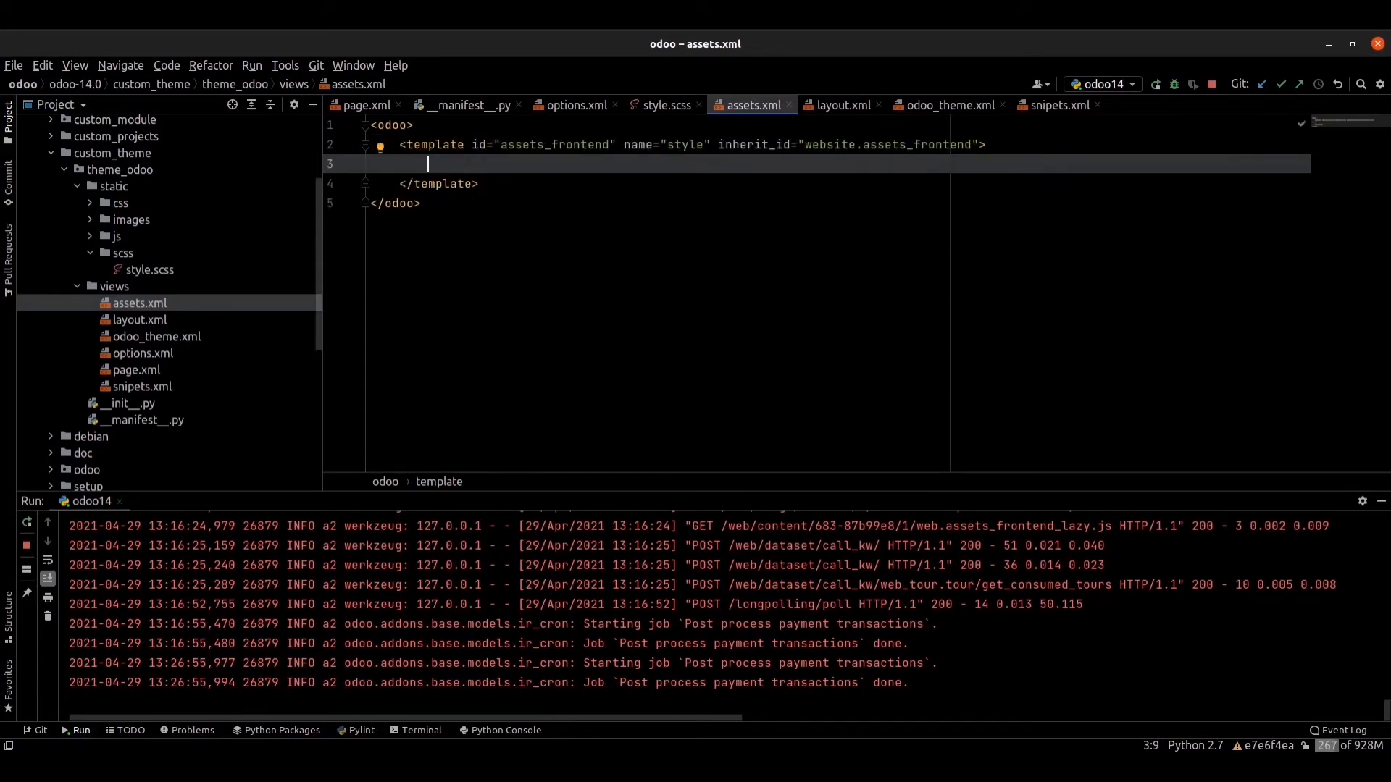
Add <xpath expr="link[last()]" position="after"></xpath> inside the style template.
{"action": "type", "text": "<"}
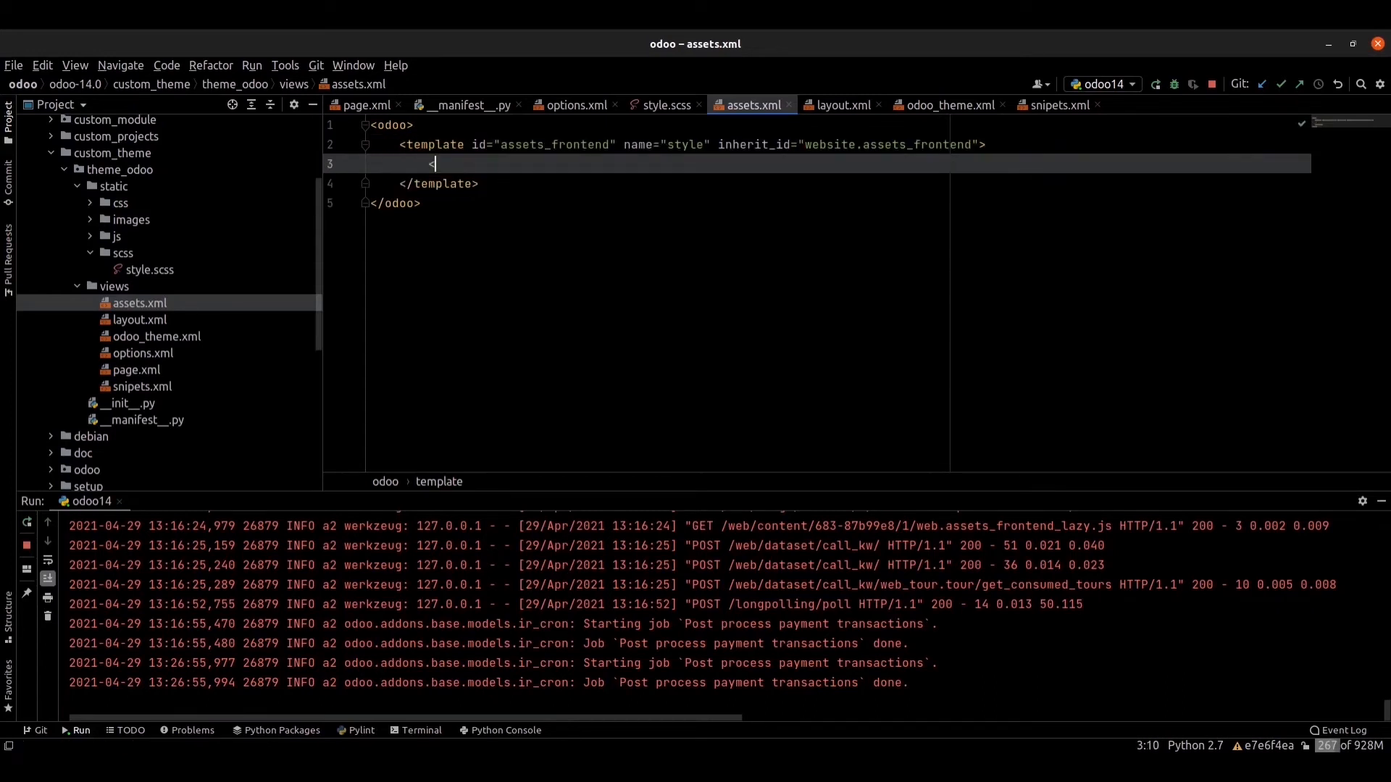
{"action": "type", "text": "c"}
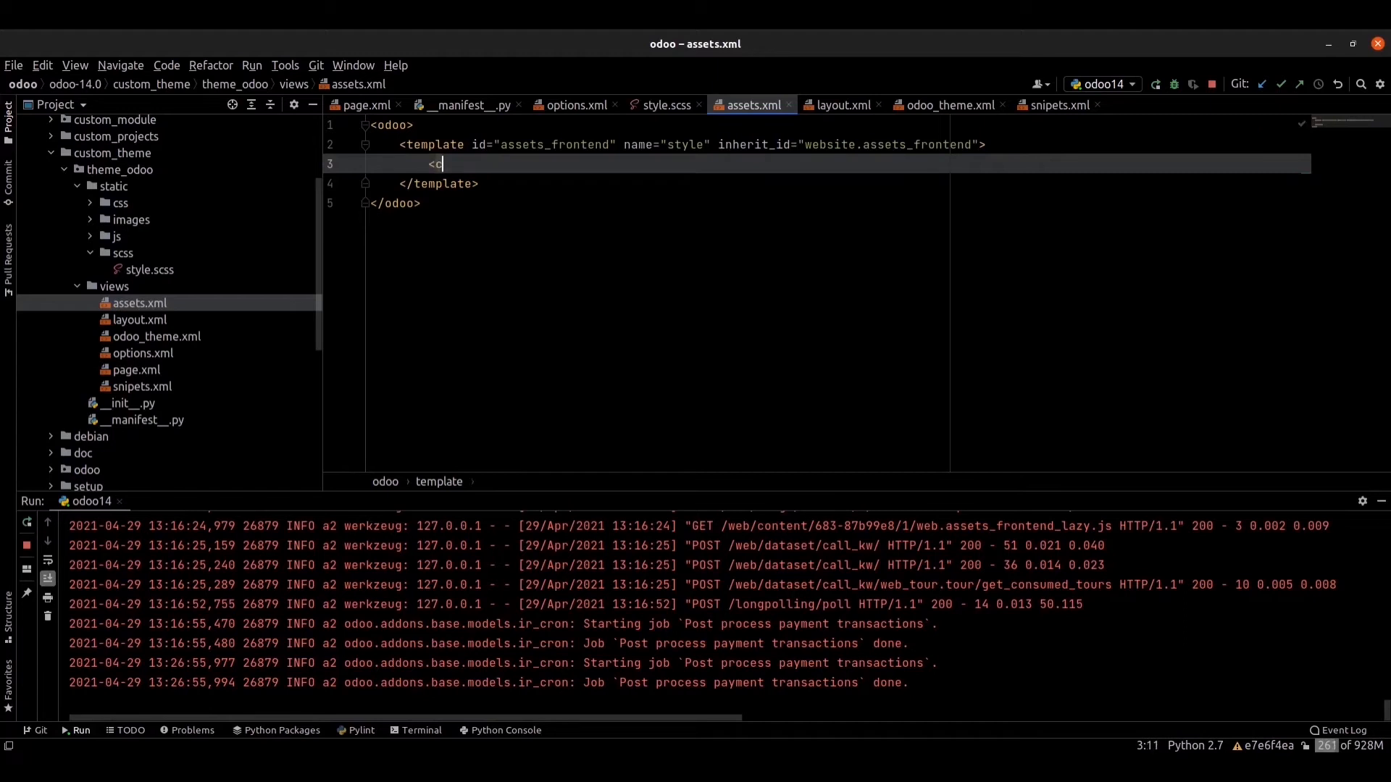
{"action": "type", "text": "xpat"}
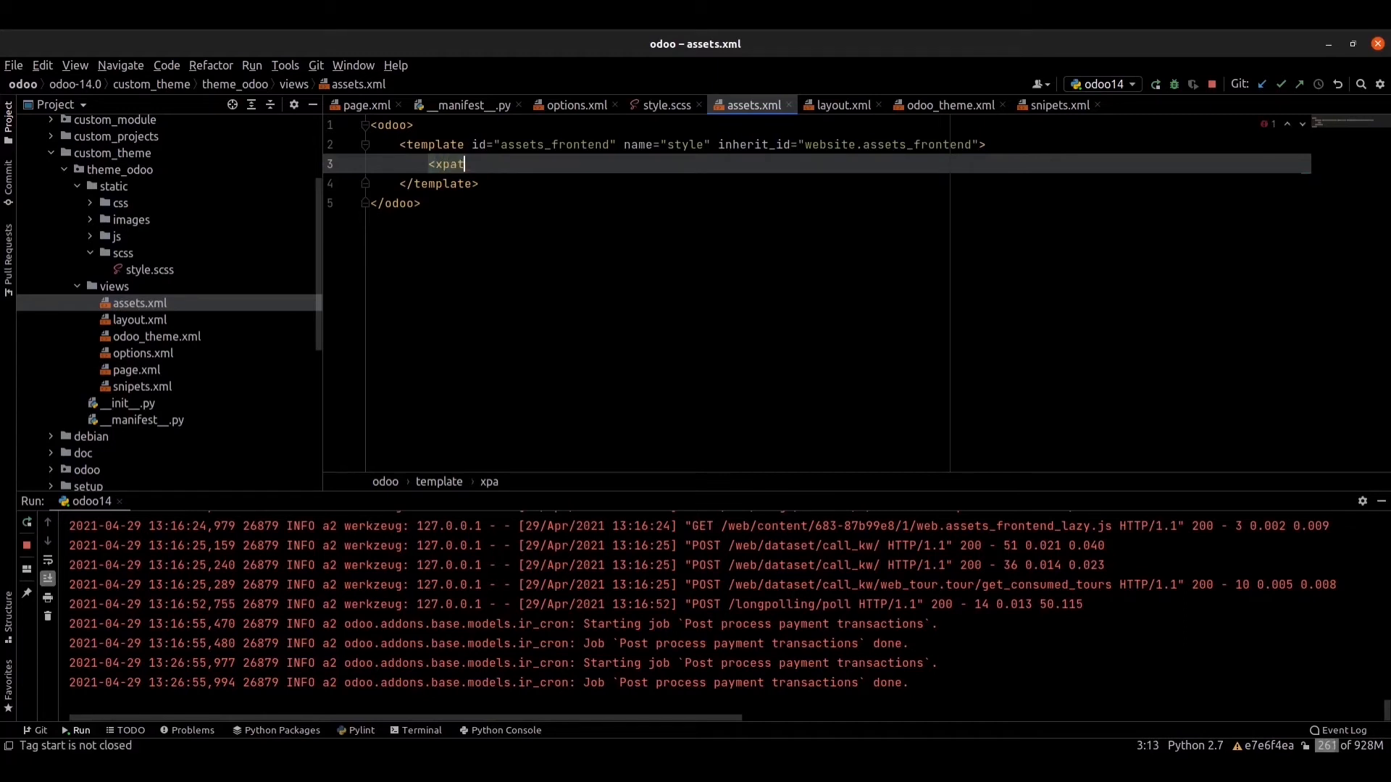
{"action": "type", "text": "h expr=\""}
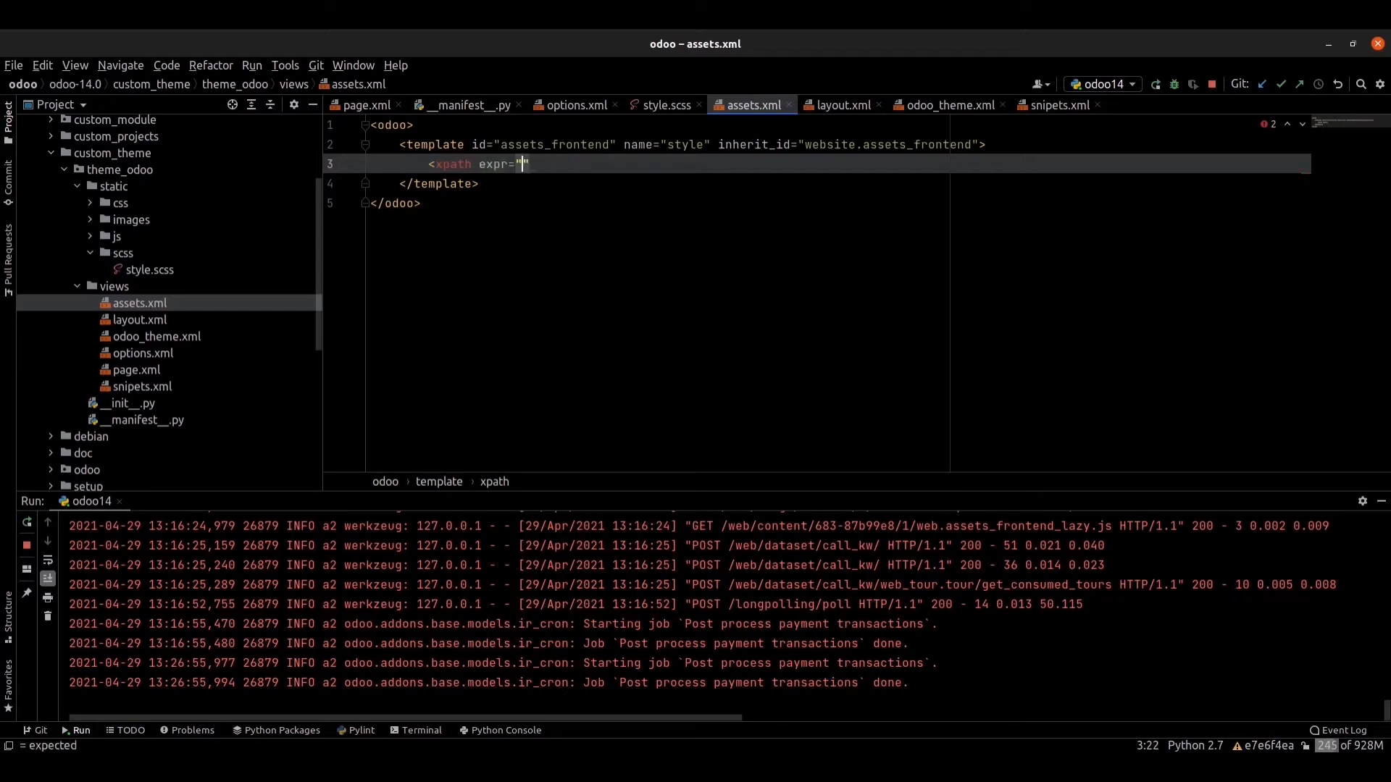
{"action": "type", "text": "link"}
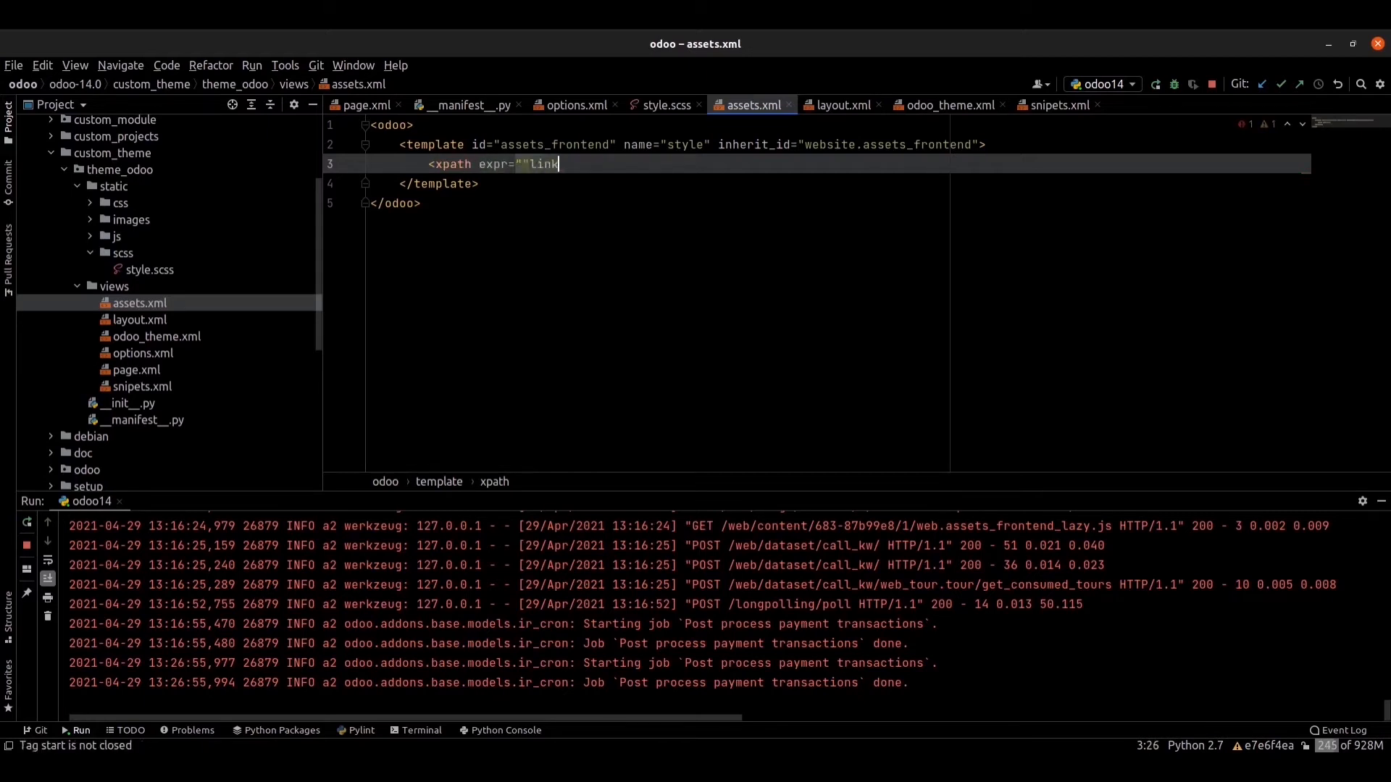
{"action": "type", "text": "\""}
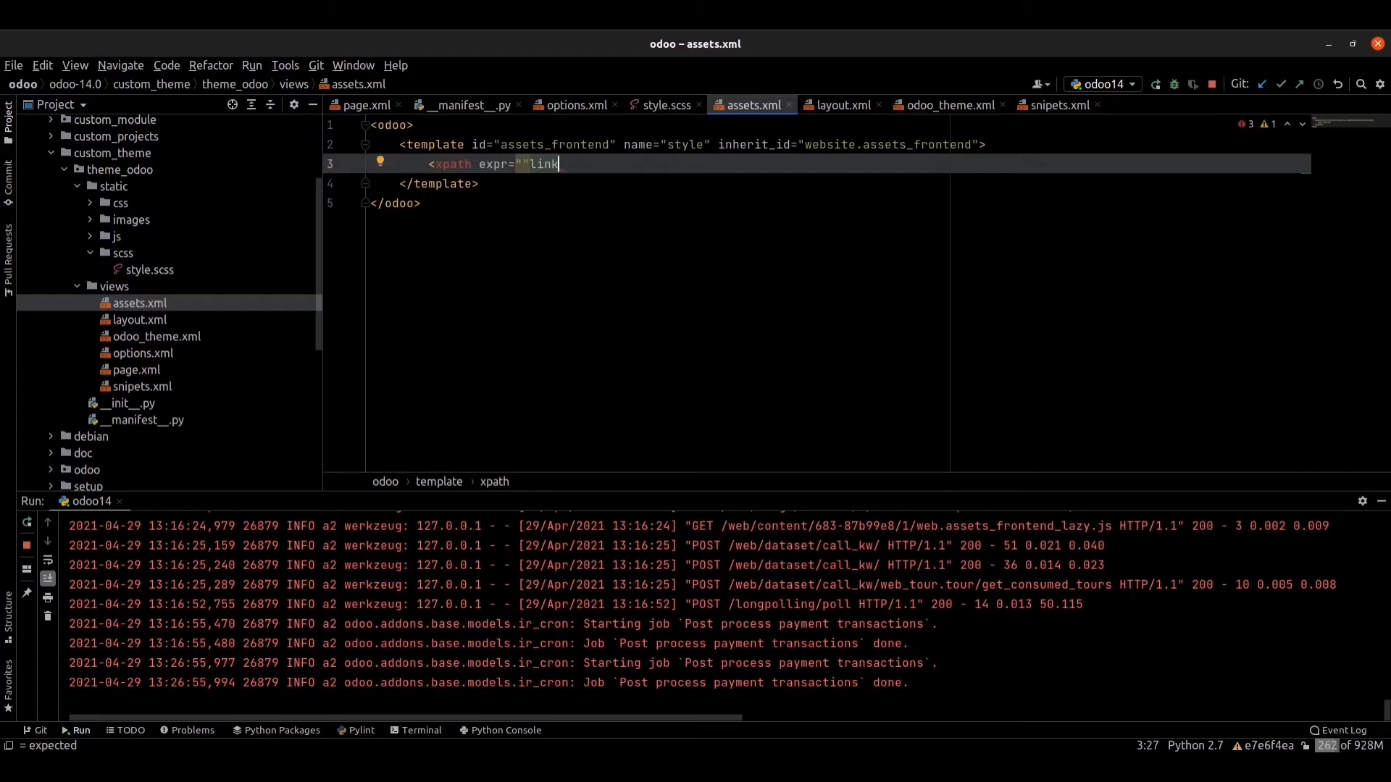
{"action": "type", "text": "[l]"}
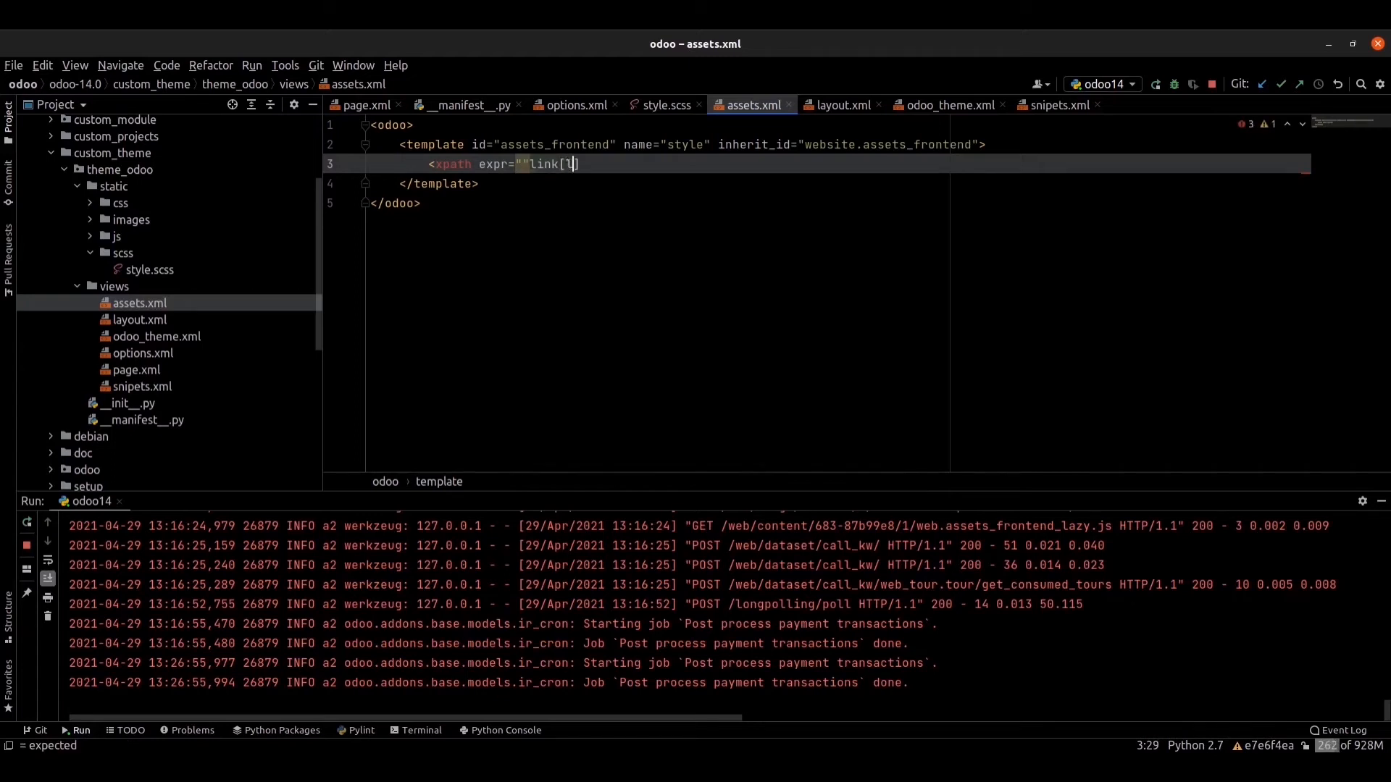
{"action": "type", "text": "ast"}
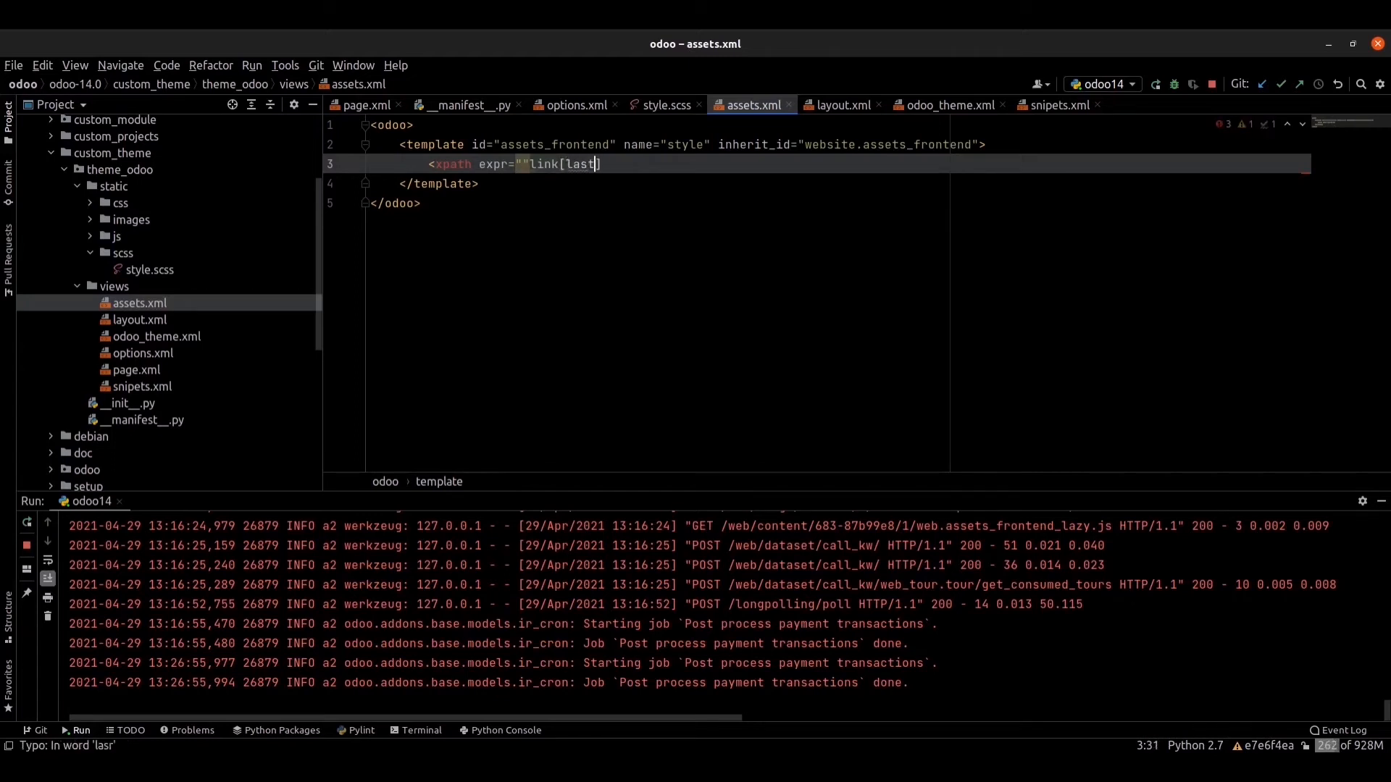
{"action": "type", "text": "("}
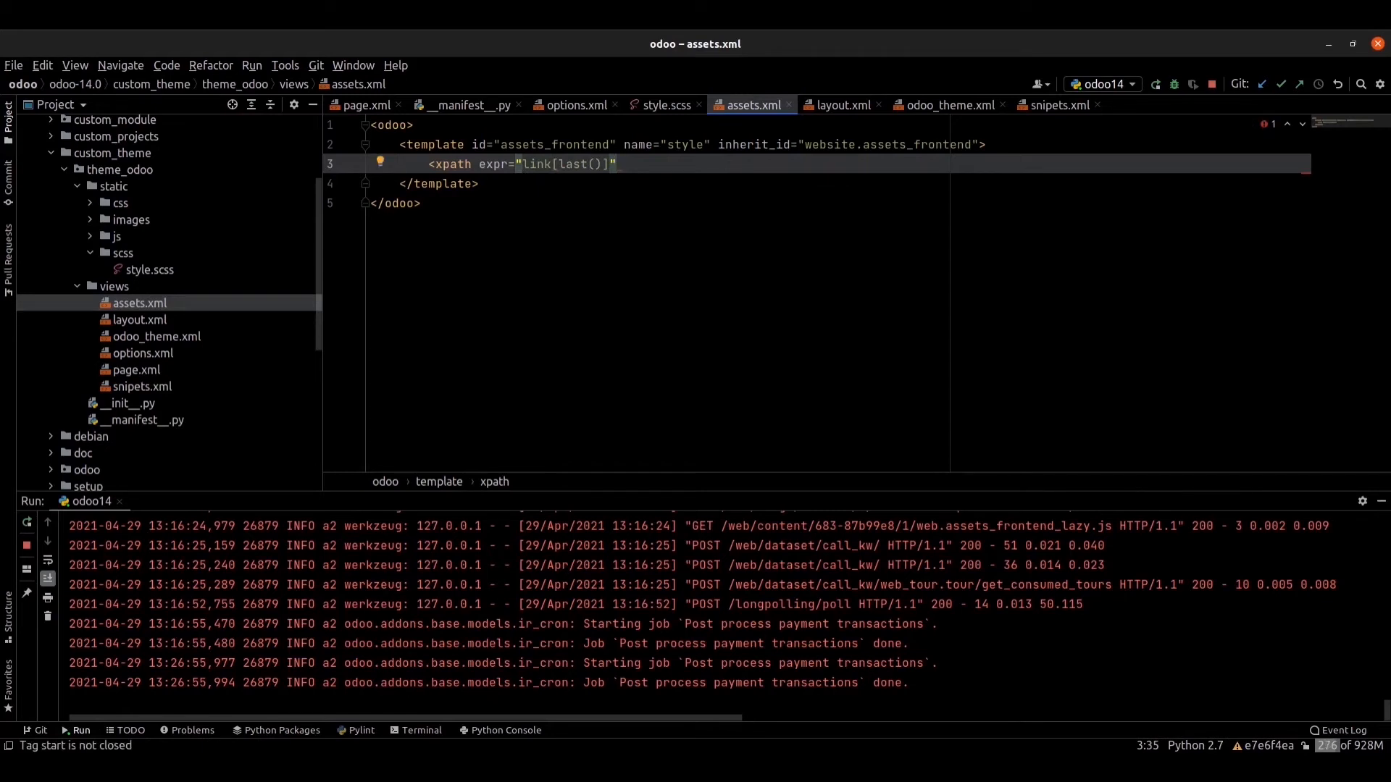
{"action": "type", "text": "position"}
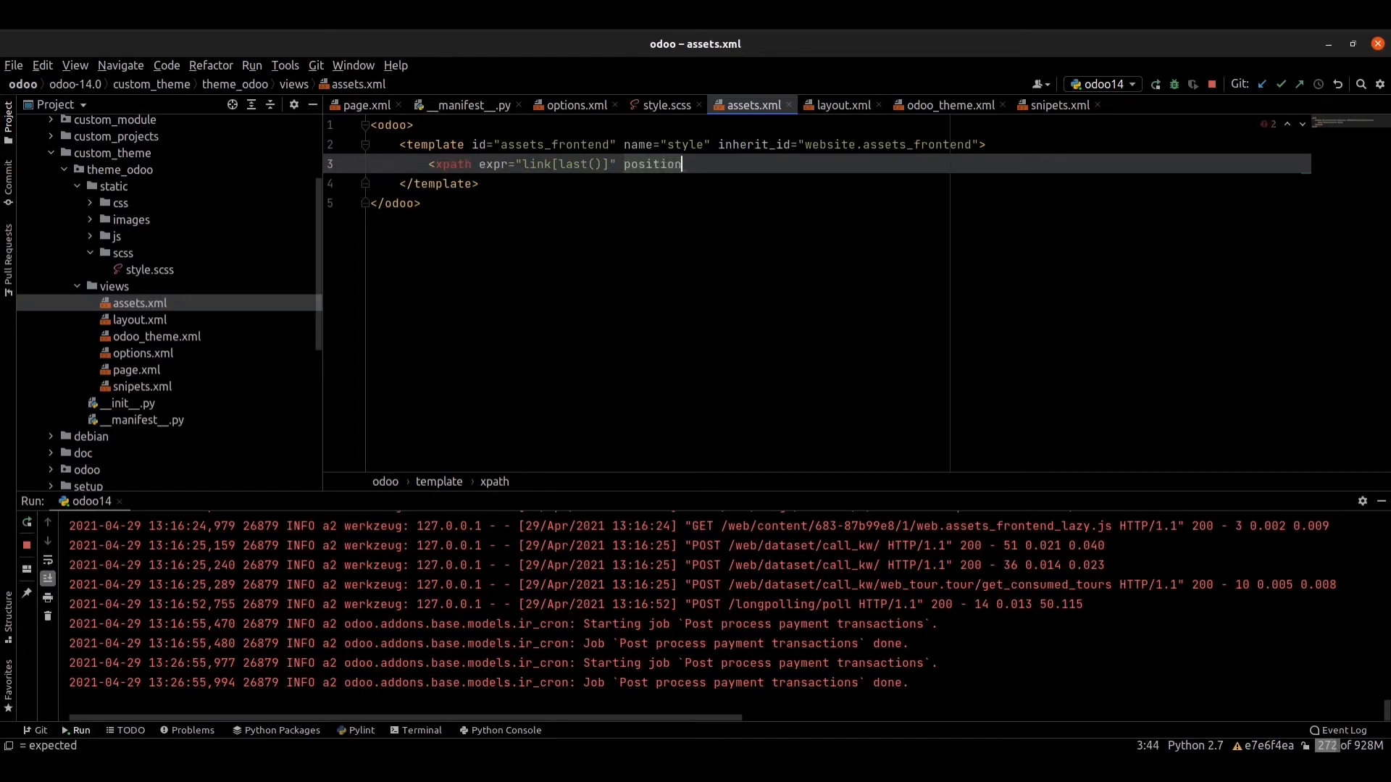
{"action": "type", "text": "=\"af\""}
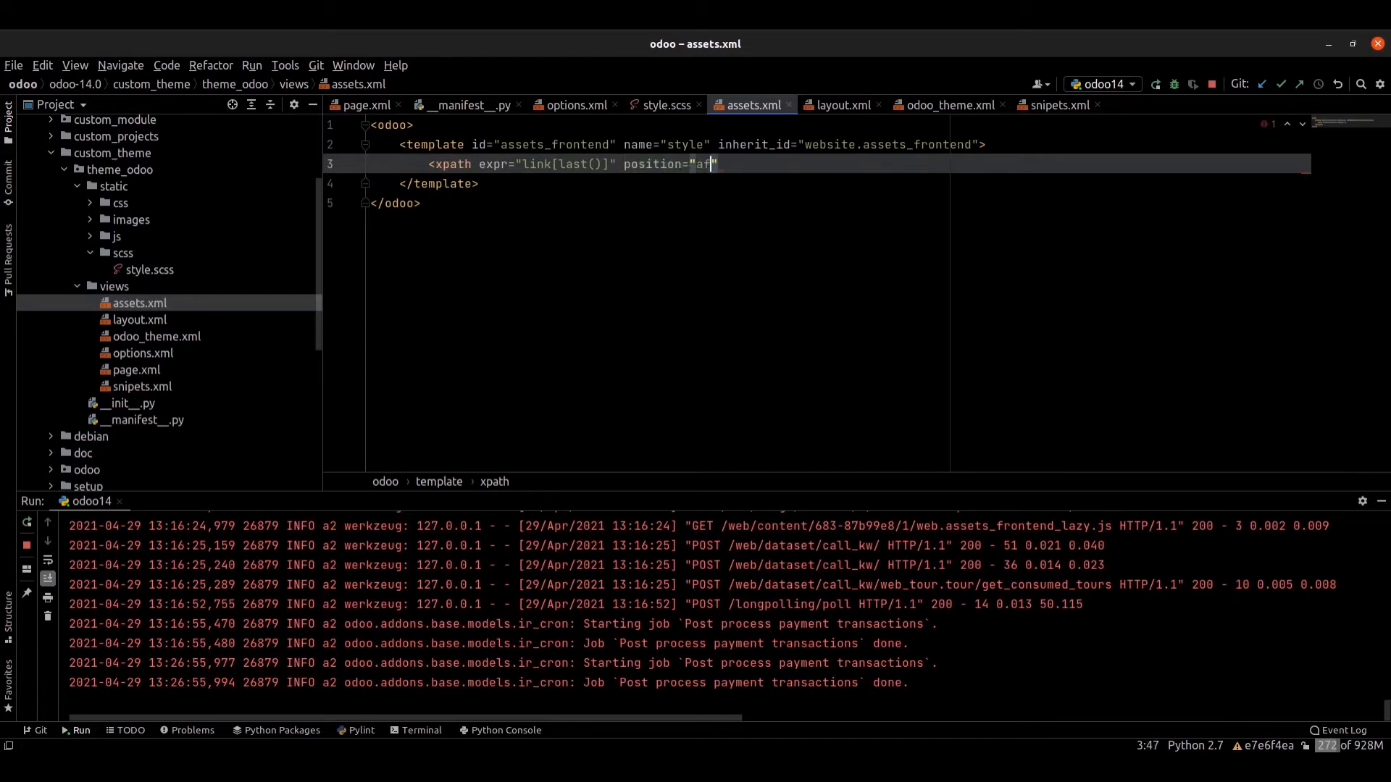
{"action": "type", "text": "ter"}
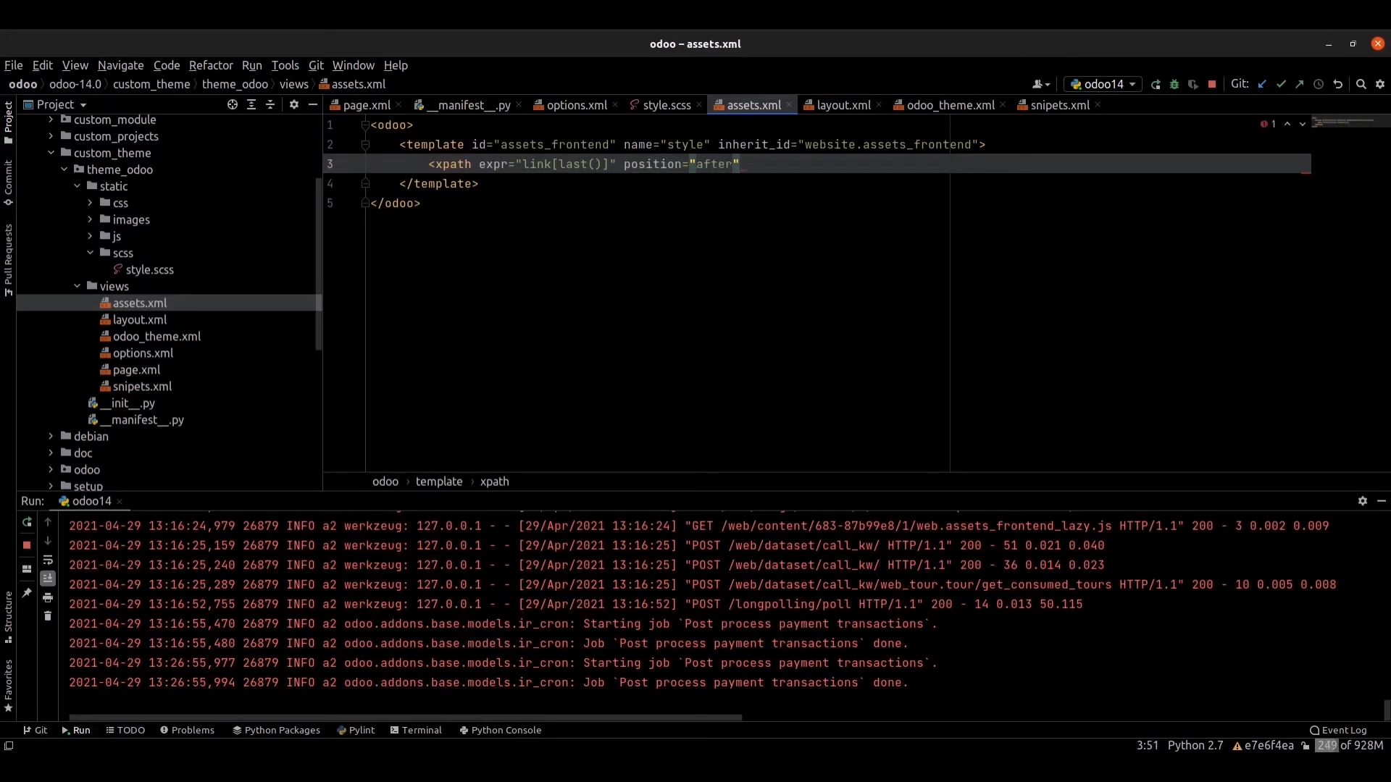
{"action": "type", "text": "></xpath>"}
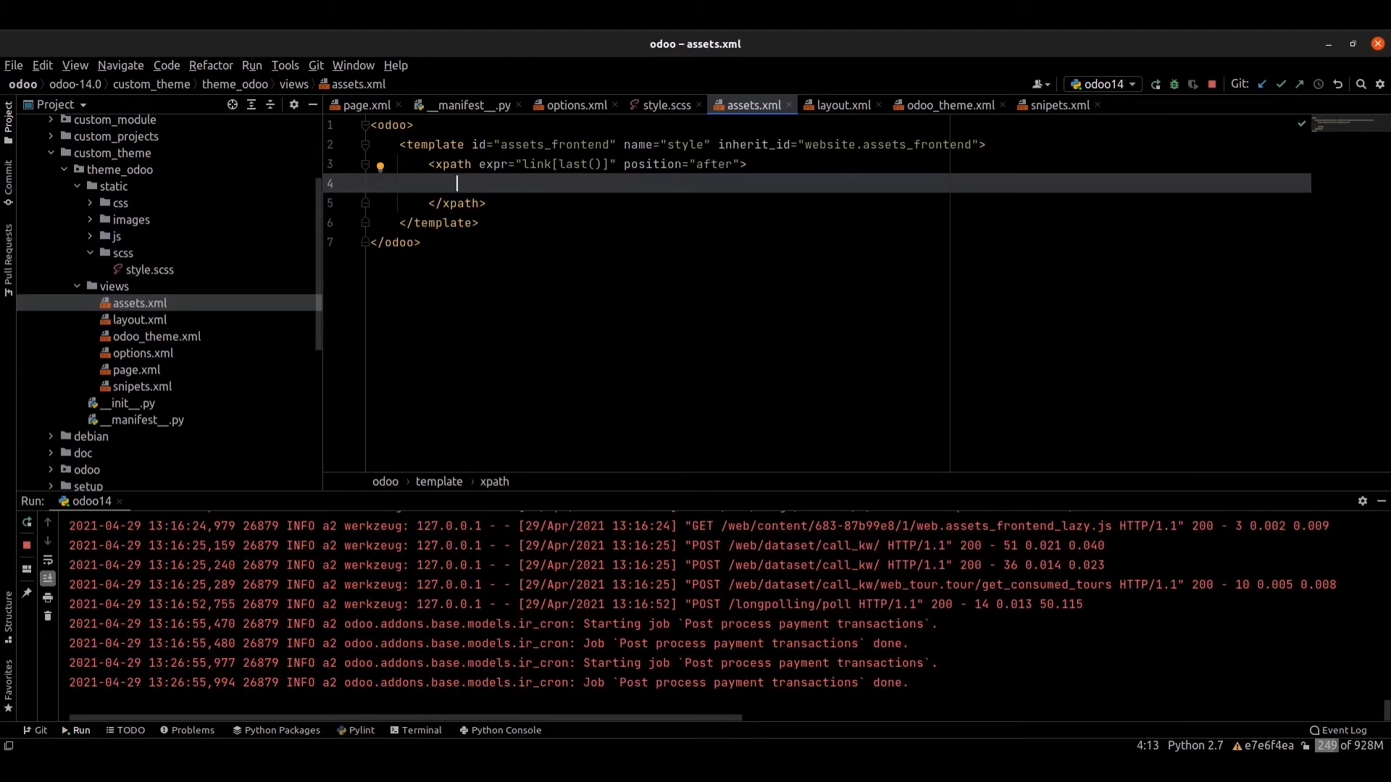
Begin a <link> tag inside the xpath with rel stylesheet and type text/scss.
{"action": "type", "text": "<"}
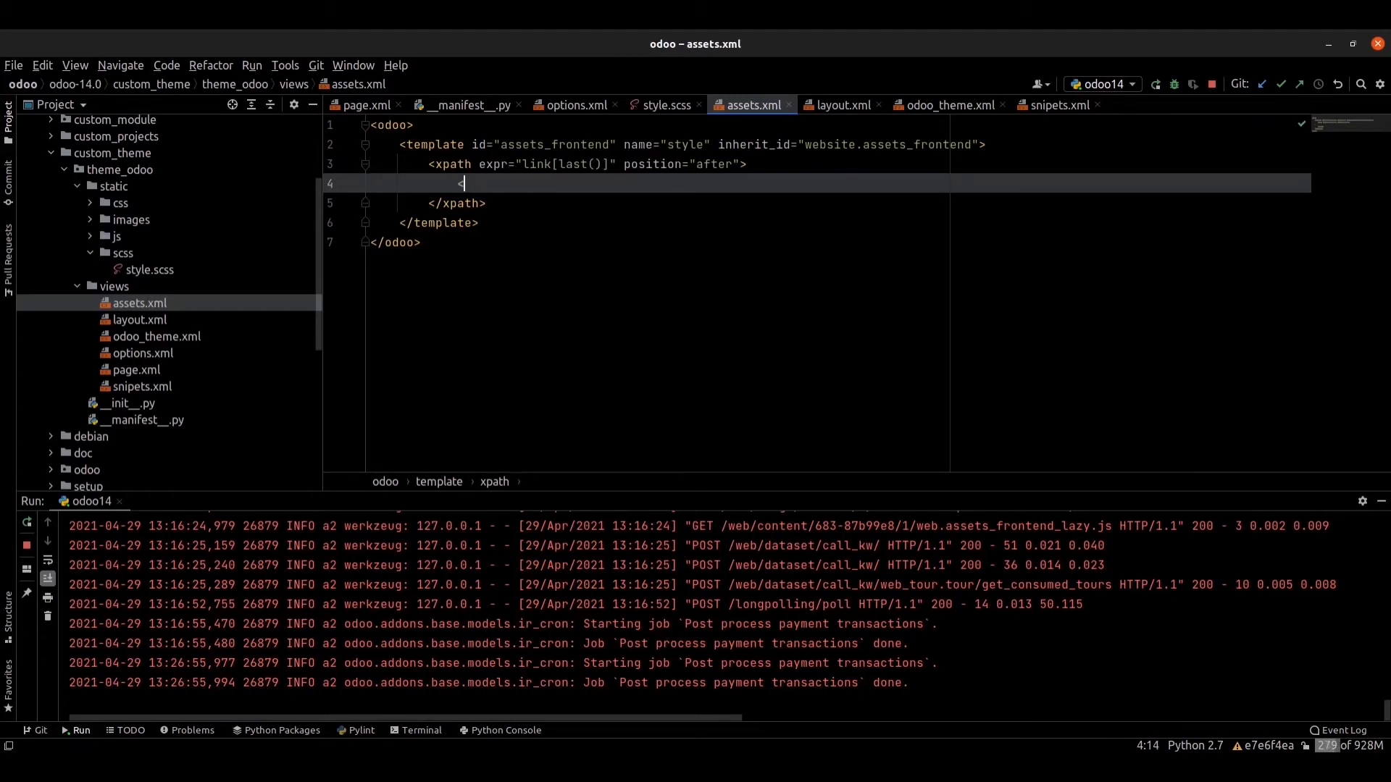
{"action": "type", "text": "link"}
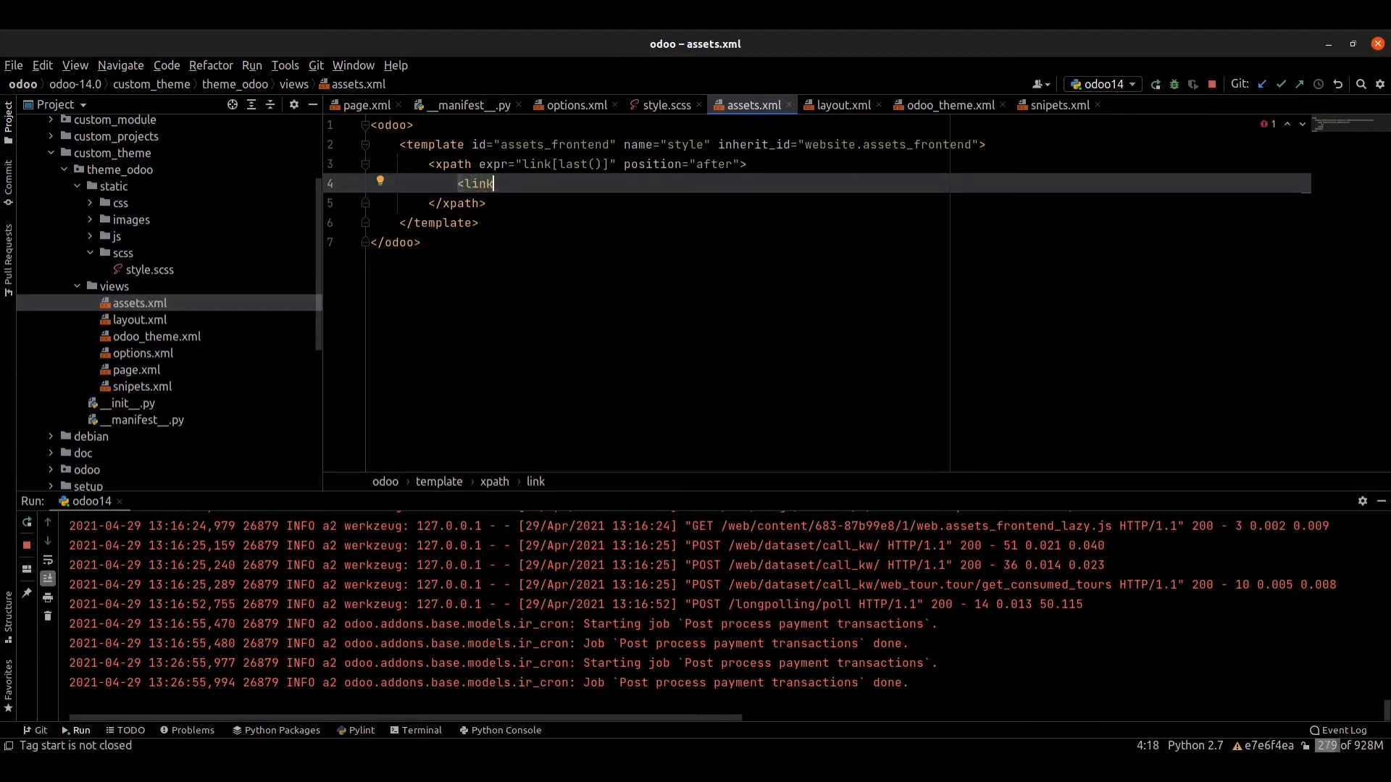
{"action": "type", "text": "rel=\"syu"}
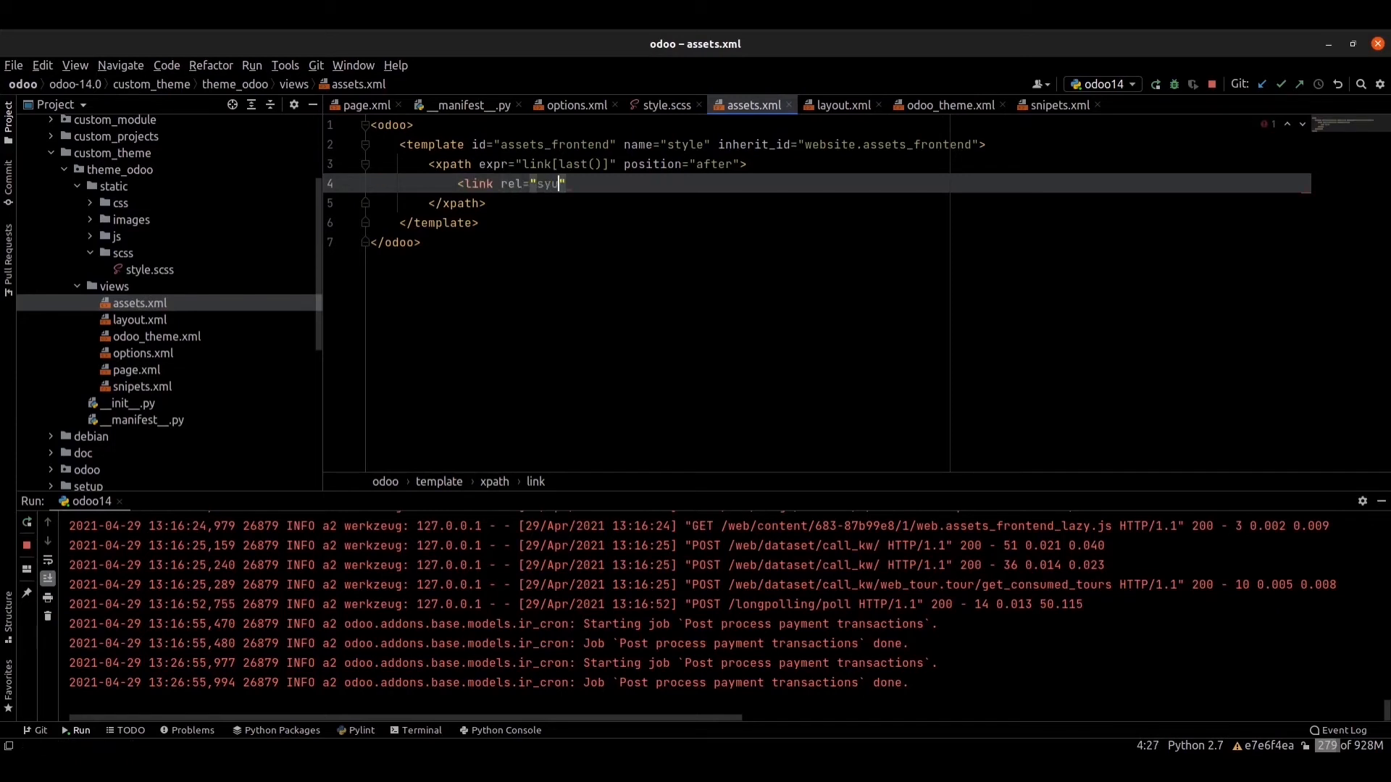
{"action": "key", "text": "Backspace"}
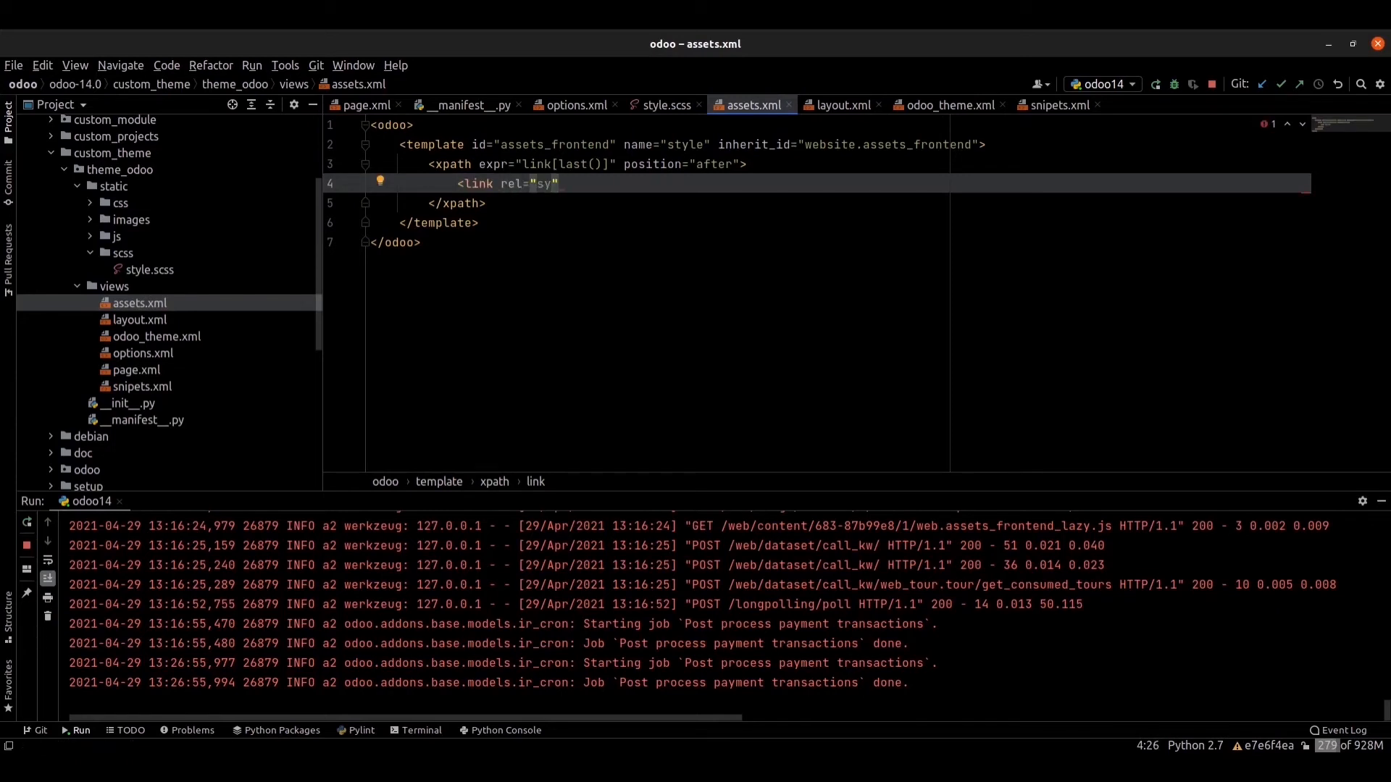
{"action": "type", "text": "styleshee"}
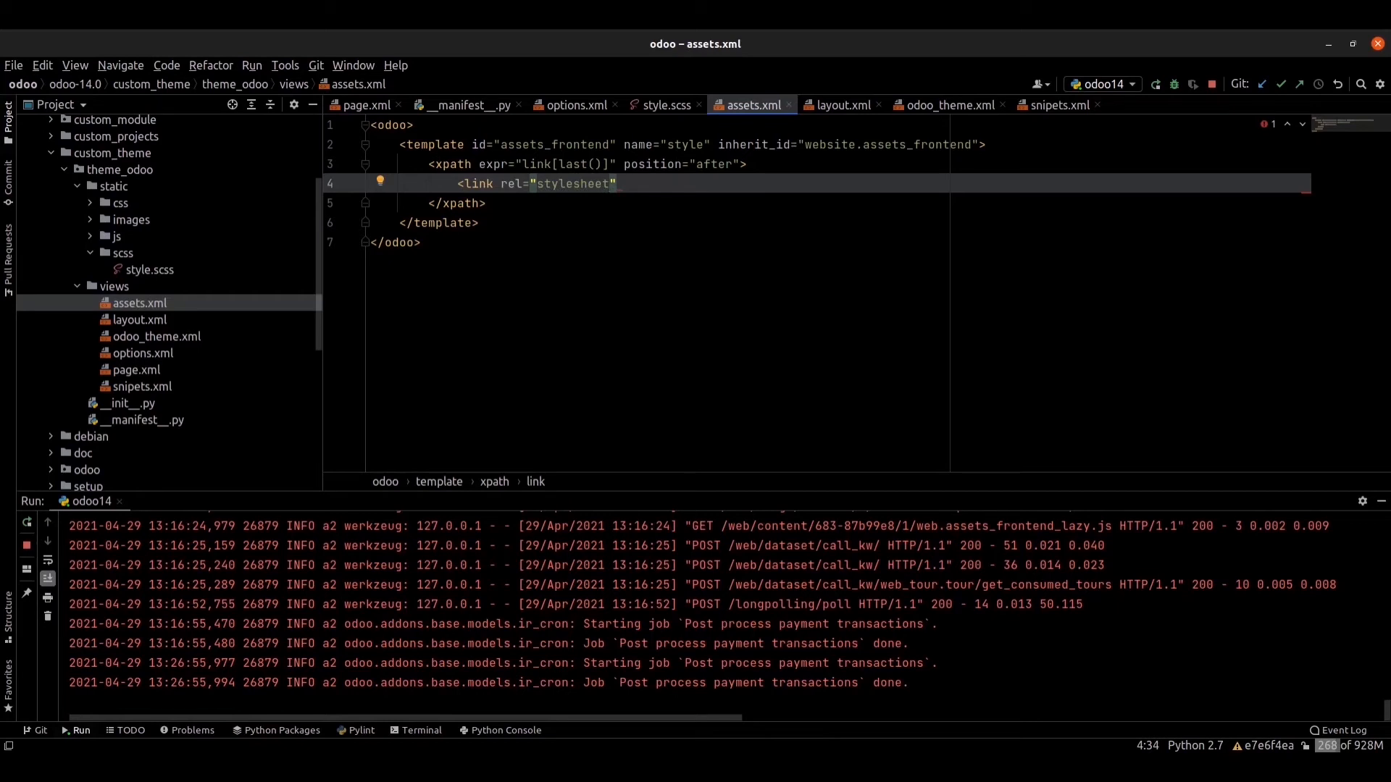
{"action": "type", "text": "type=\""}
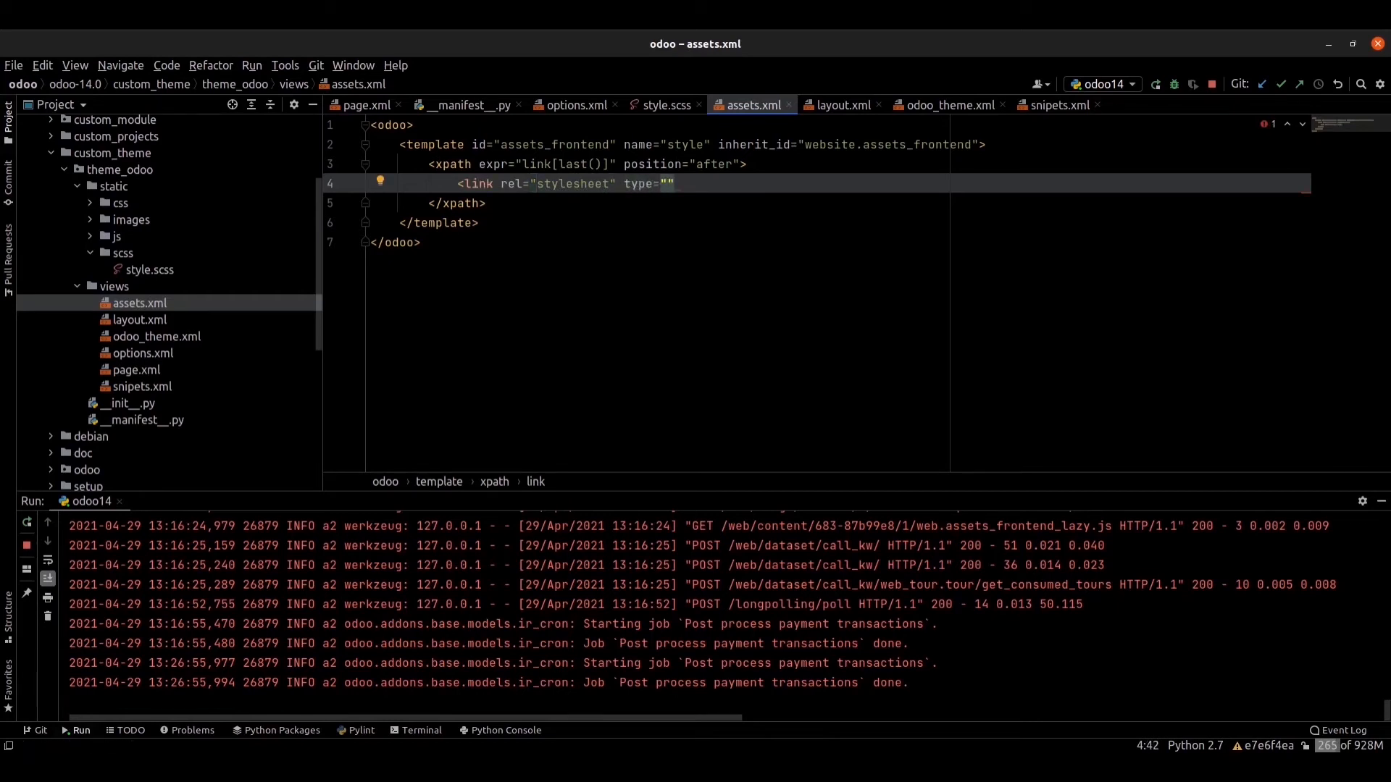
{"action": "left_click", "coordinate": [672, 183]}
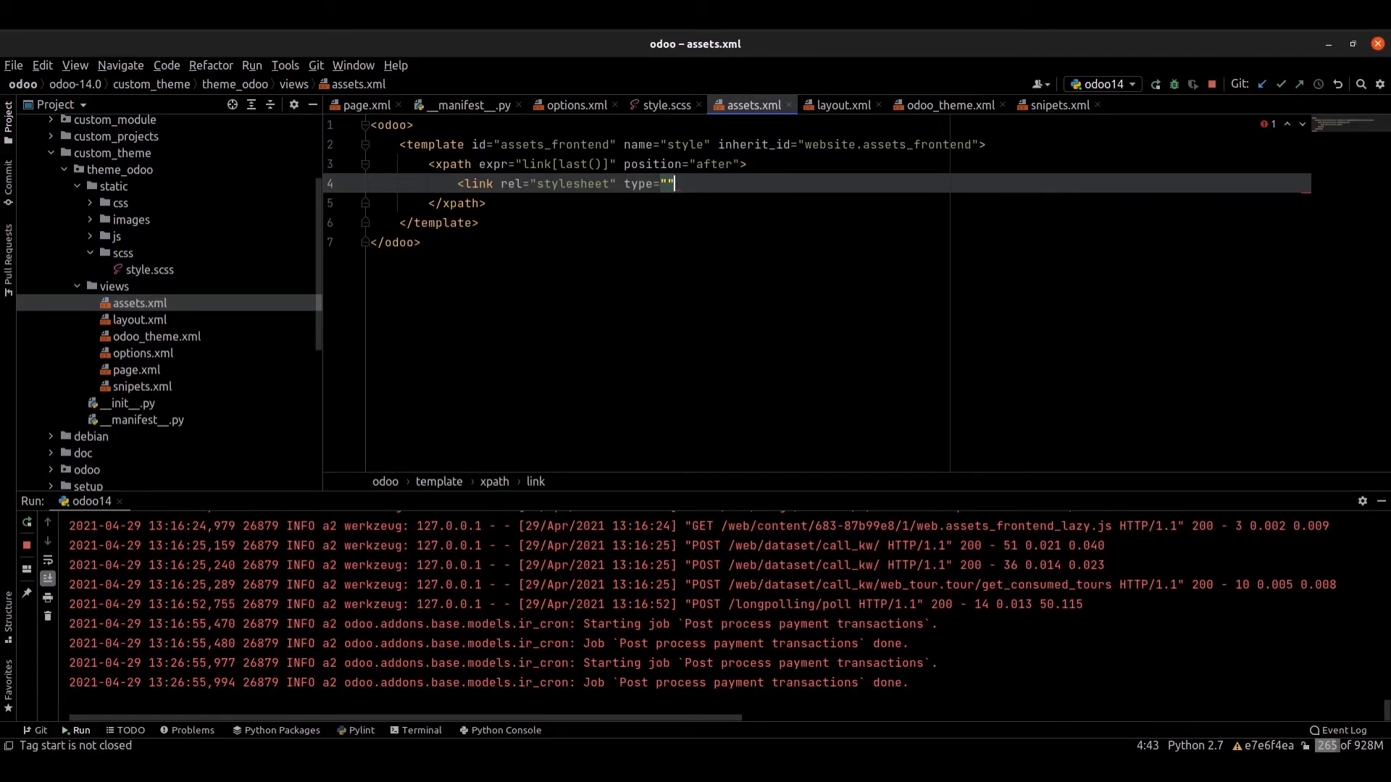
{"action": "type", "text": "text/c"}
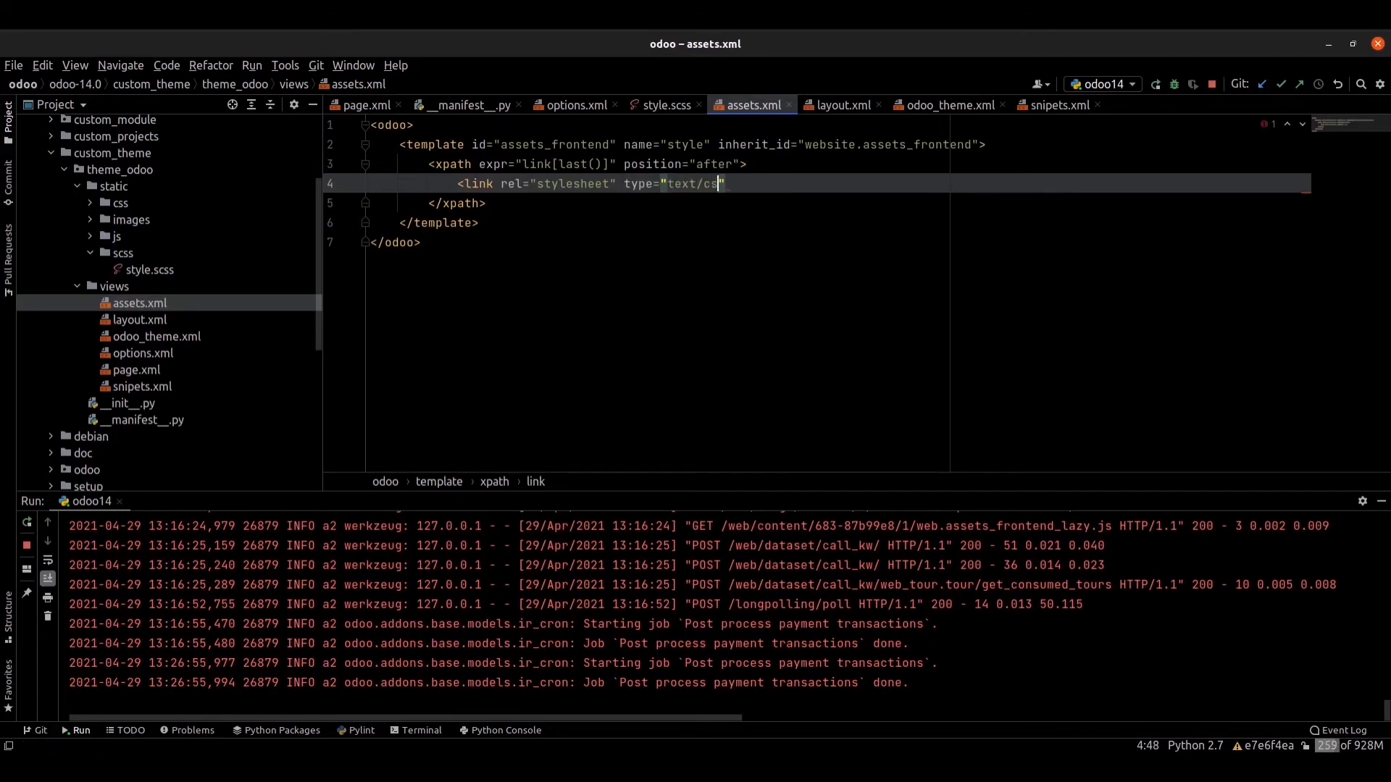
{"action": "type", "text": "s\""}
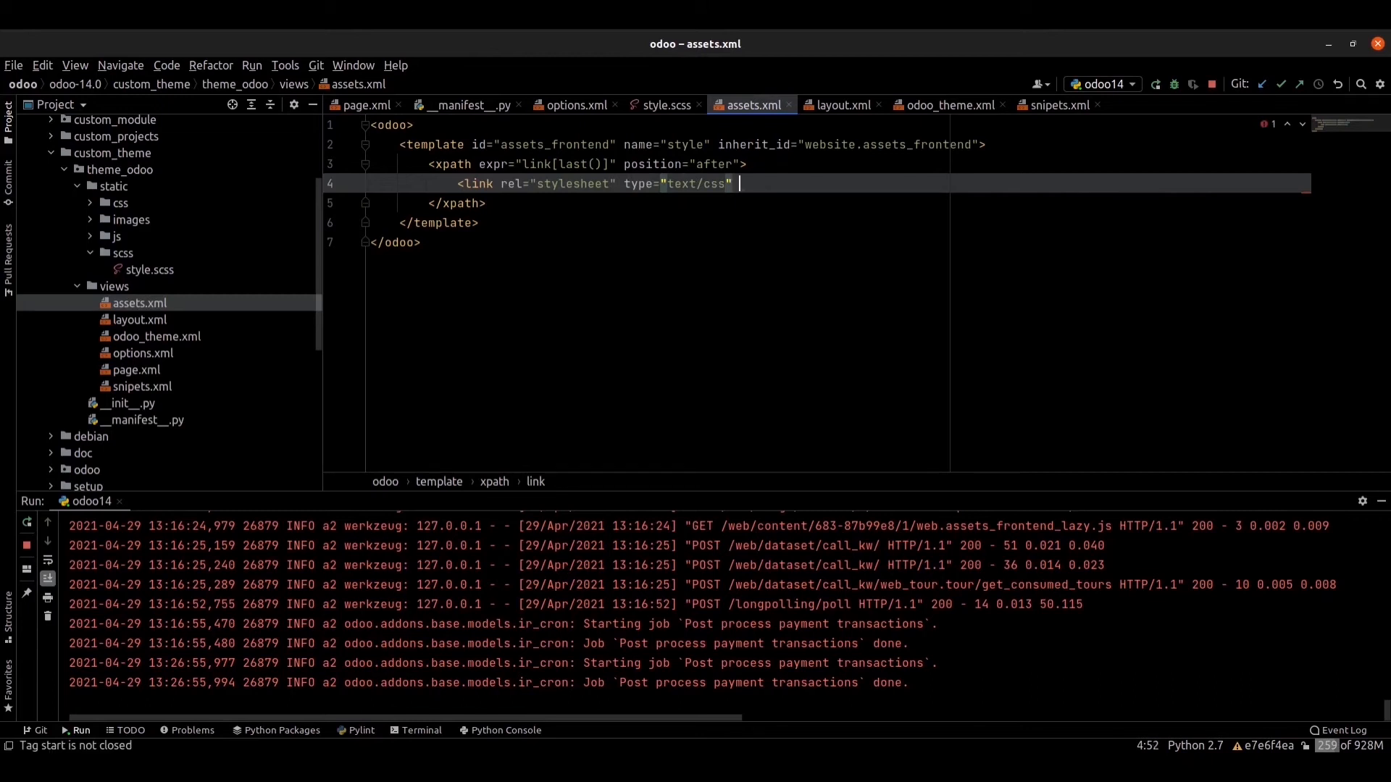
Point the link's href to /theme_odoo/static/scss/style.scss and self-close the tag.
{"action": "type", "text": "href"}
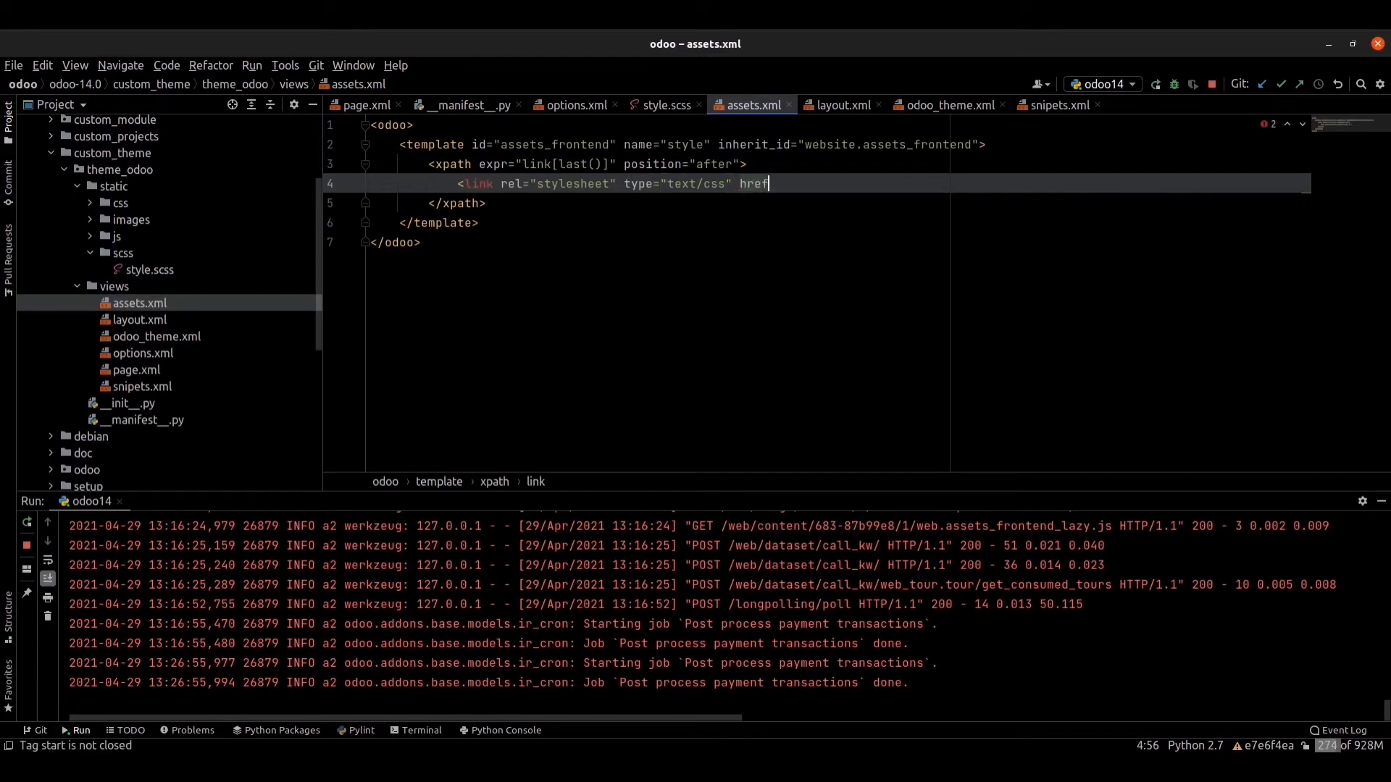
{"action": "type", "text": "=\"\""}
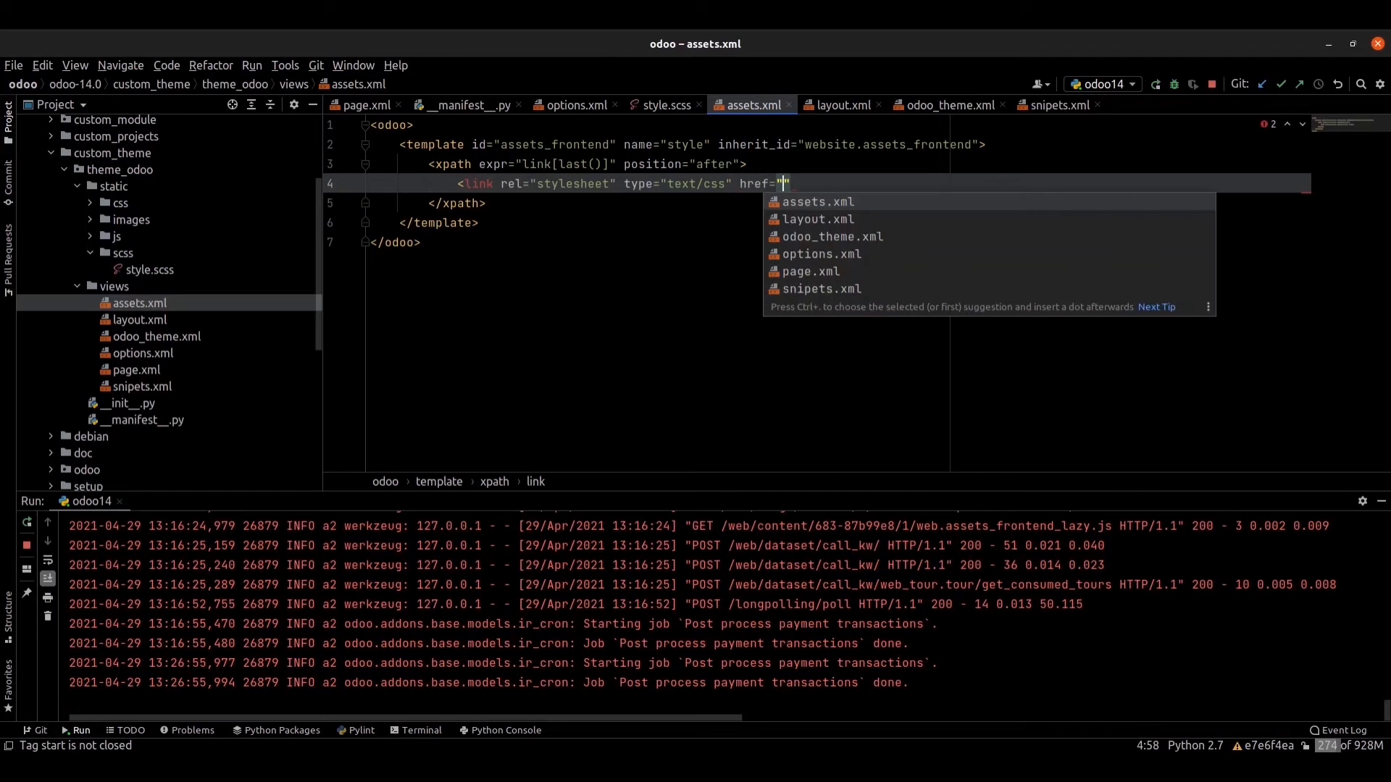
{"action": "type", "text": "/t"}
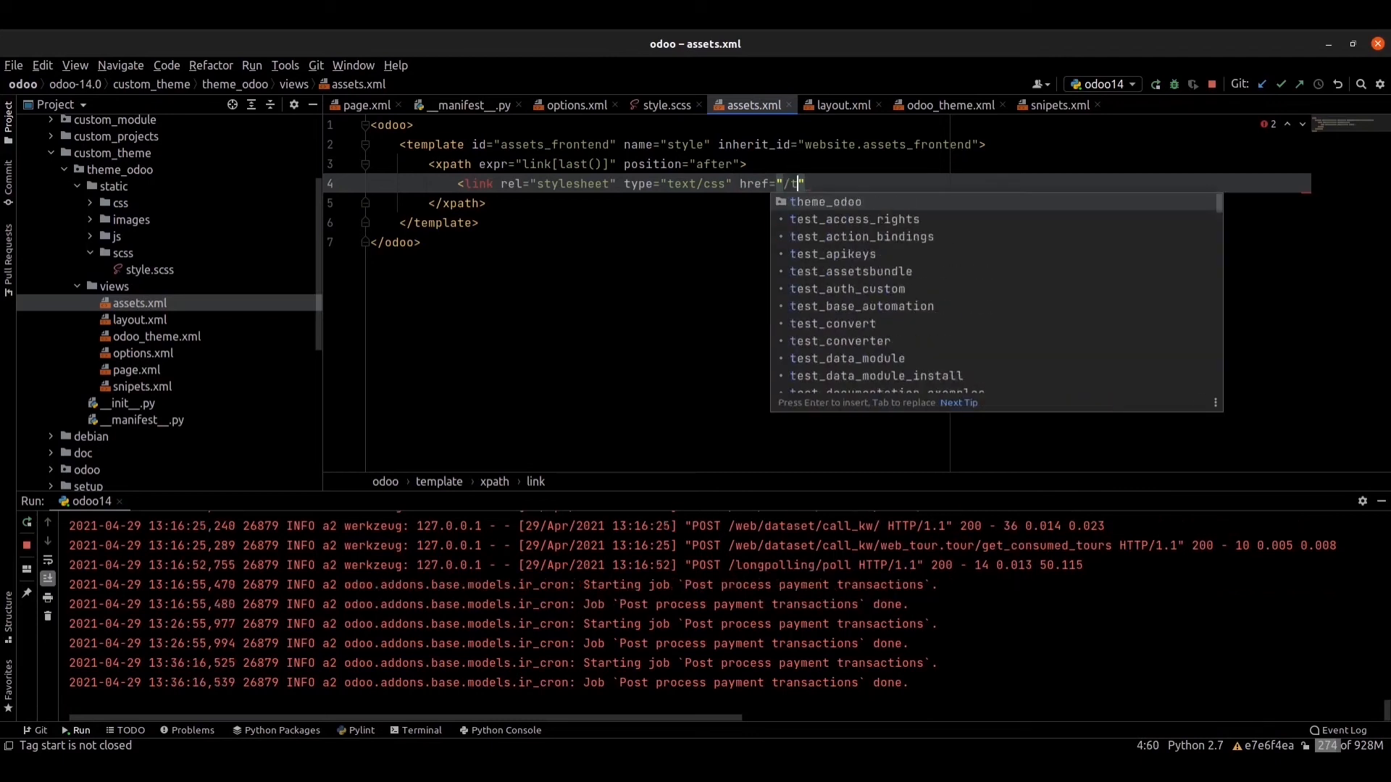
{"action": "type", "text": "heme_odoo/static/"}
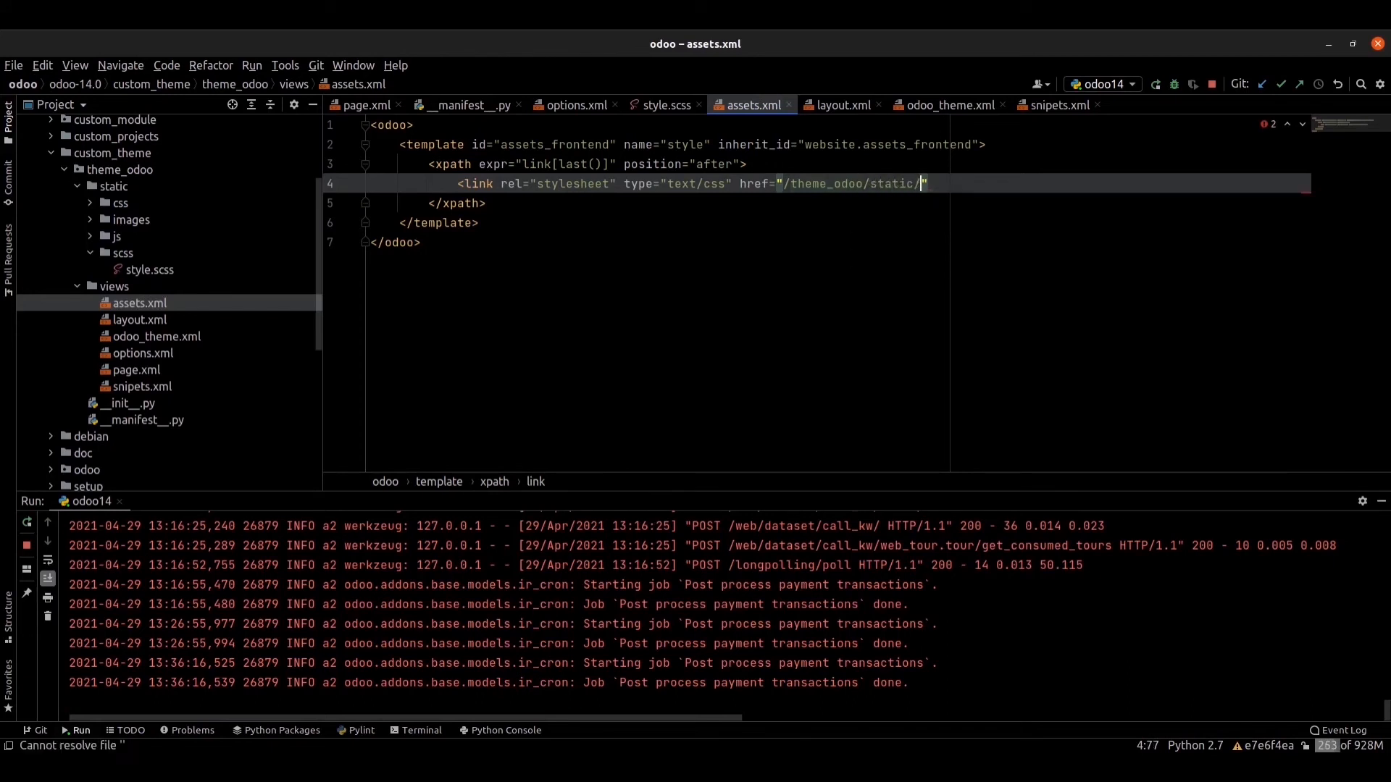
{"action": "type", "text": "scss"}
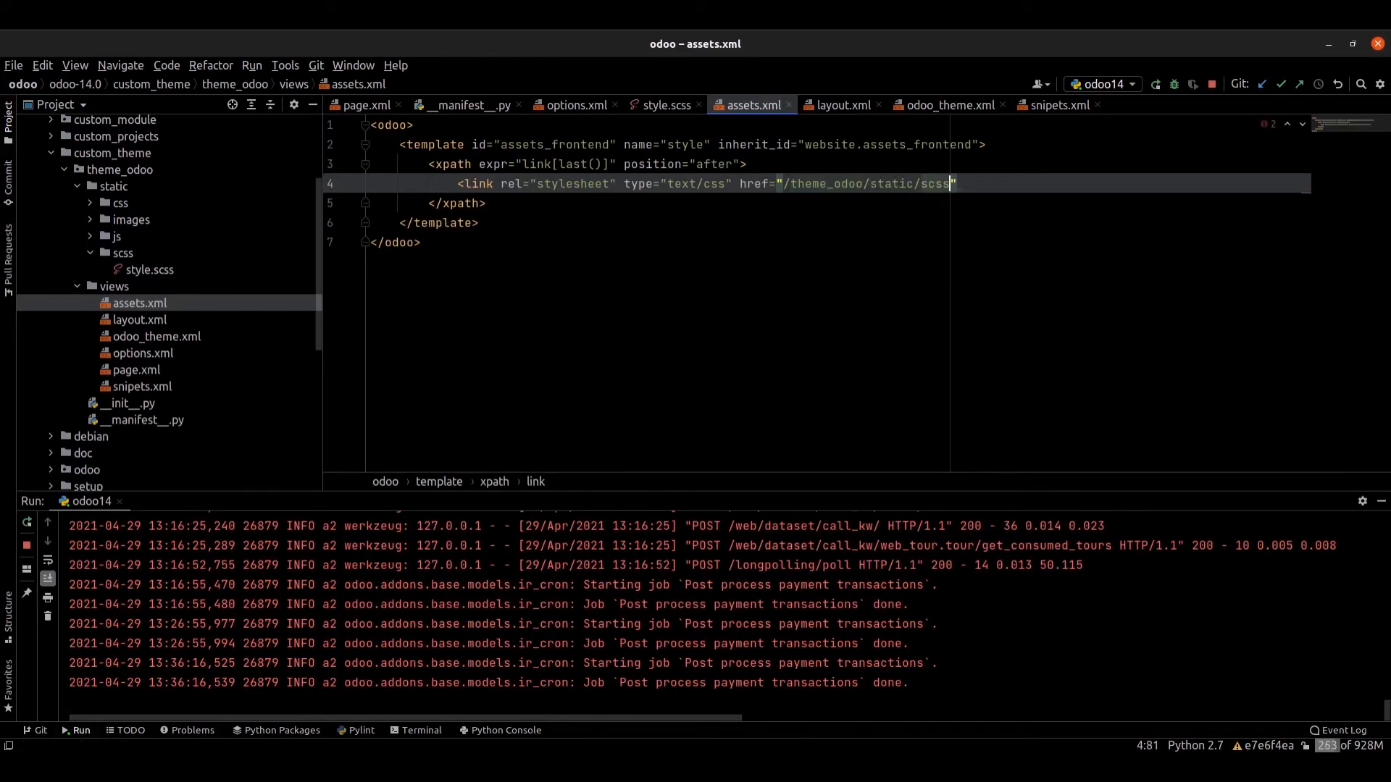
{"action": "type", "text": "/style.scss"}
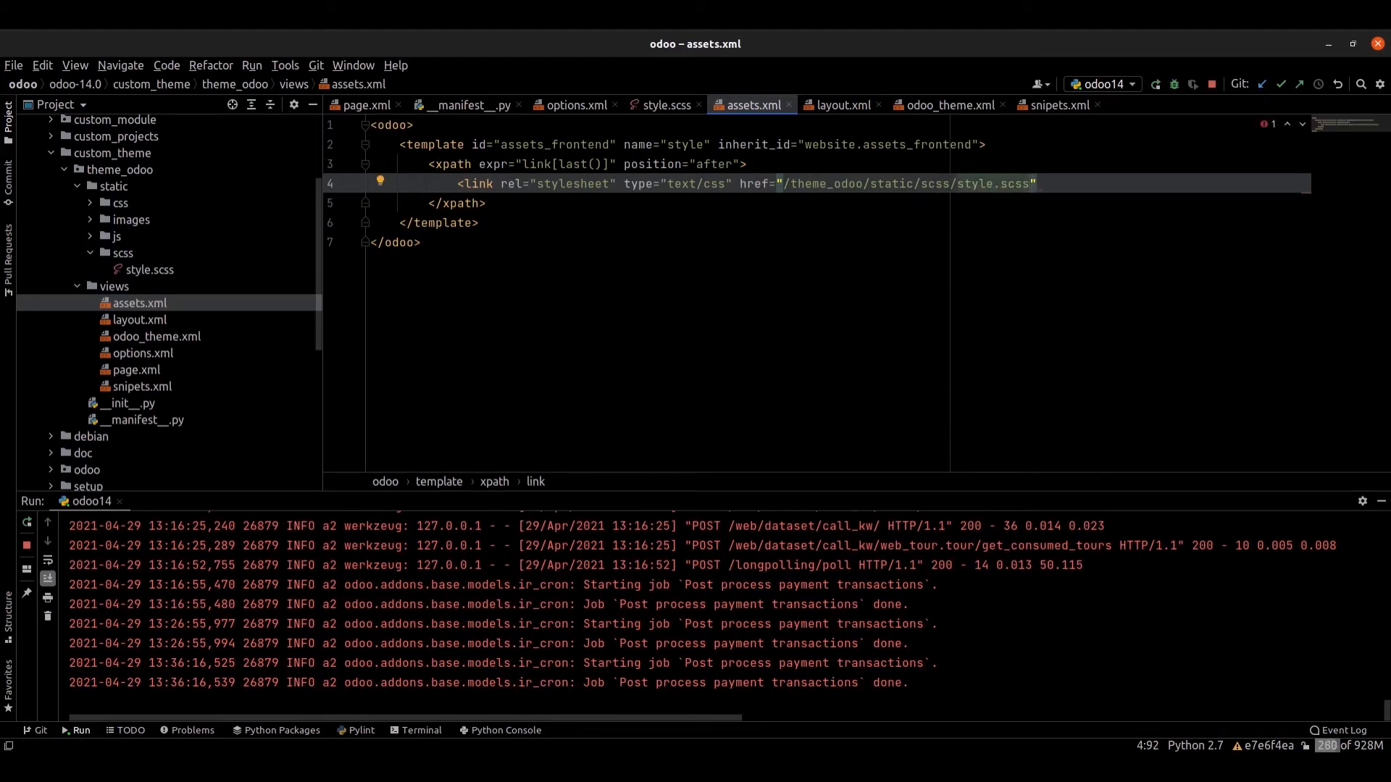
{"action": "type", "text": "/>"}
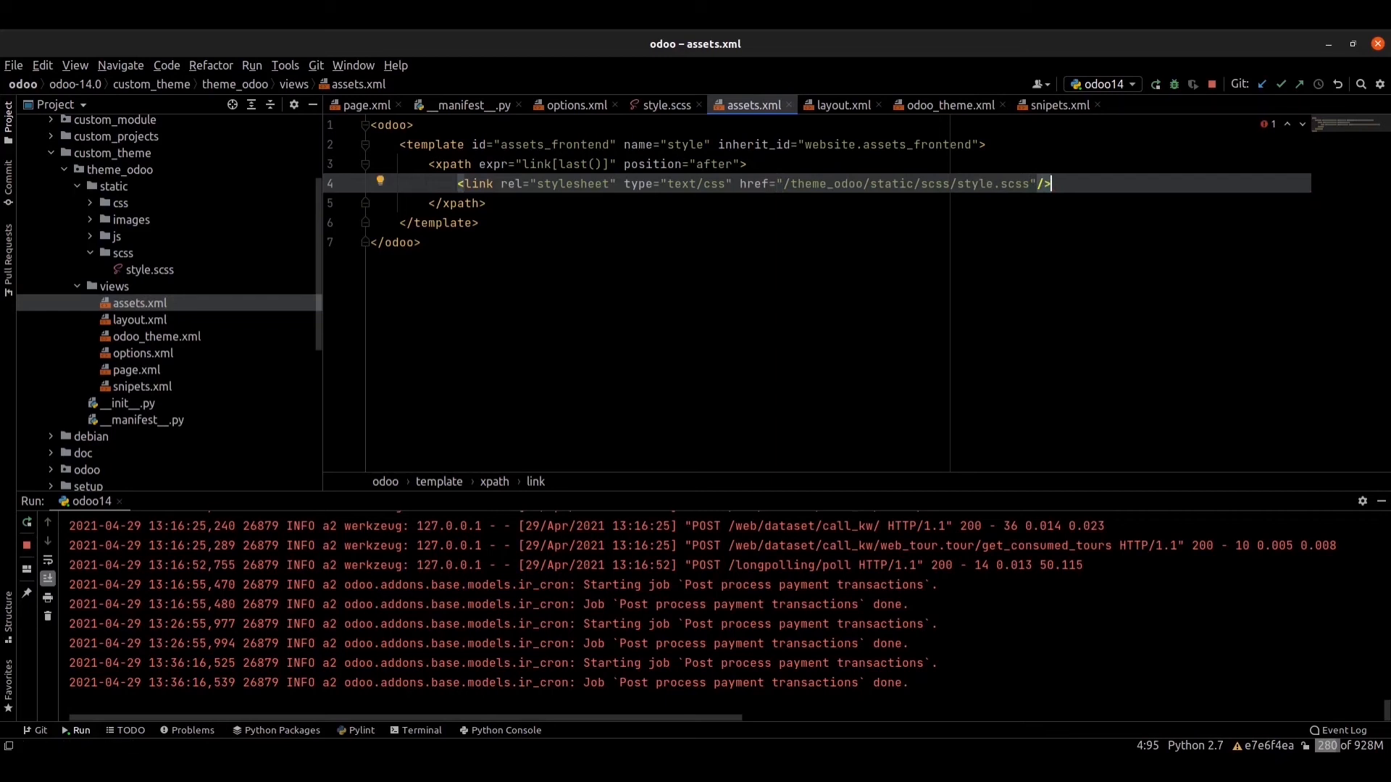
{"action": "mouse_move", "coordinate": [262, 297]}
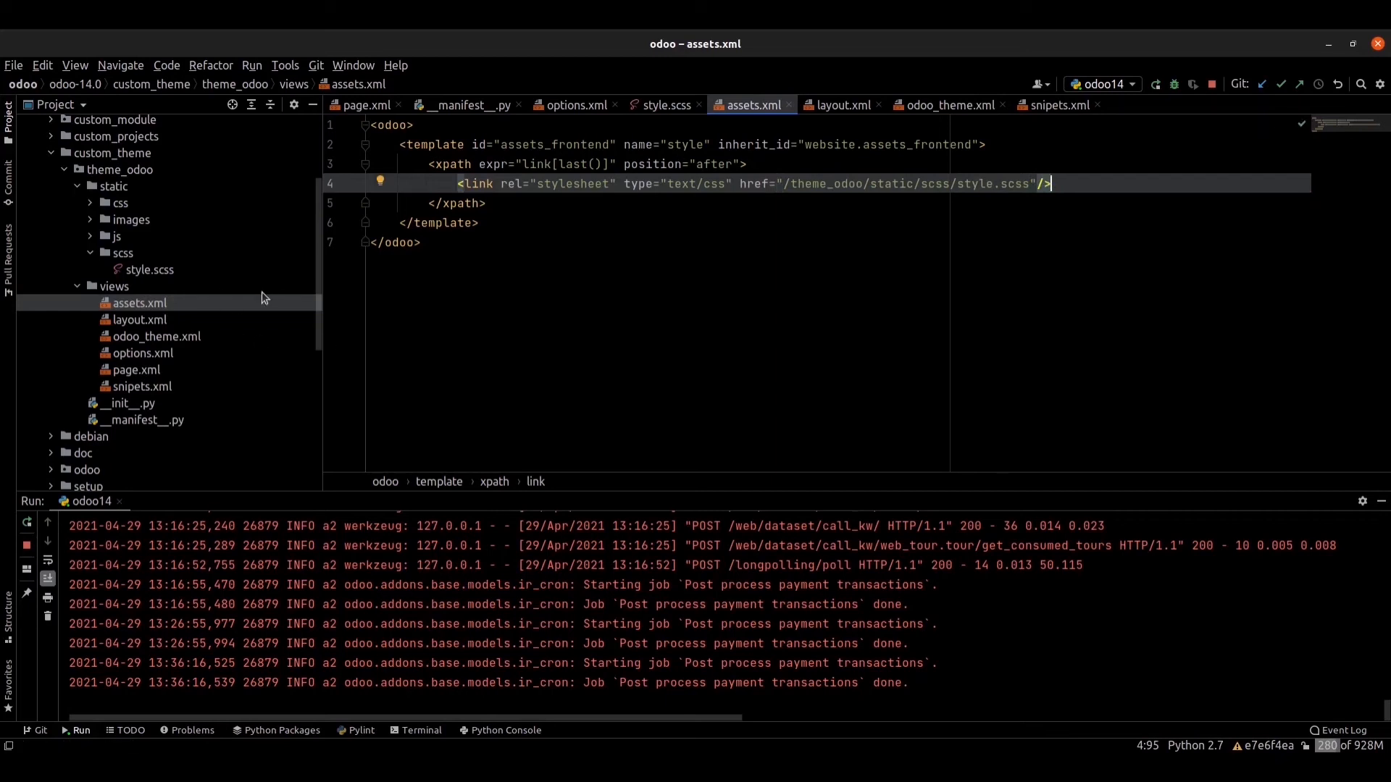
{"action": "mouse_move", "coordinate": [161, 423]}
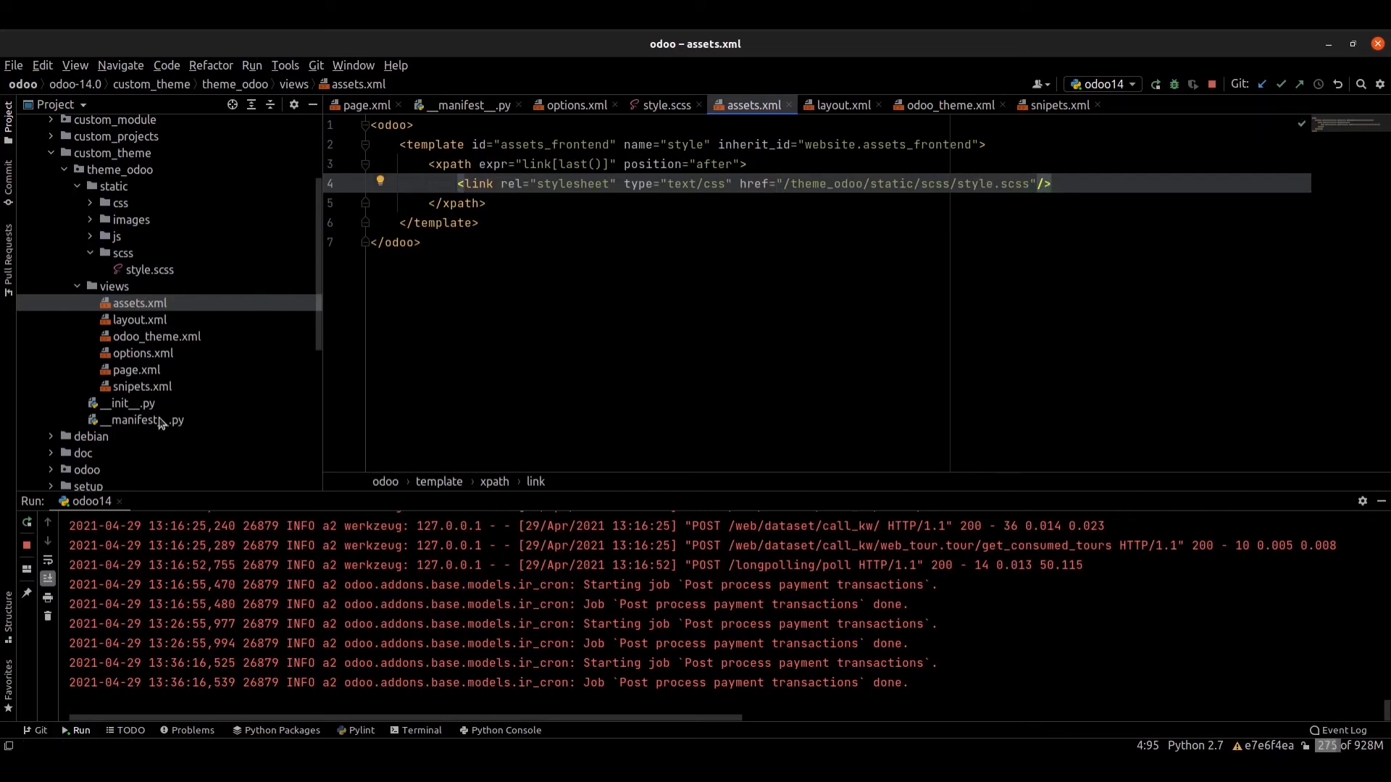
Open __manifest__.py and check 'views/assets.xml' is in the data list.
{"action": "left_click", "coordinate": [145, 419]}
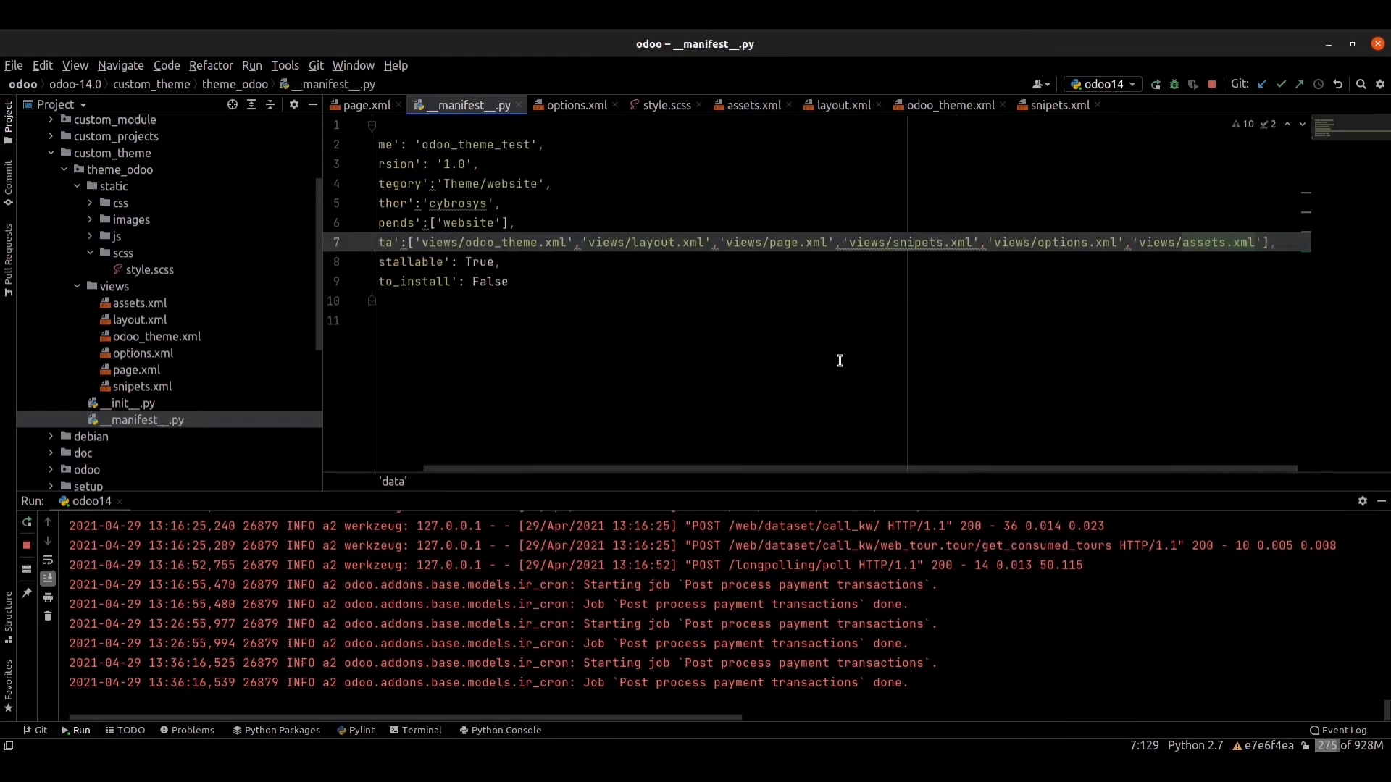
{"action": "double_click", "coordinate": [1201, 242]}
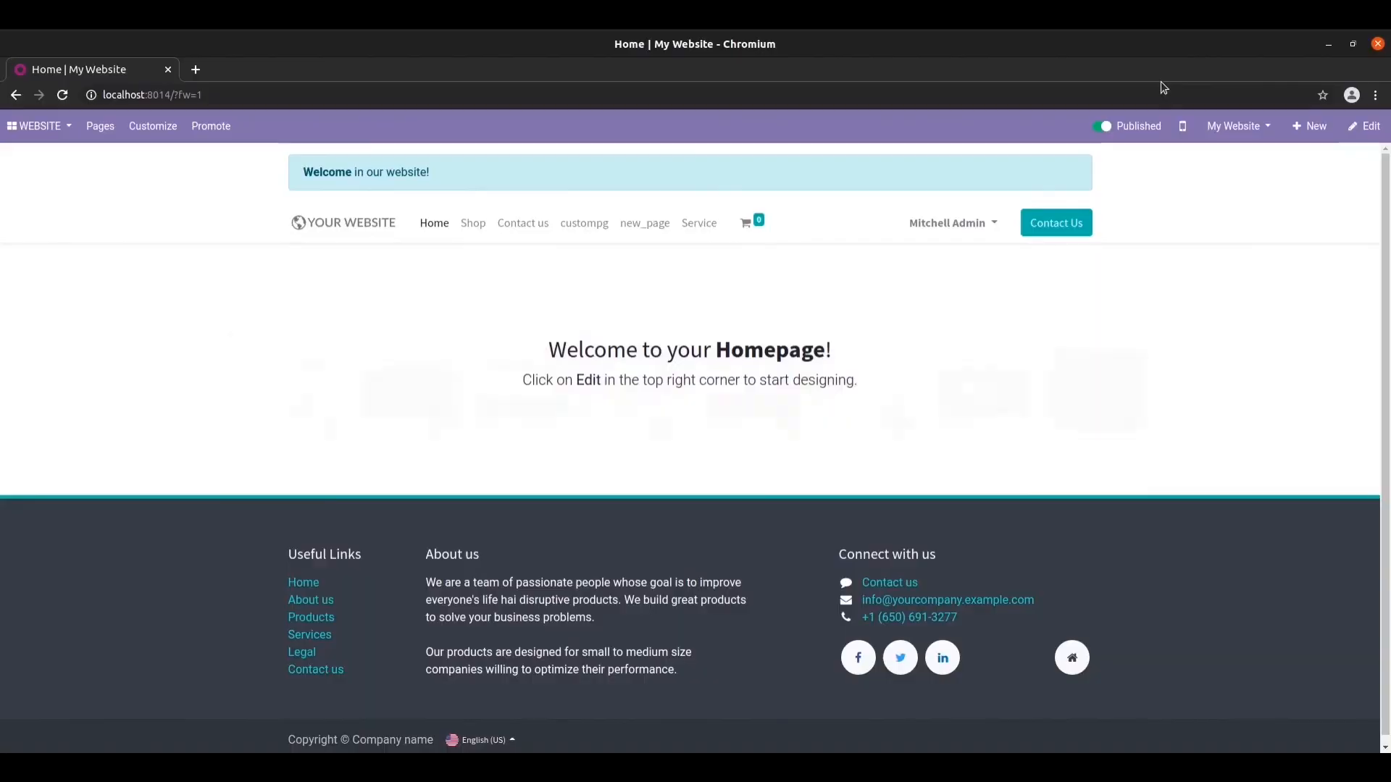
Navigate from the homepage through the apps menu to Website Configuration > Settings.
{"action": "left_click", "coordinate": [37, 126]}
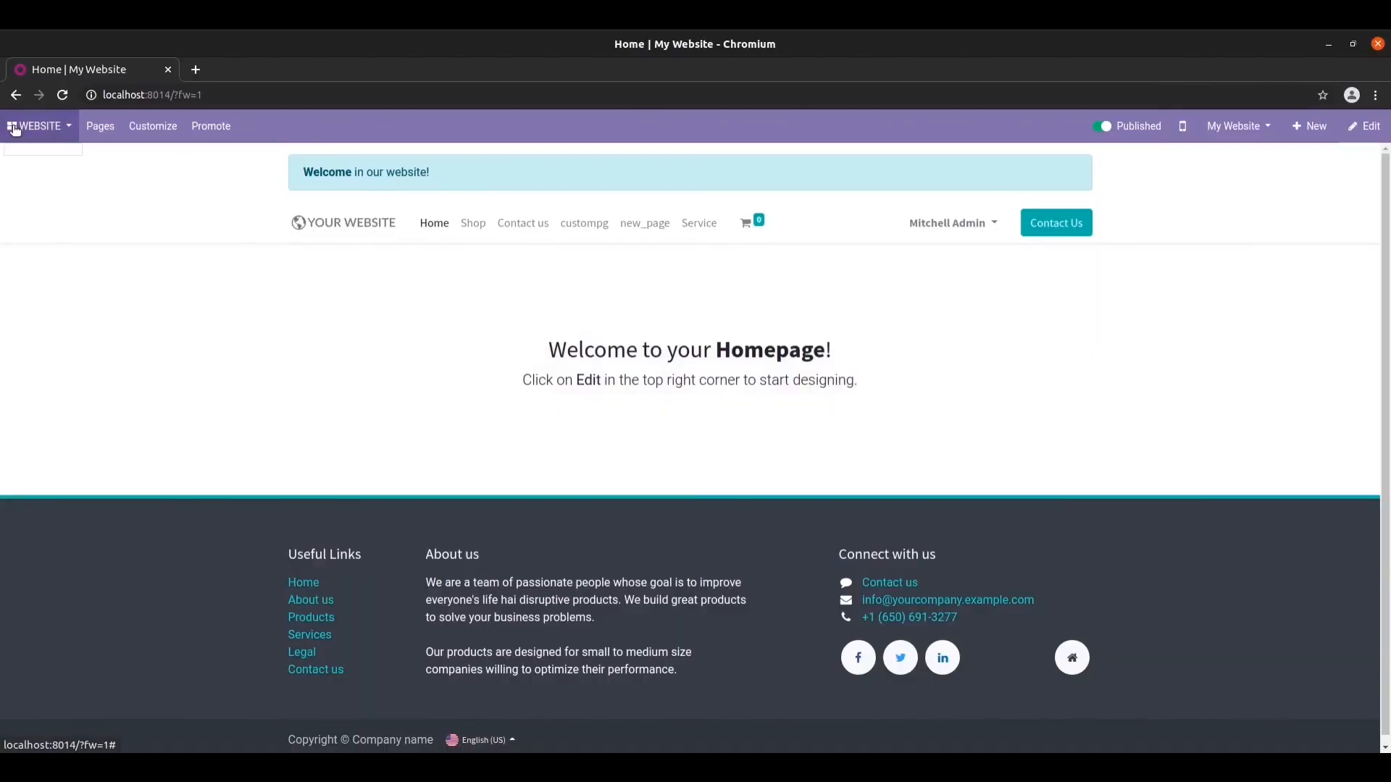
{"action": "left_click", "coordinate": [35, 126]}
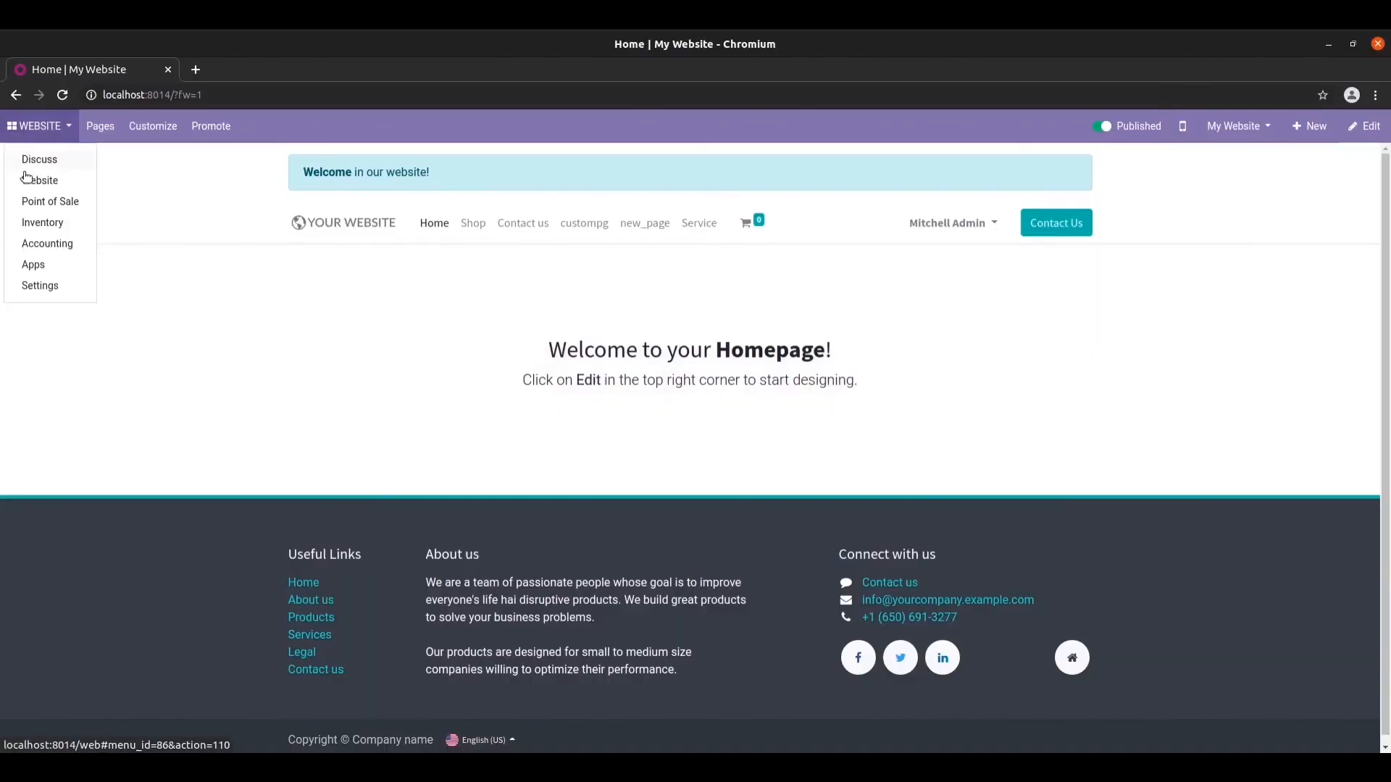
{"action": "left_click", "coordinate": [40, 180]}
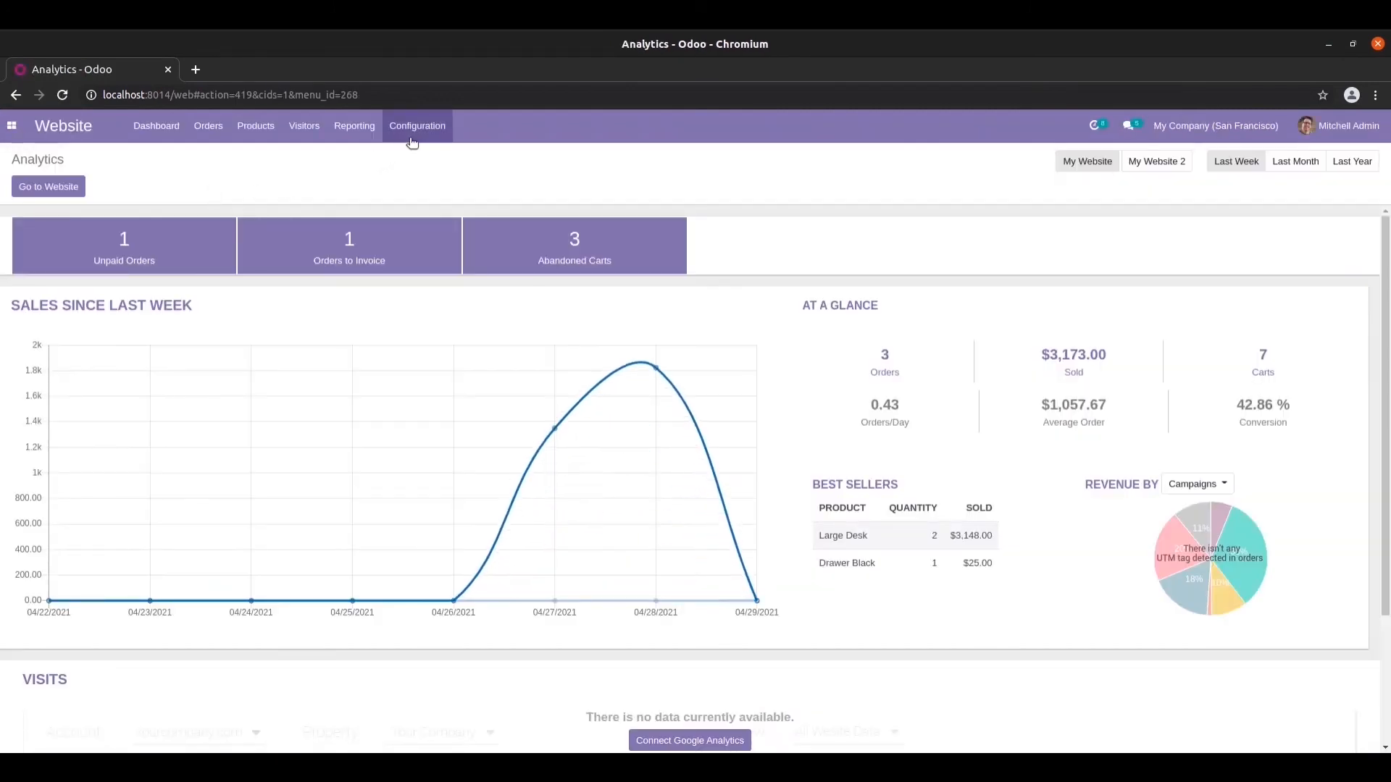
{"action": "mouse_move", "coordinate": [413, 166]}
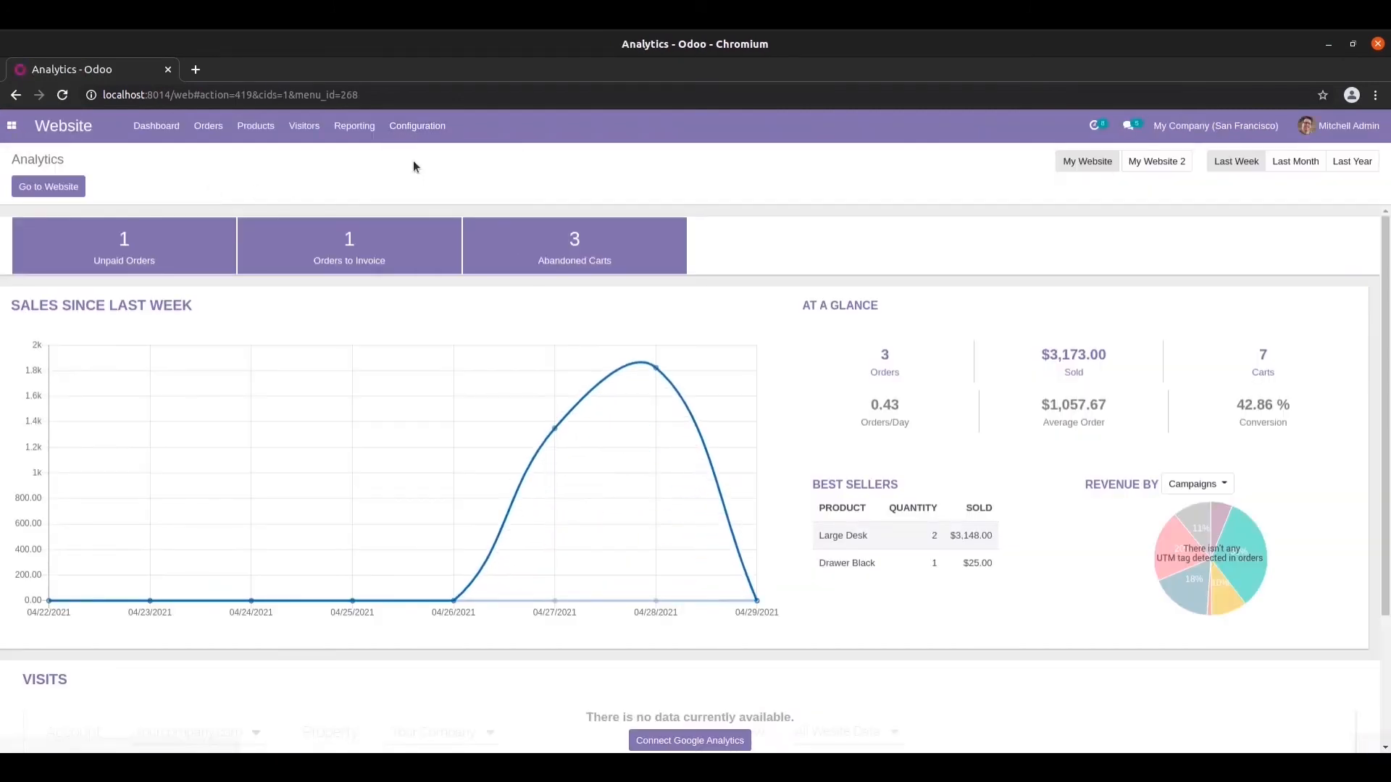
{"action": "left_click", "coordinate": [418, 125]}
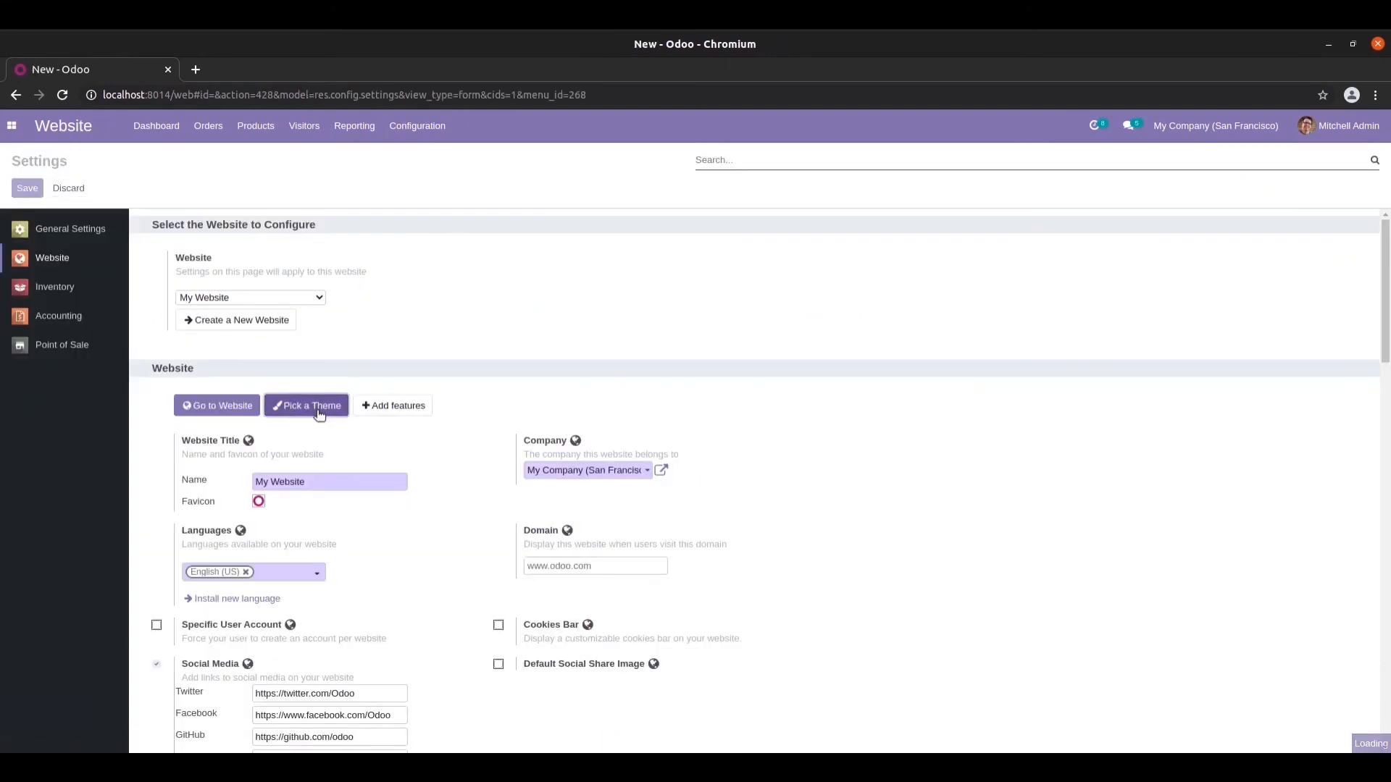
Update the ODOO__TEST theme from the theme picker and return to the Website dashboard.
{"action": "left_click", "coordinate": [306, 406]}
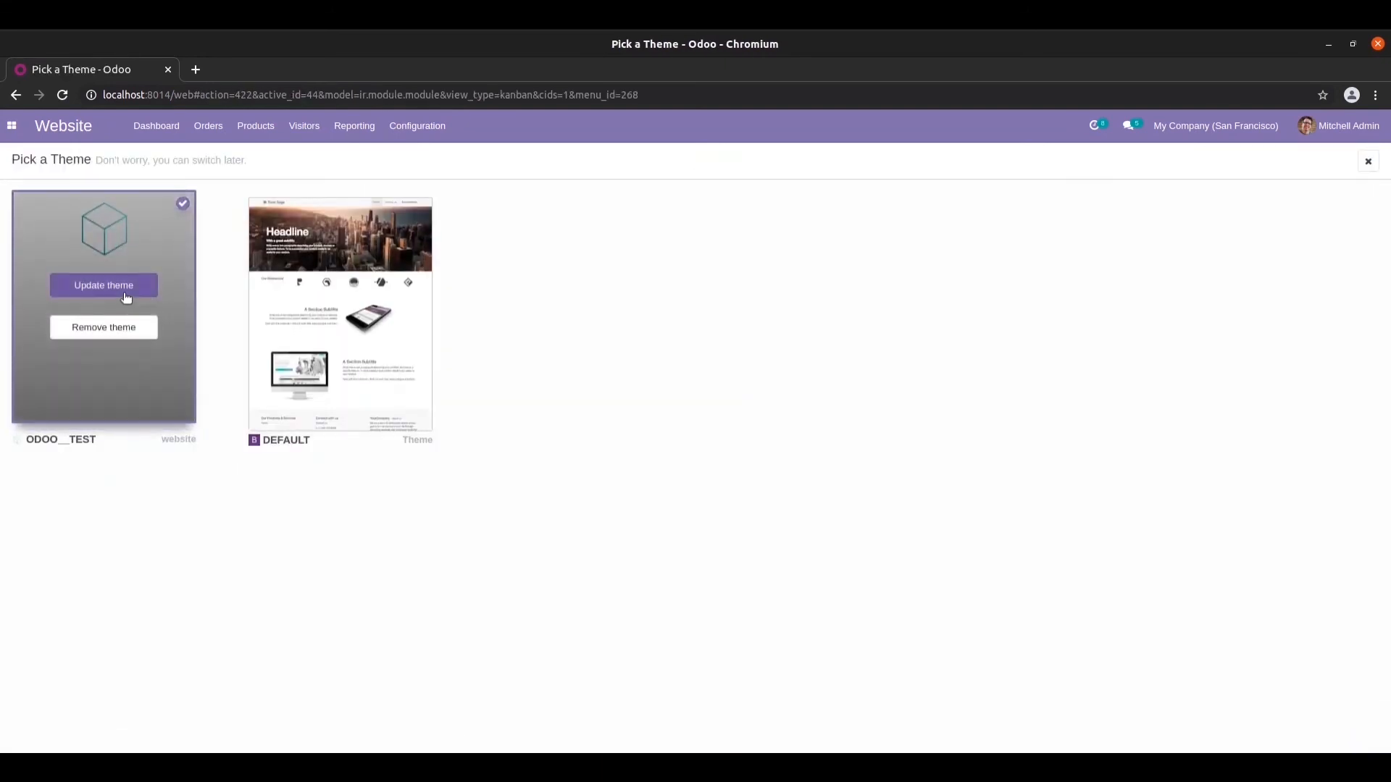
{"action": "left_click", "coordinate": [102, 285]}
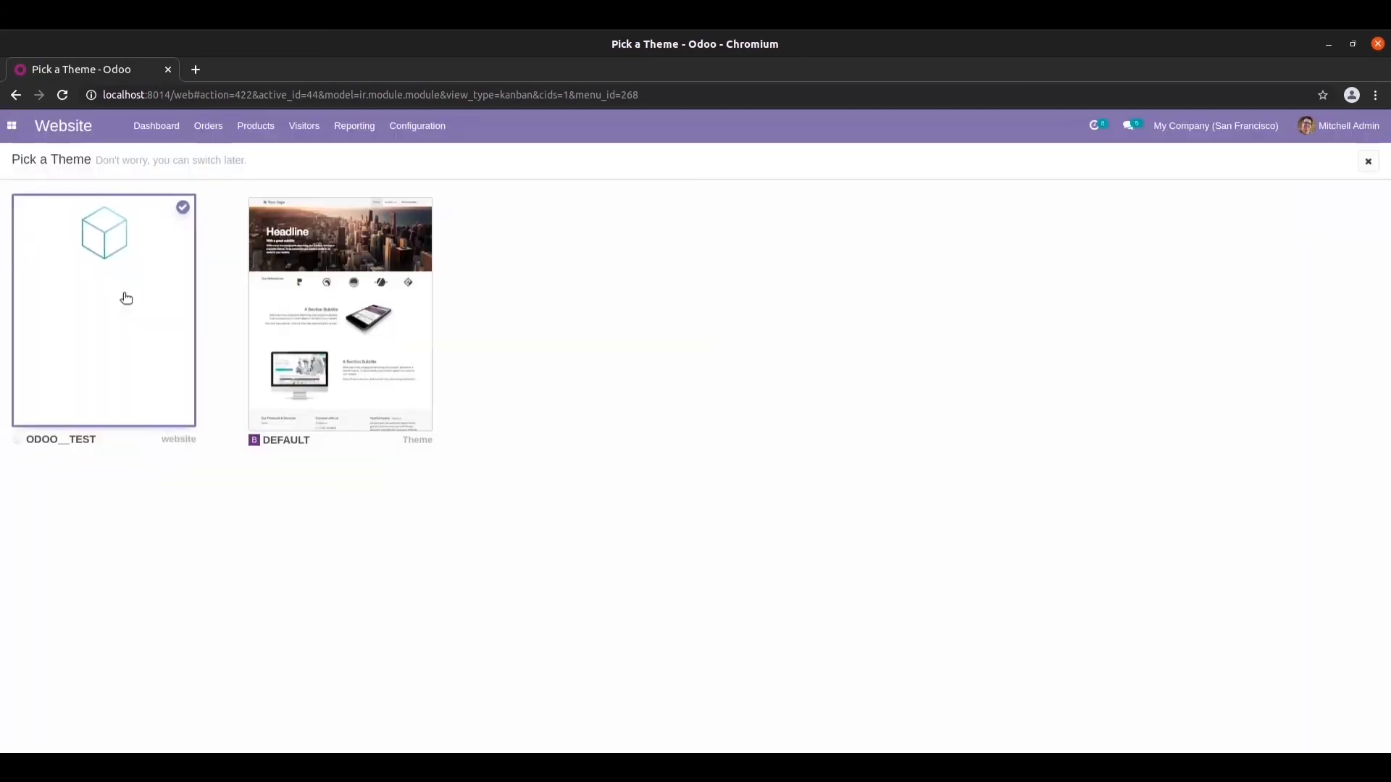
{"action": "mouse_move", "coordinate": [156, 126]}
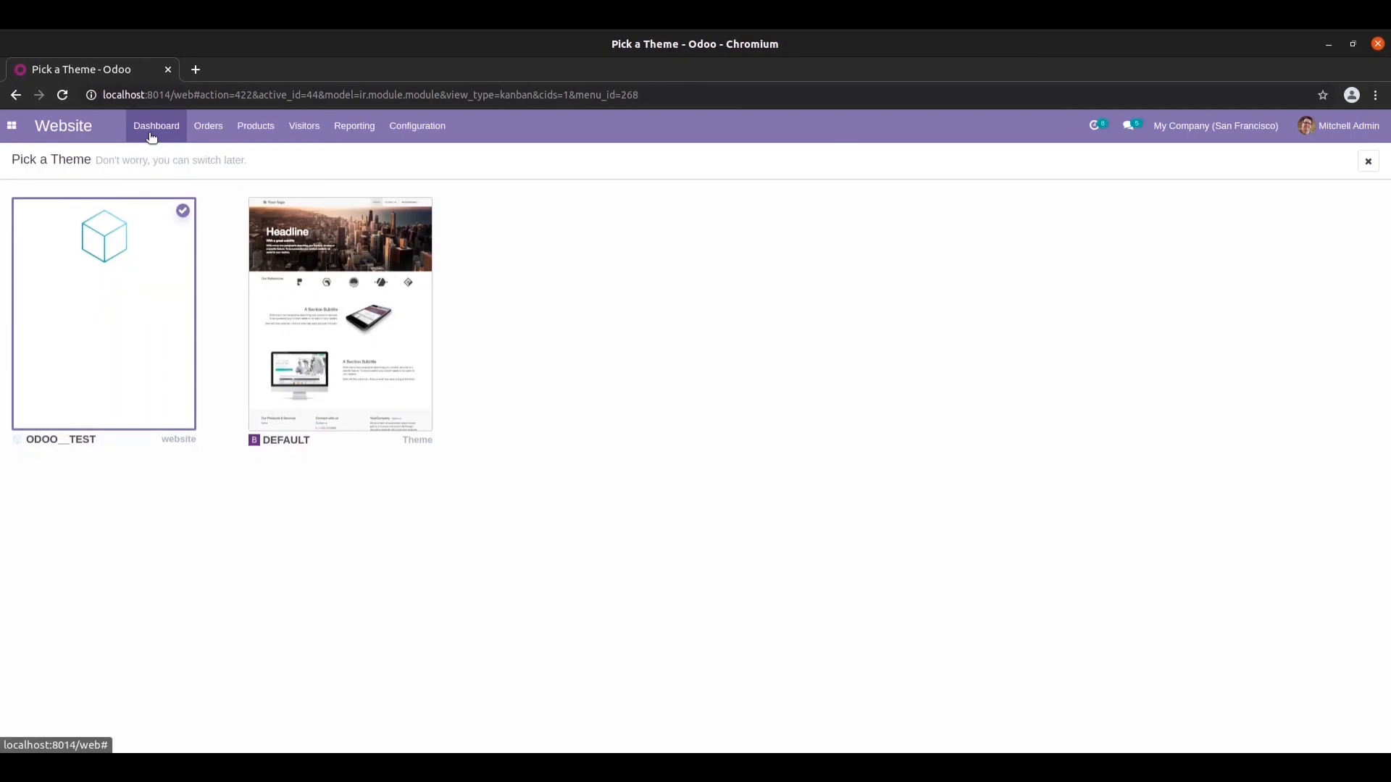
{"action": "left_click", "coordinate": [157, 125]}
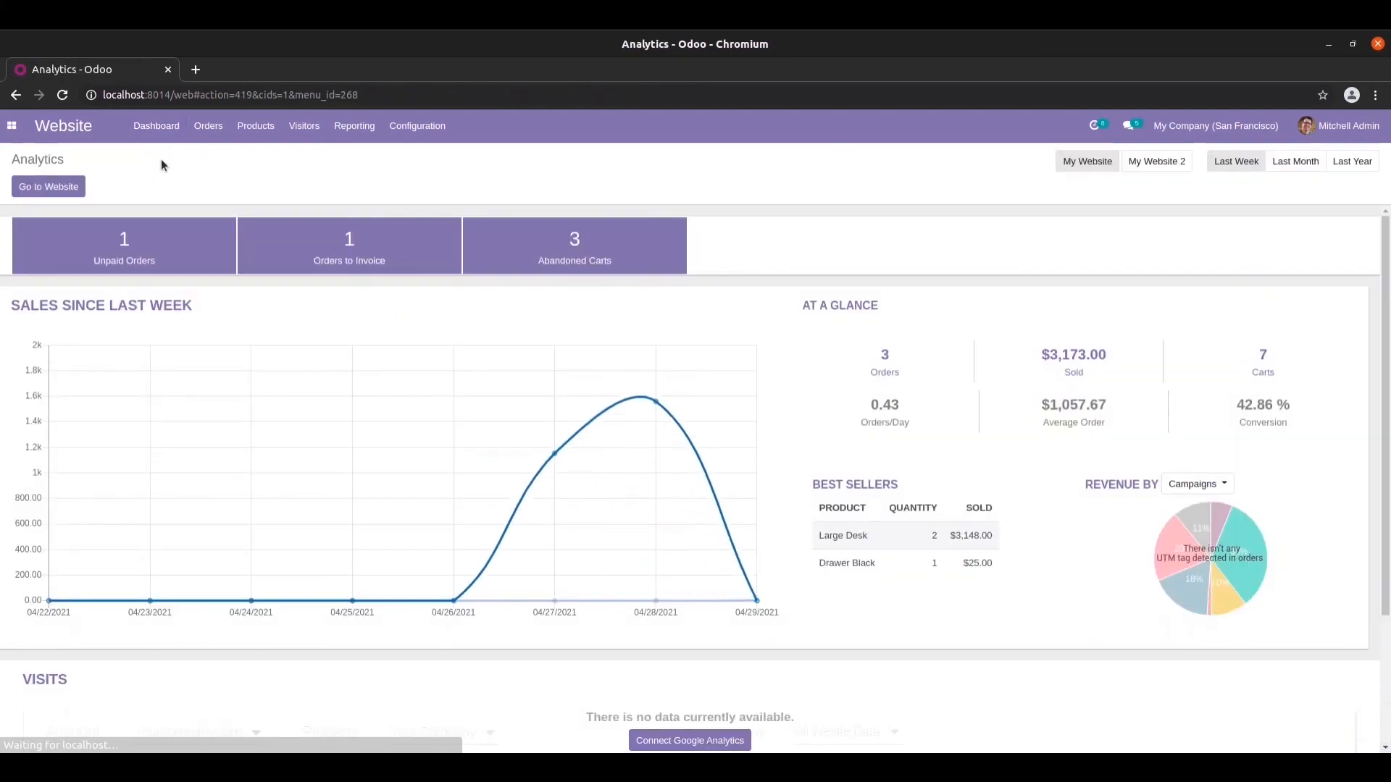
{"action": "left_click", "coordinate": [48, 186]}
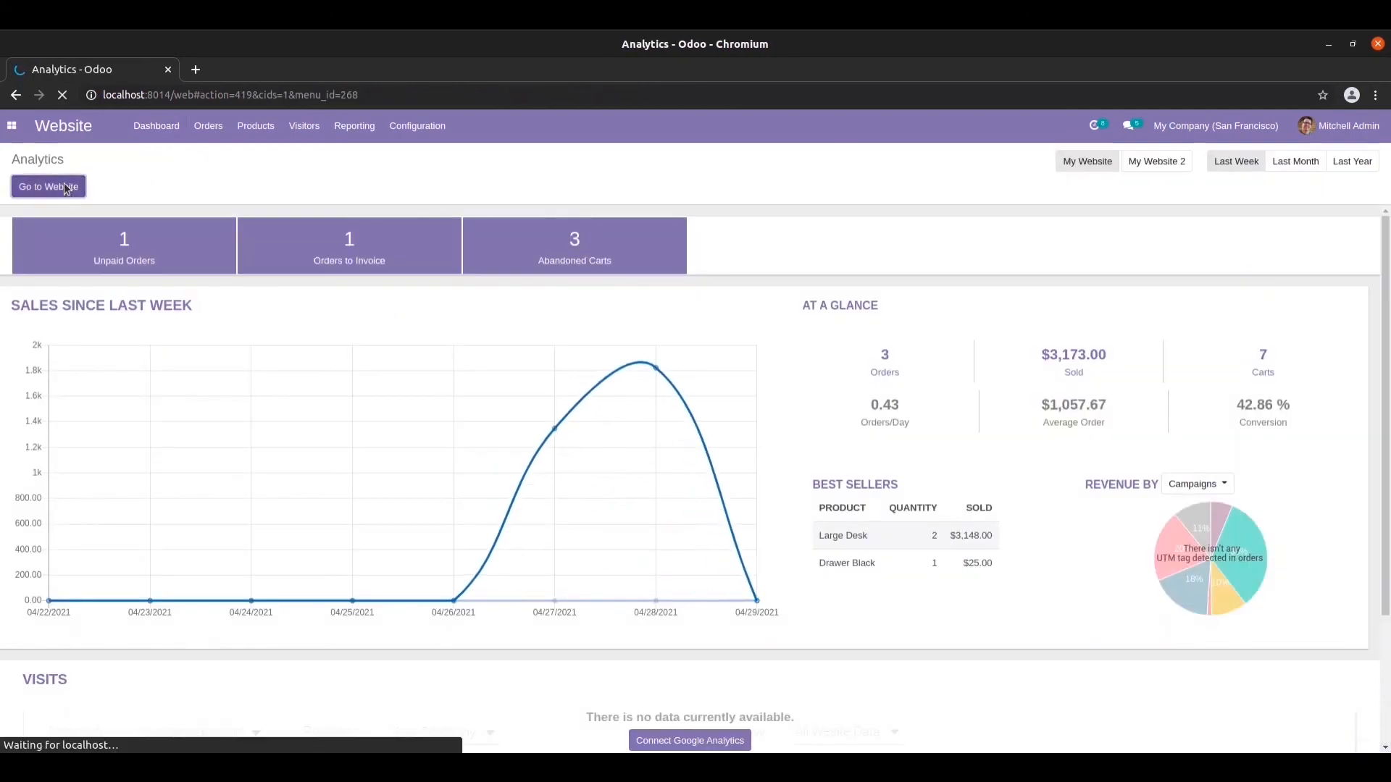
Load the website homepage to see the footer's new coloured top border.
{"action": "left_click", "coordinate": [47, 186]}
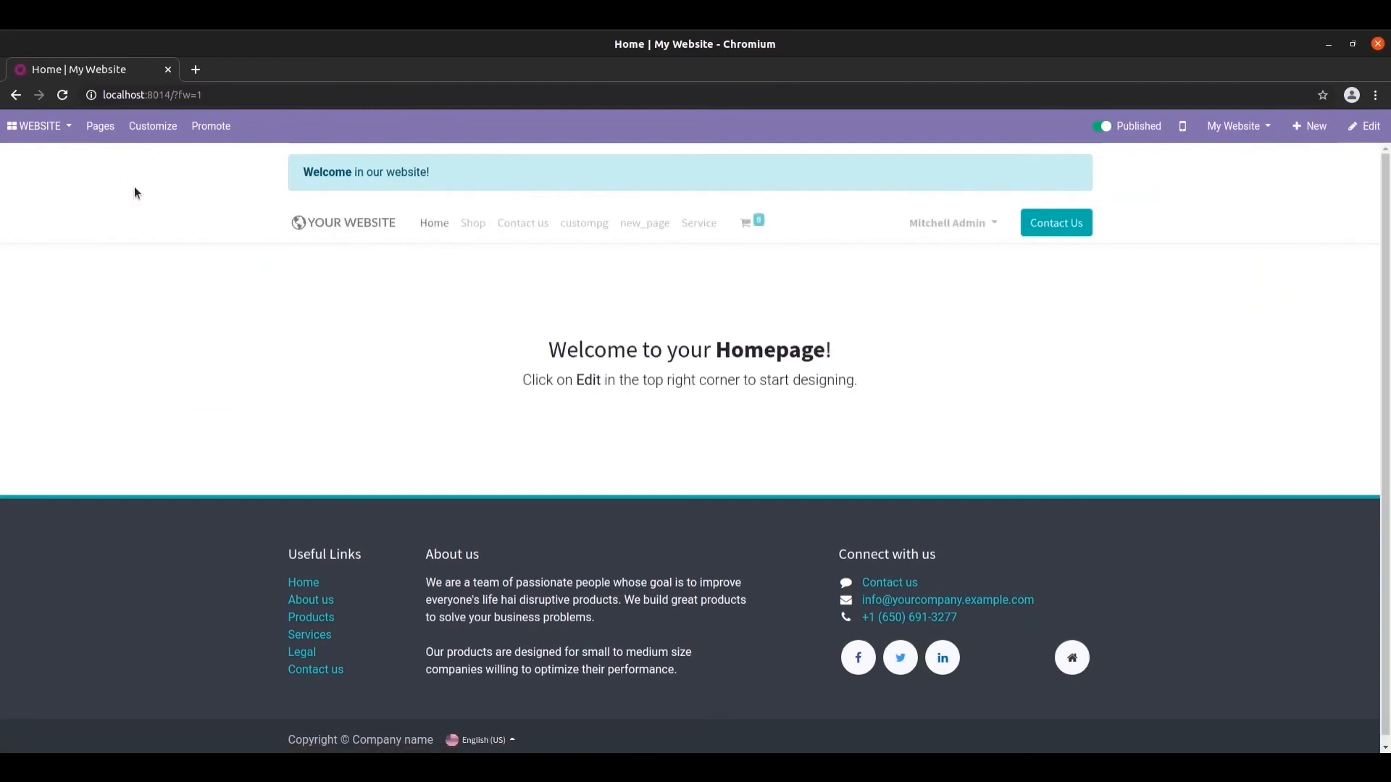
{"action": "mouse_move", "coordinate": [152, 501]}
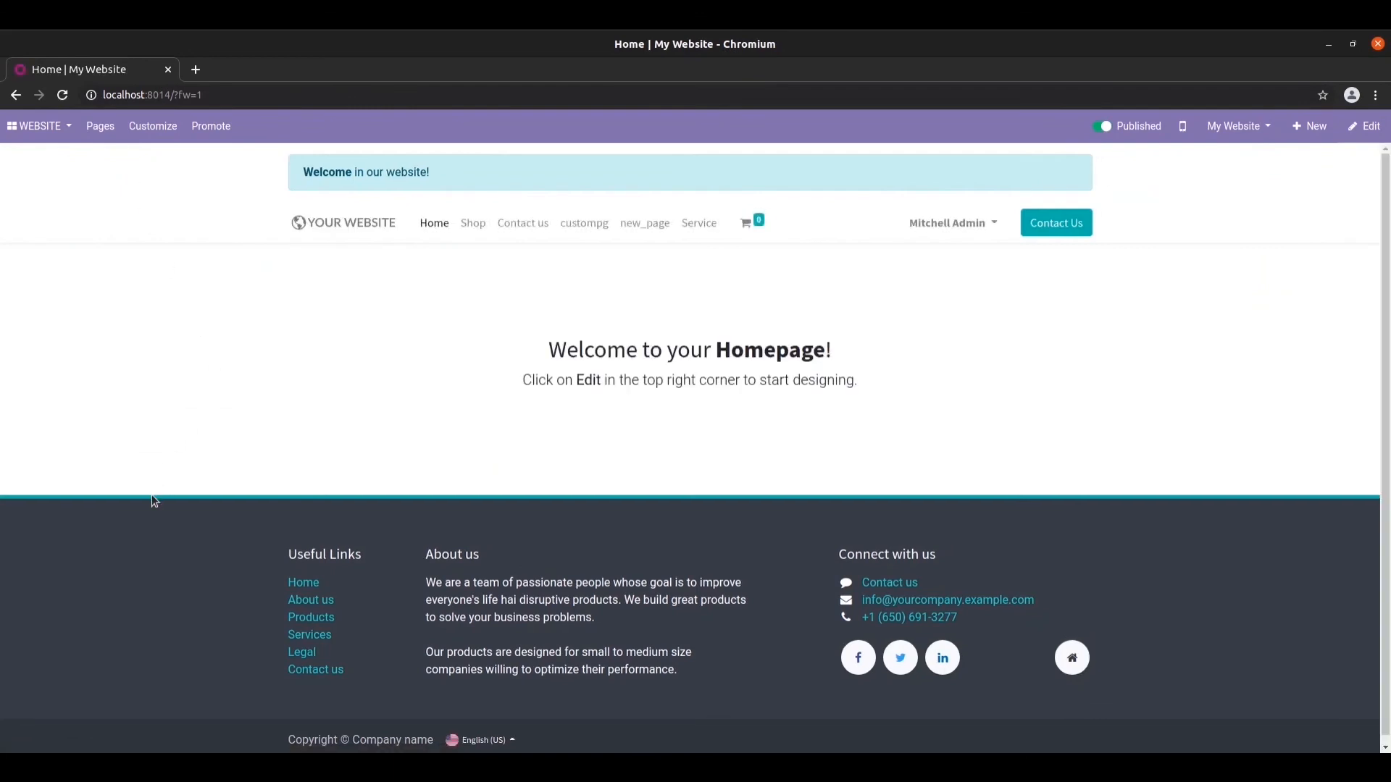
{"action": "mouse_move", "coordinate": [222, 503]}
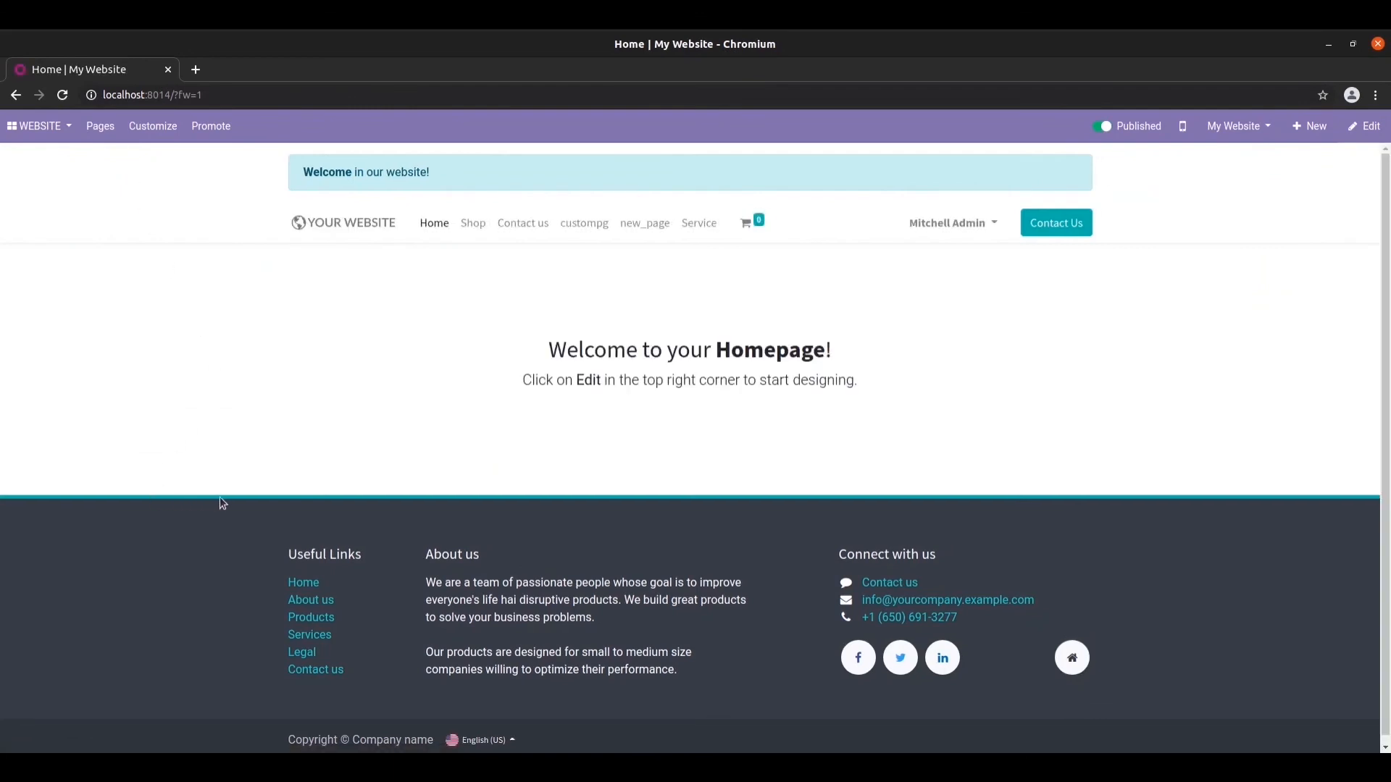
{"action": "mouse_move", "coordinate": [593, 498]}
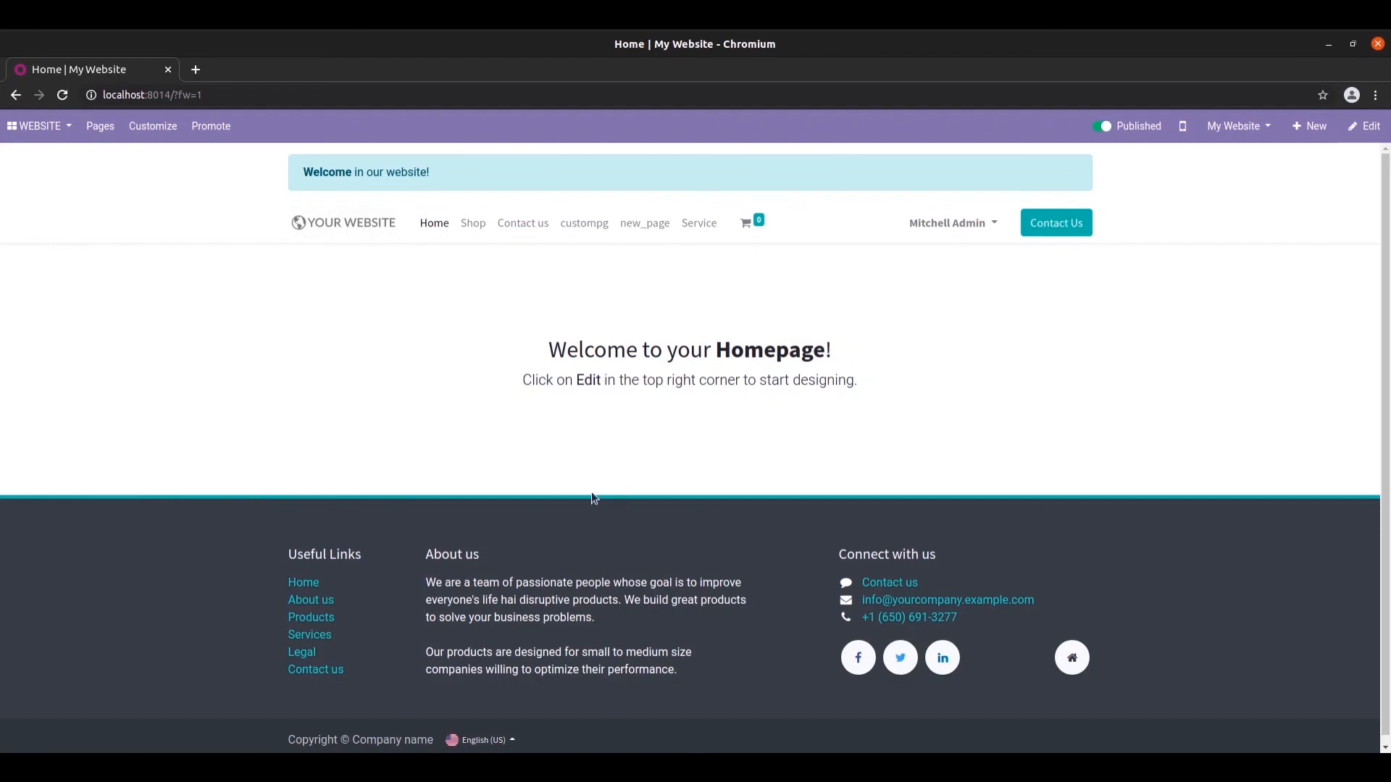
{"action": "mouse_move", "coordinate": [784, 513]}
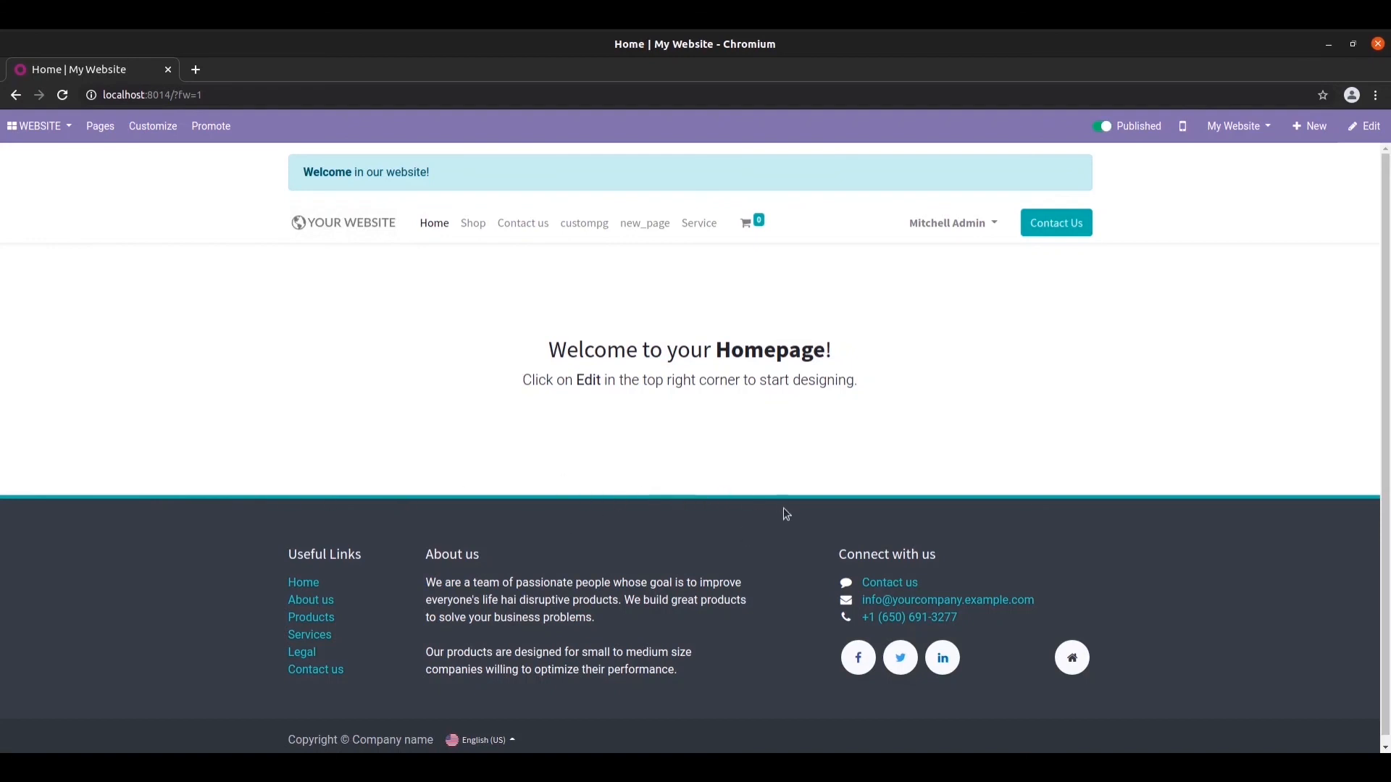
{"action": "mouse_move", "coordinate": [967, 495]}
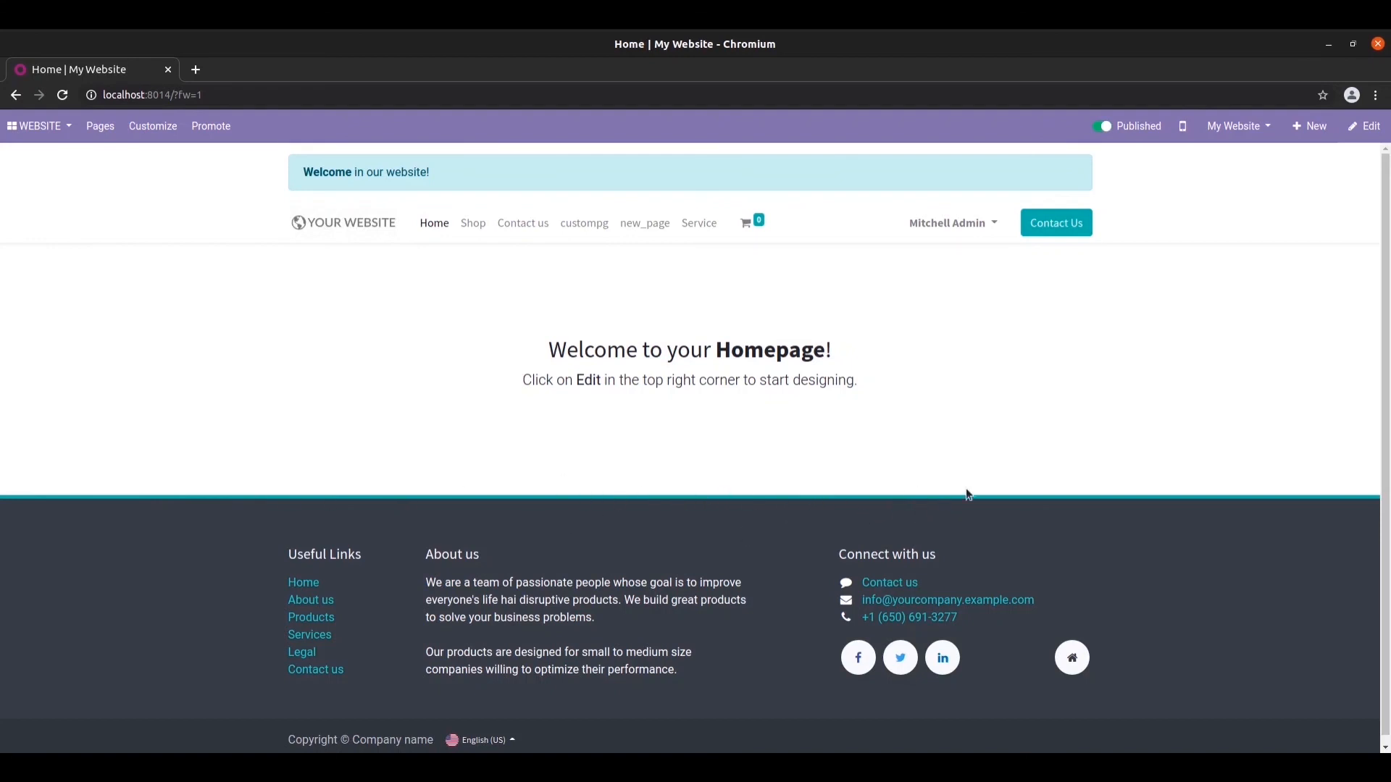
{"action": "mouse_move", "coordinate": [353, 526]}
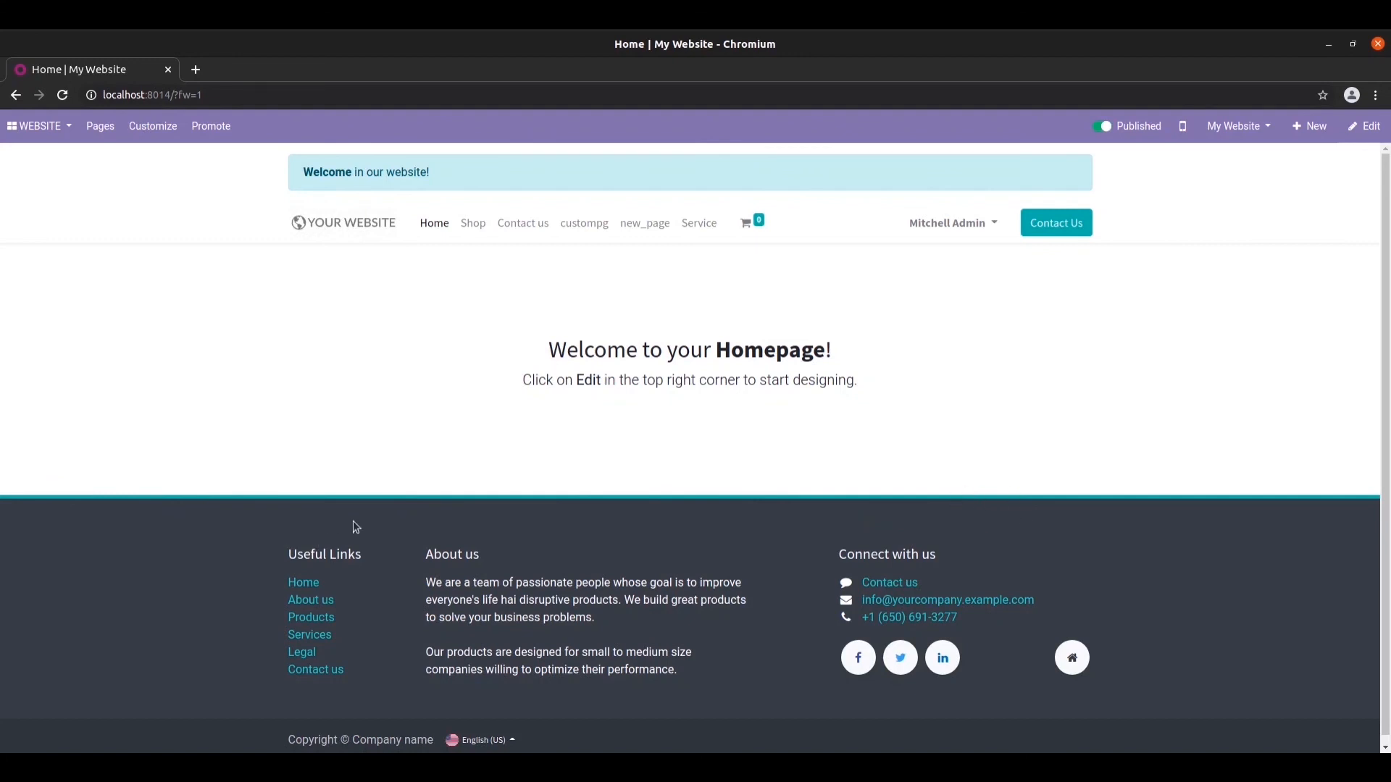
{"action": "mouse_move", "coordinate": [349, 502]}
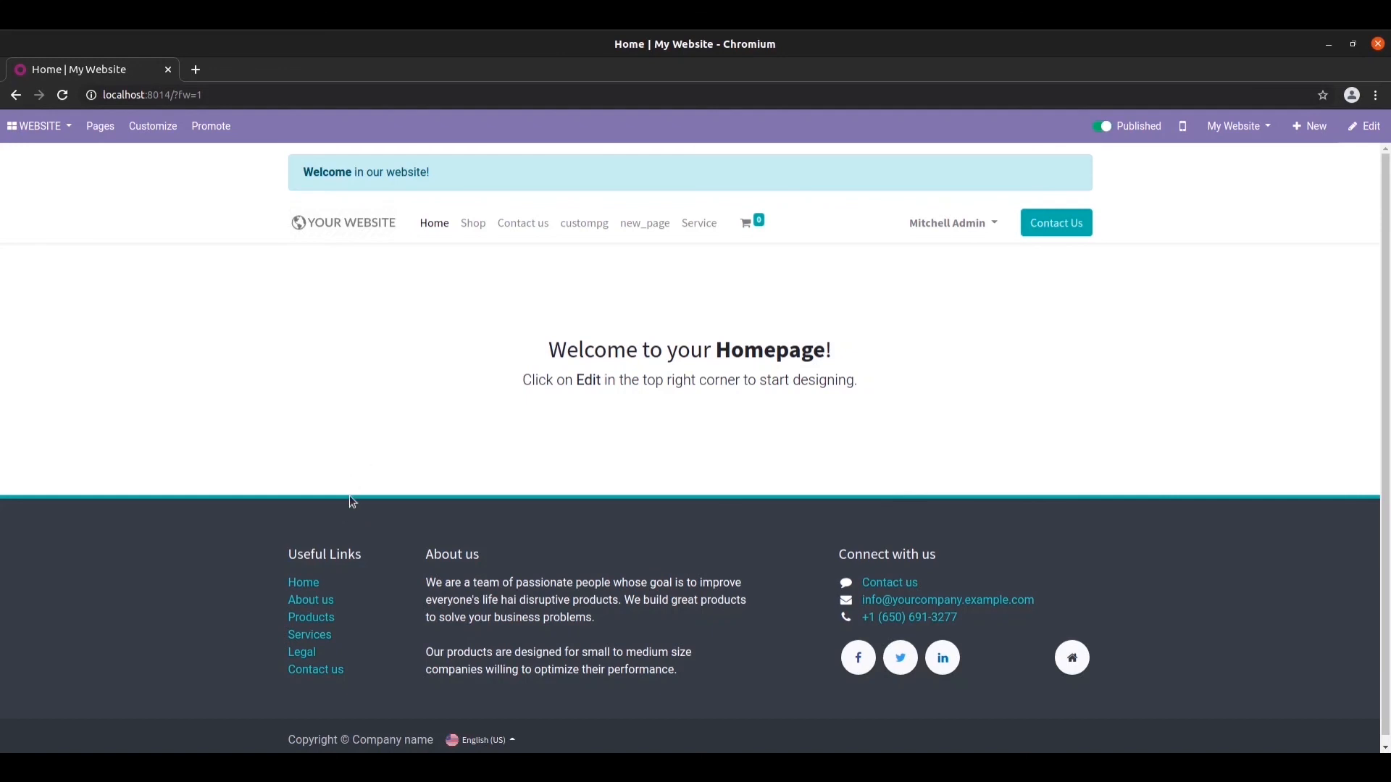
{"action": "mouse_move", "coordinate": [515, 501]}
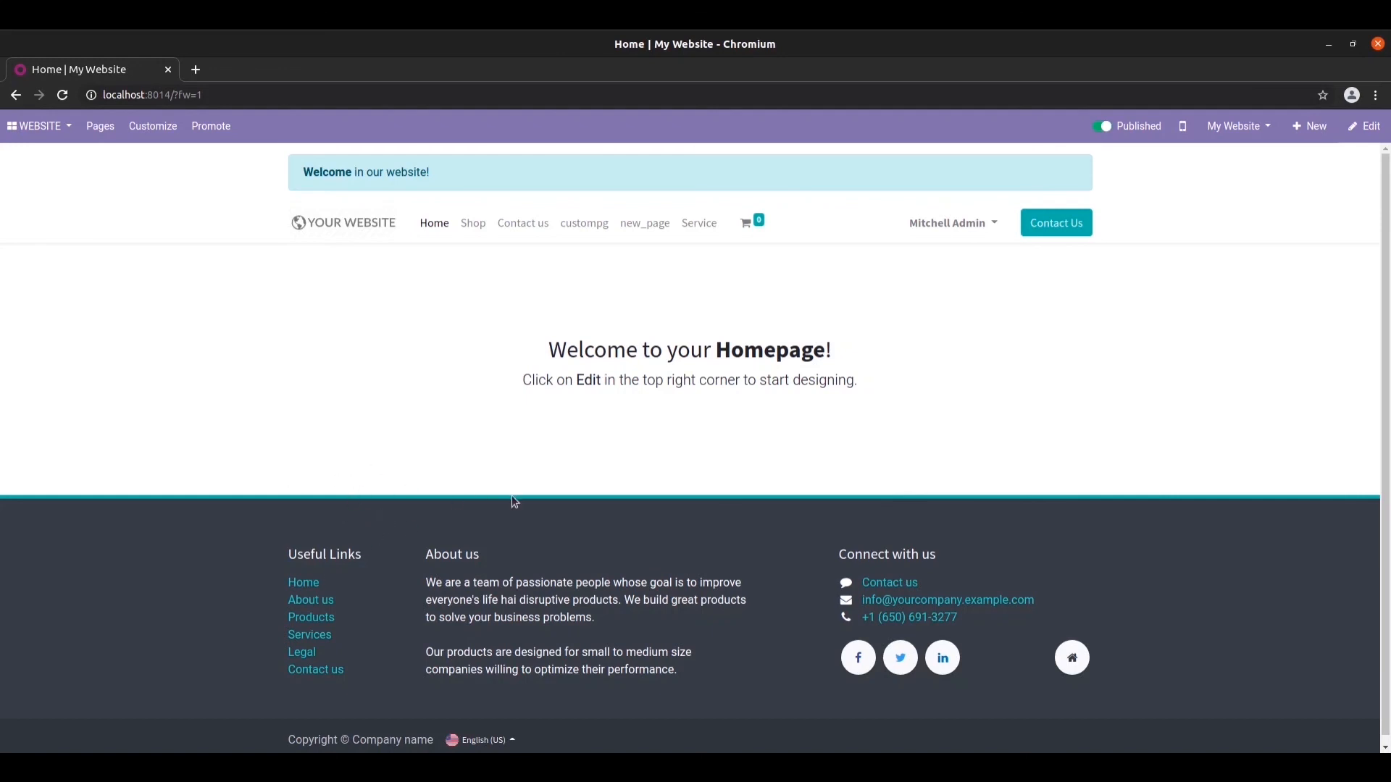